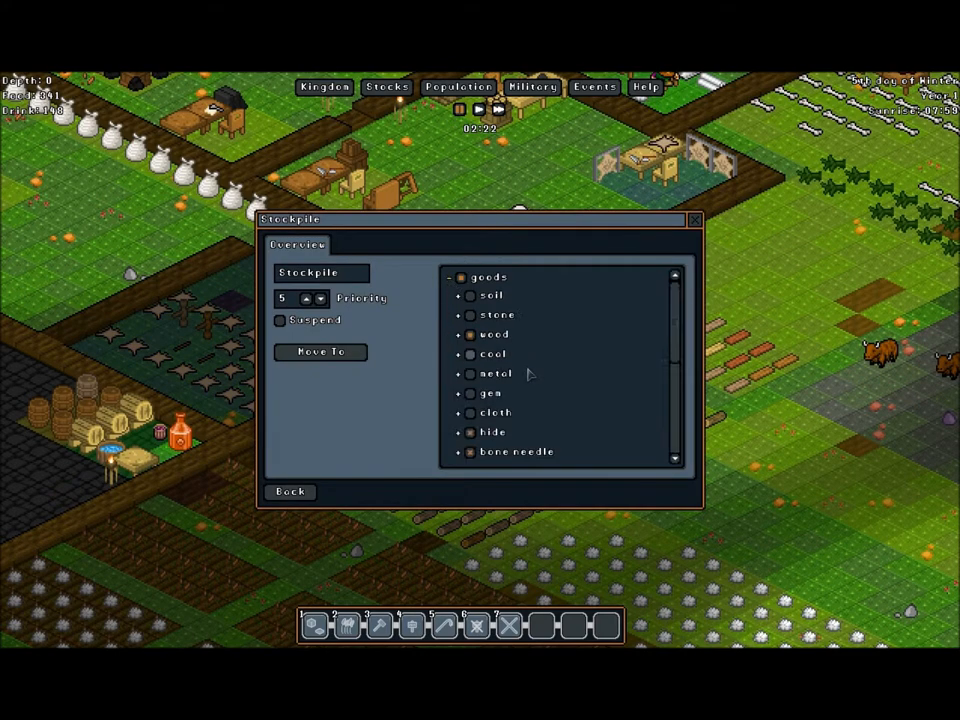
- Browse the plant, weapons and armor categories, allow armor in the stockpile, and close its settings
scroll(down, 3)
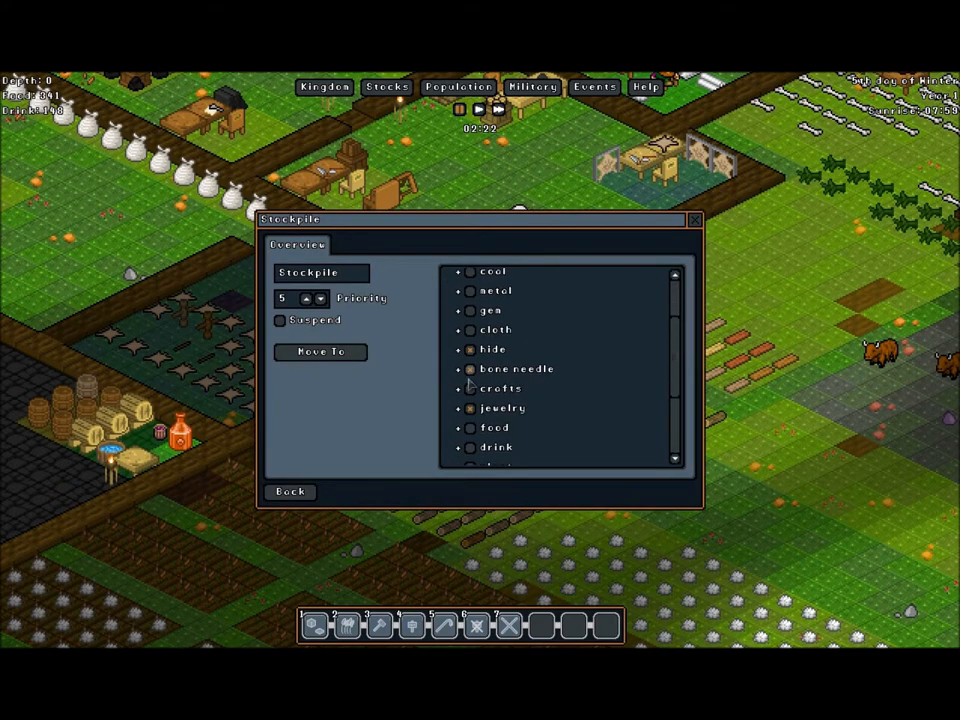
click(456, 388)
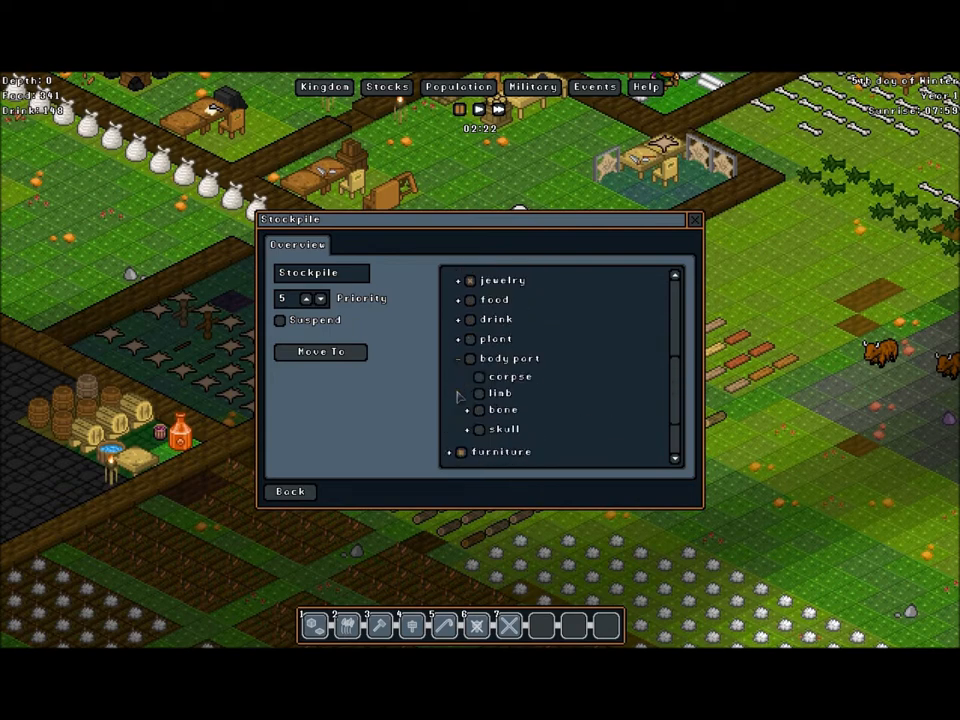
click(460, 358)
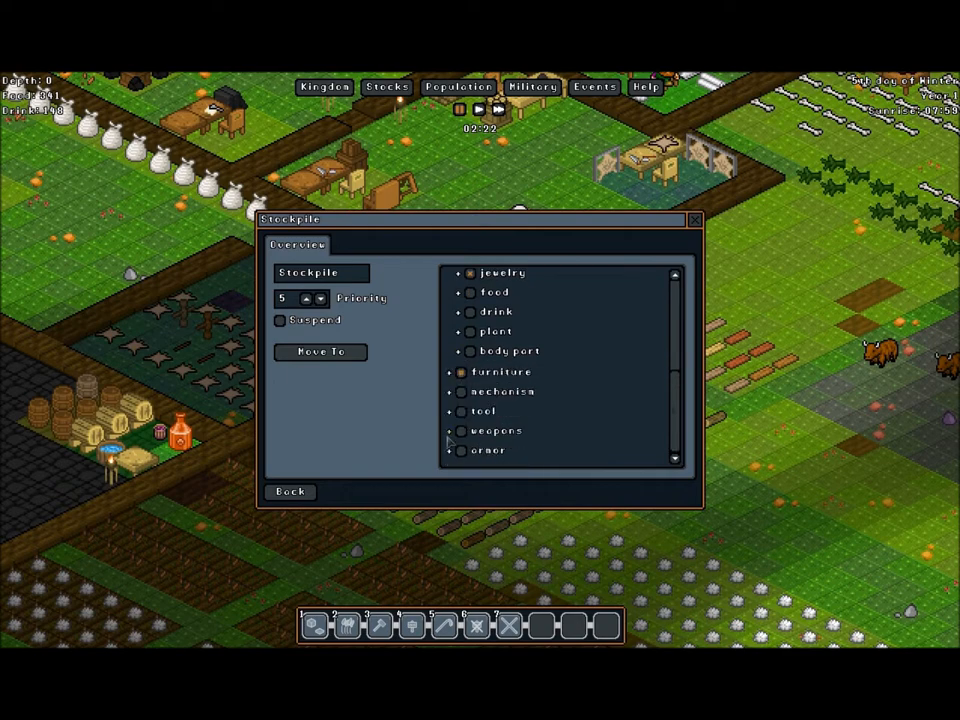
click(460, 412)
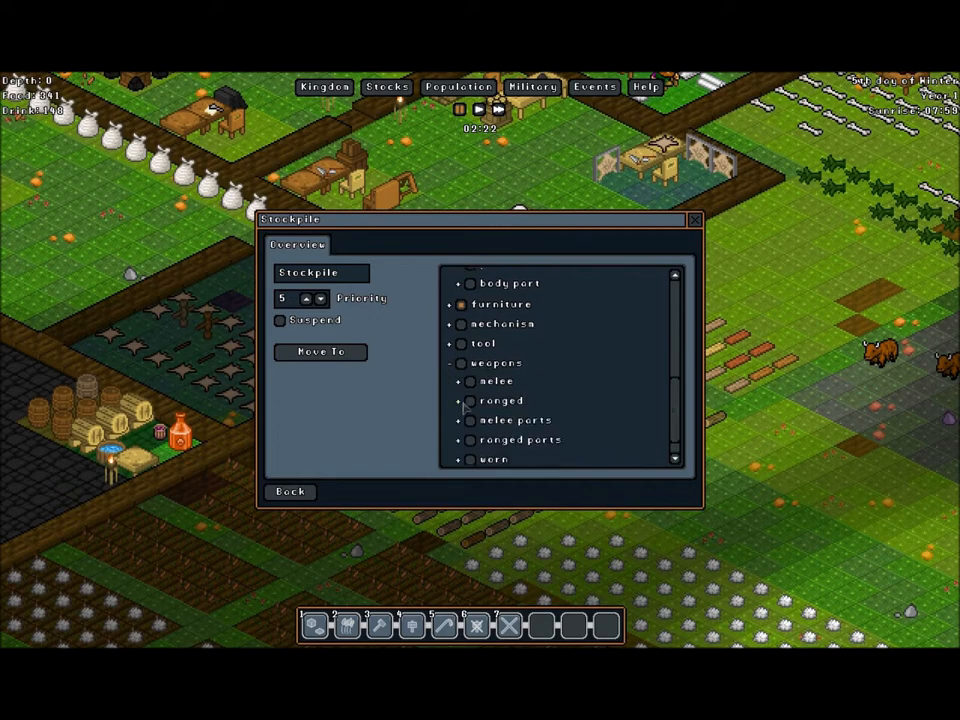
click(456, 364)
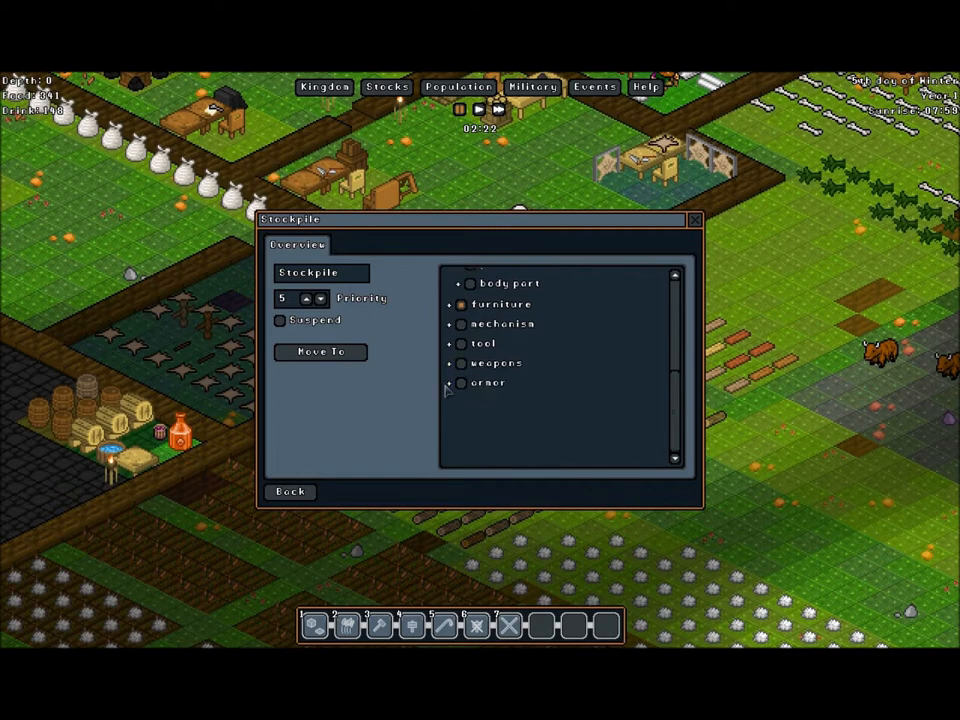
click(452, 384)
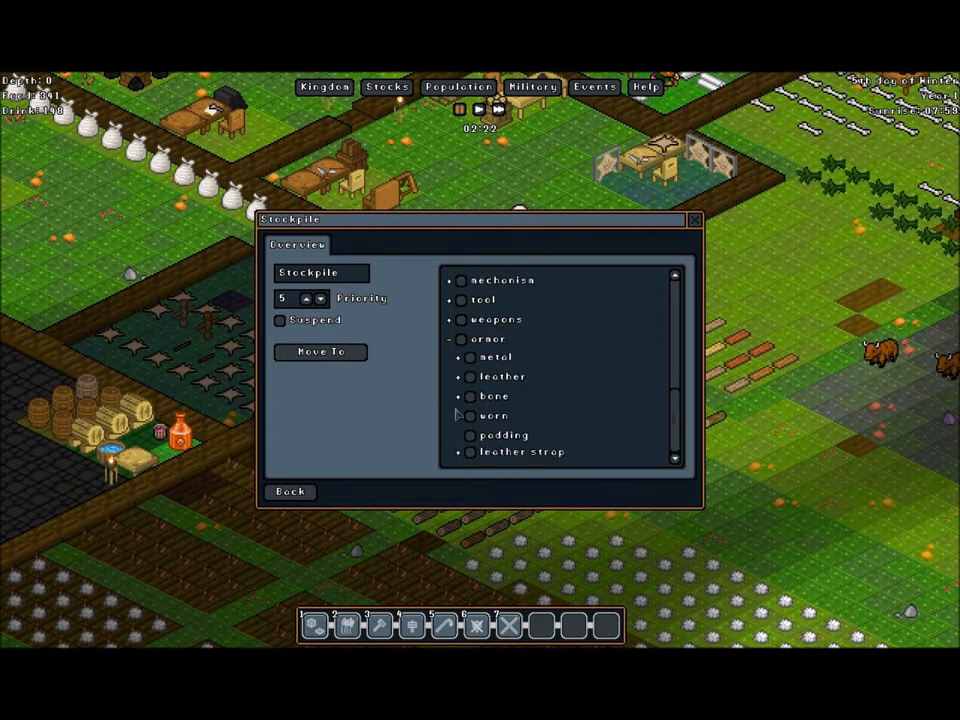
click(468, 452)
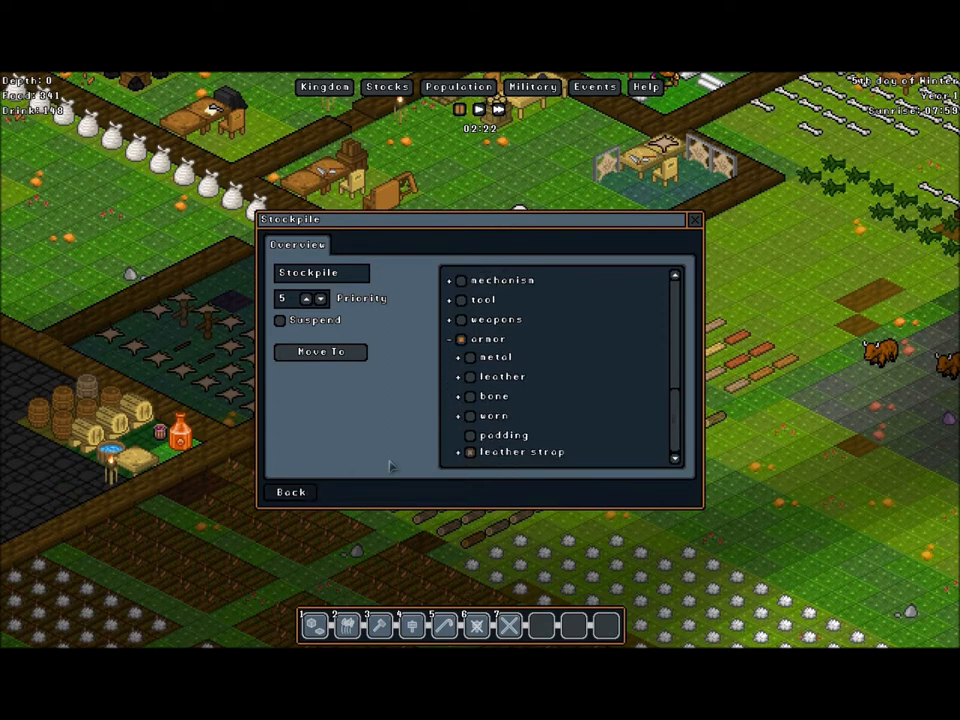
click(694, 218)
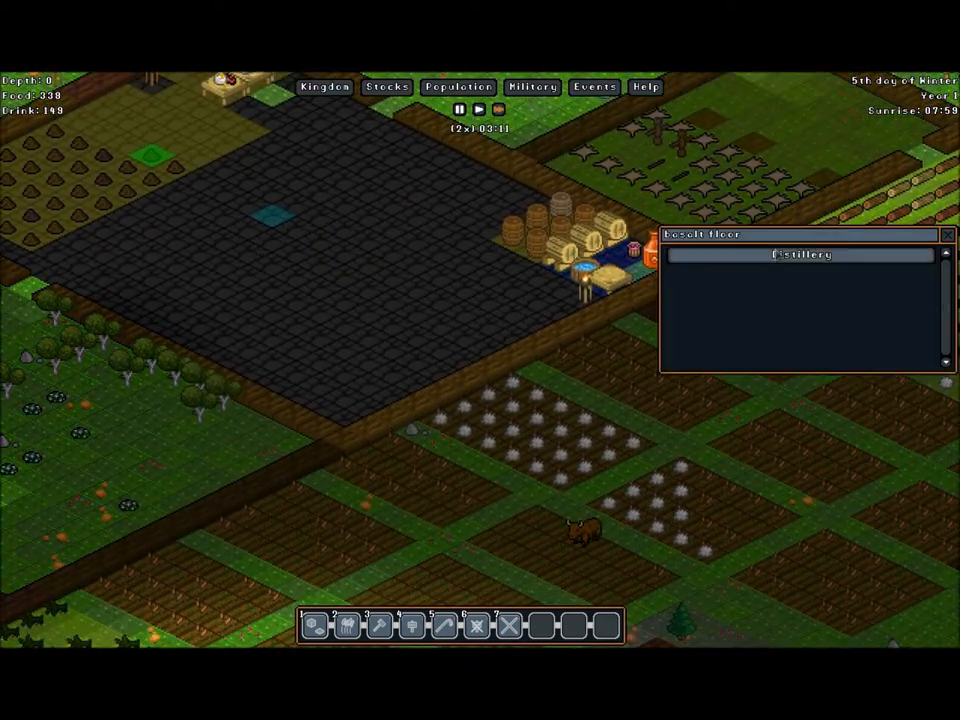
- Dismiss the notice panel and move the view toward the farm fields
click(800, 254)
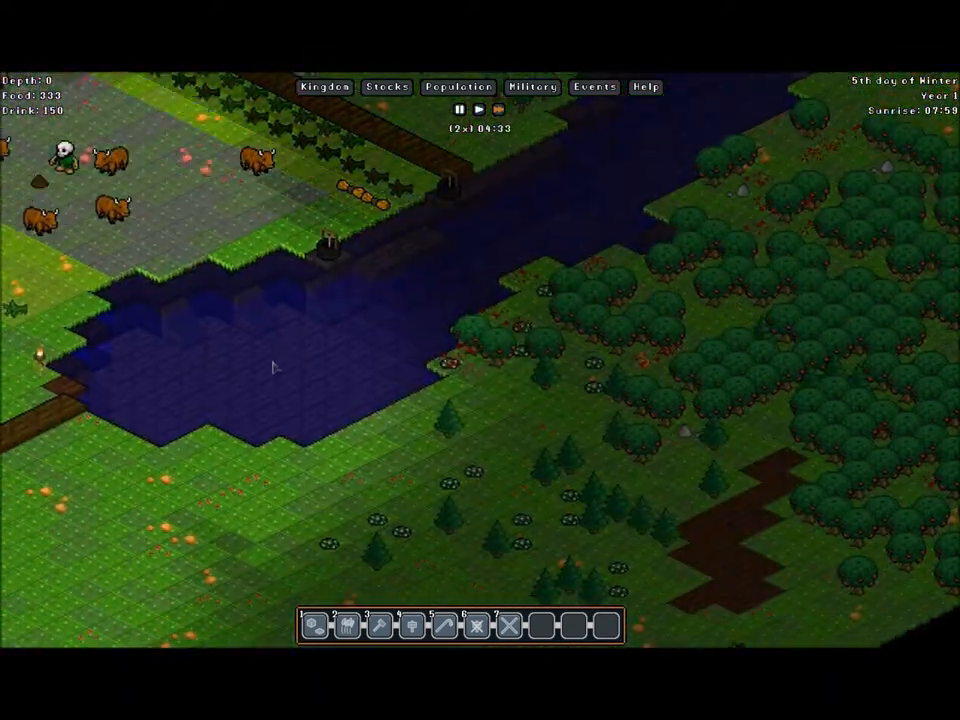
scroll(down, 3)
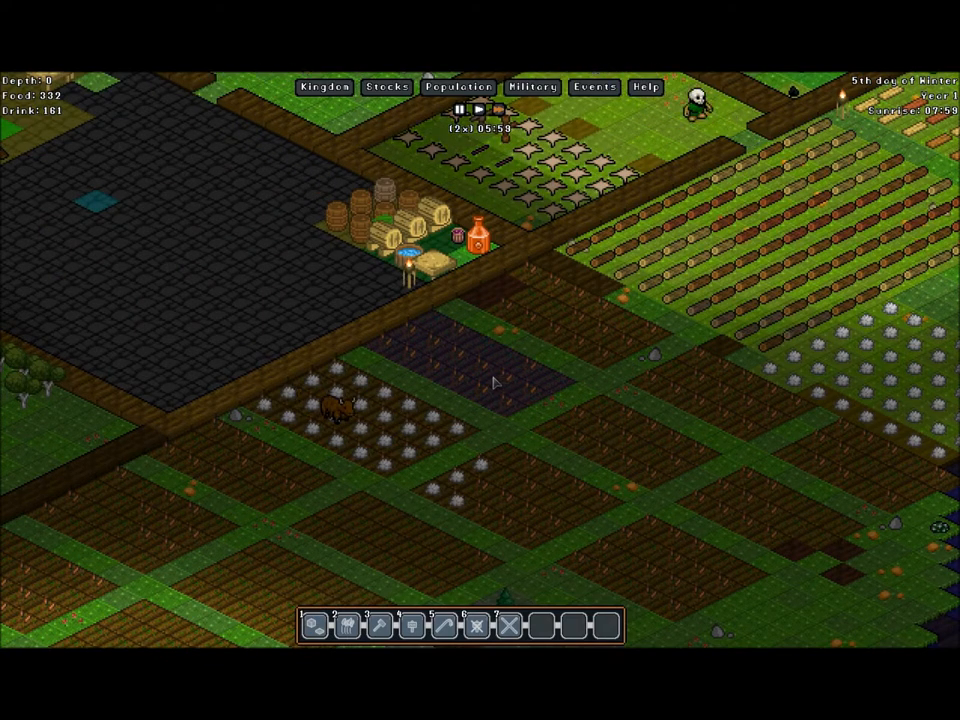
click(458, 88)
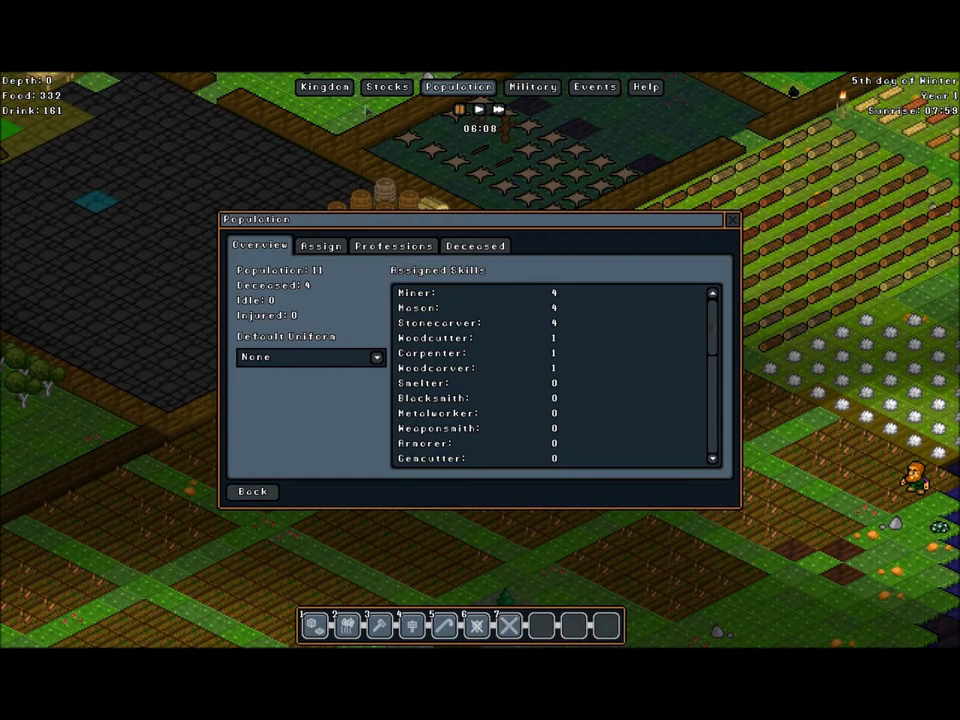
mouse_move(392, 246)
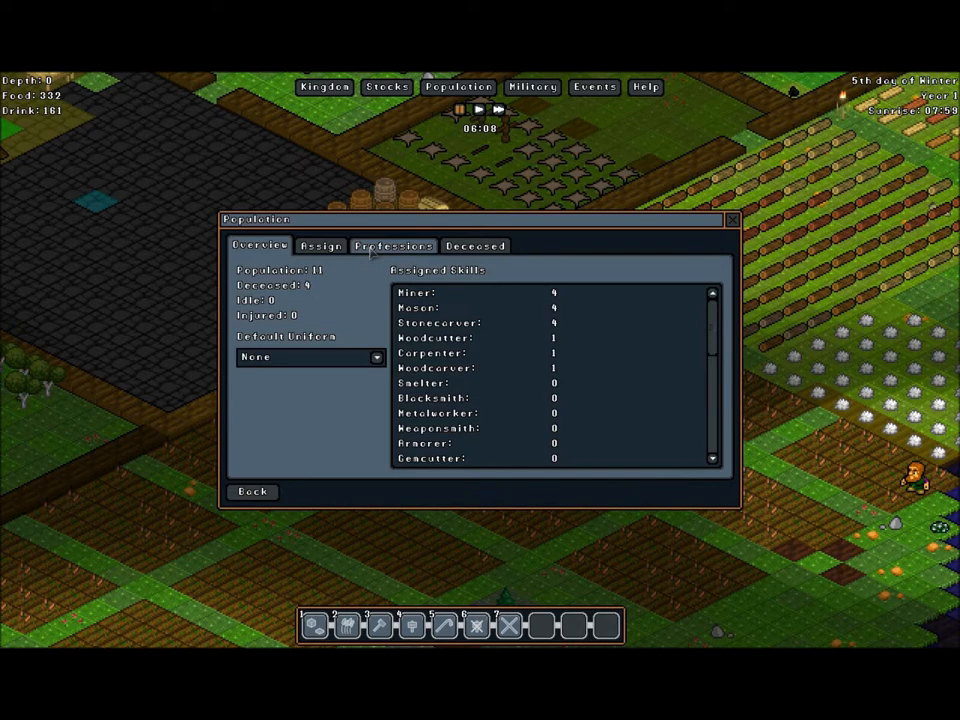
click(320, 244)
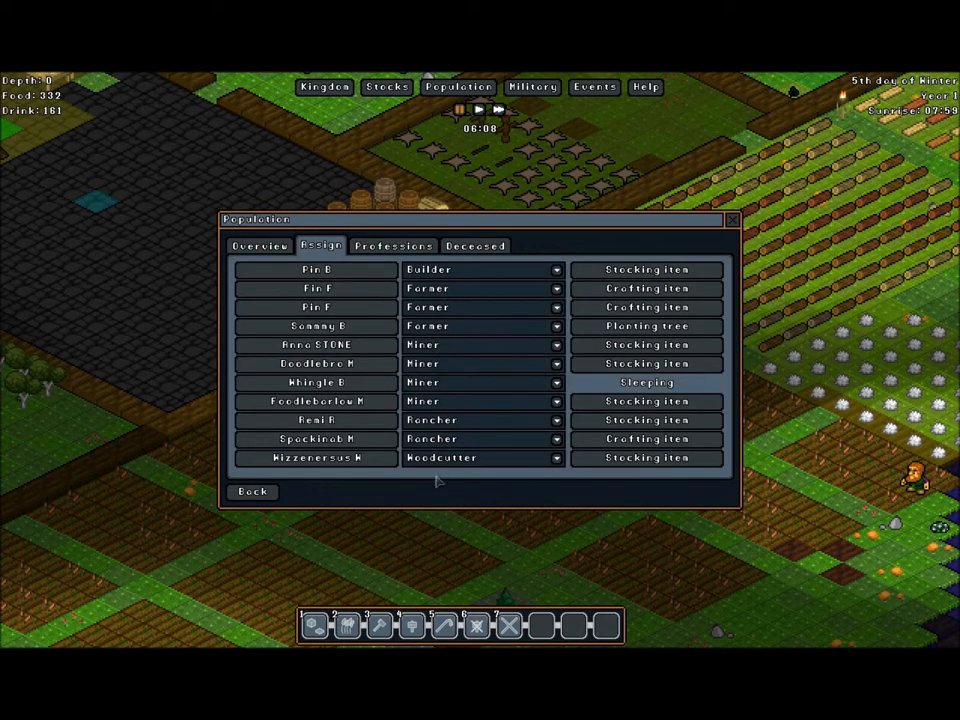
click(648, 420)
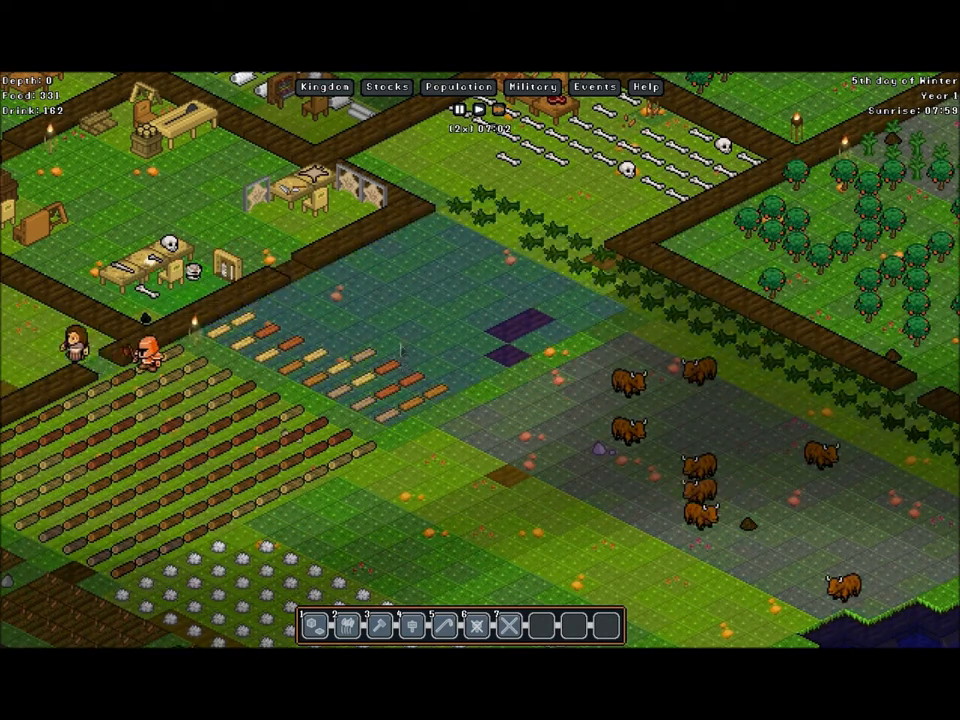
- Issue an order on the grass patch beside the farm fields from the ground's orders menu
right_click(360, 512)
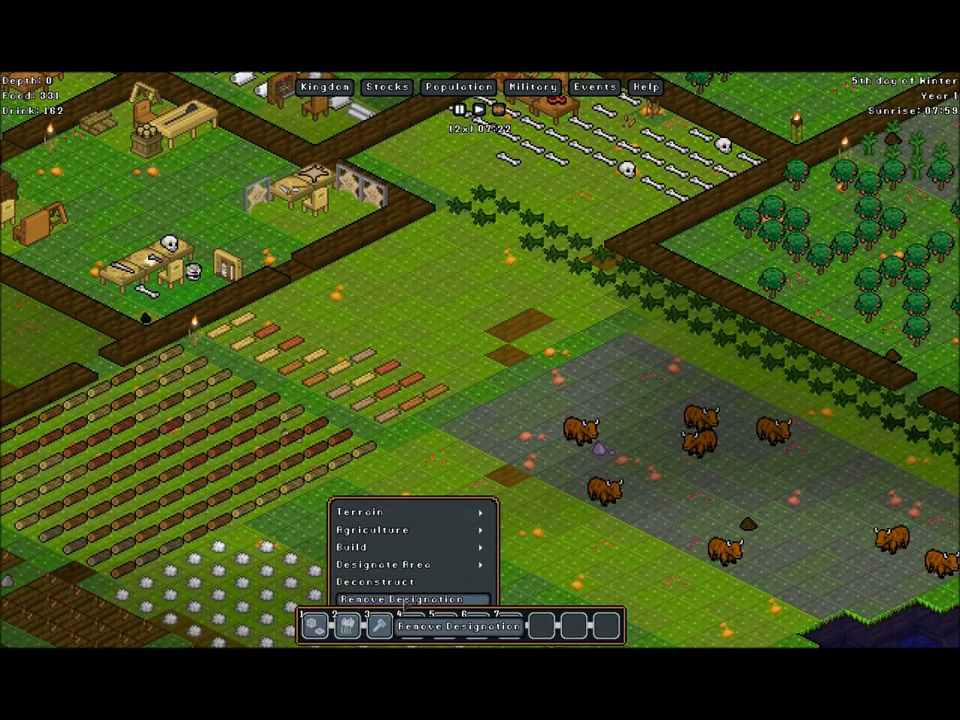
click(408, 600)
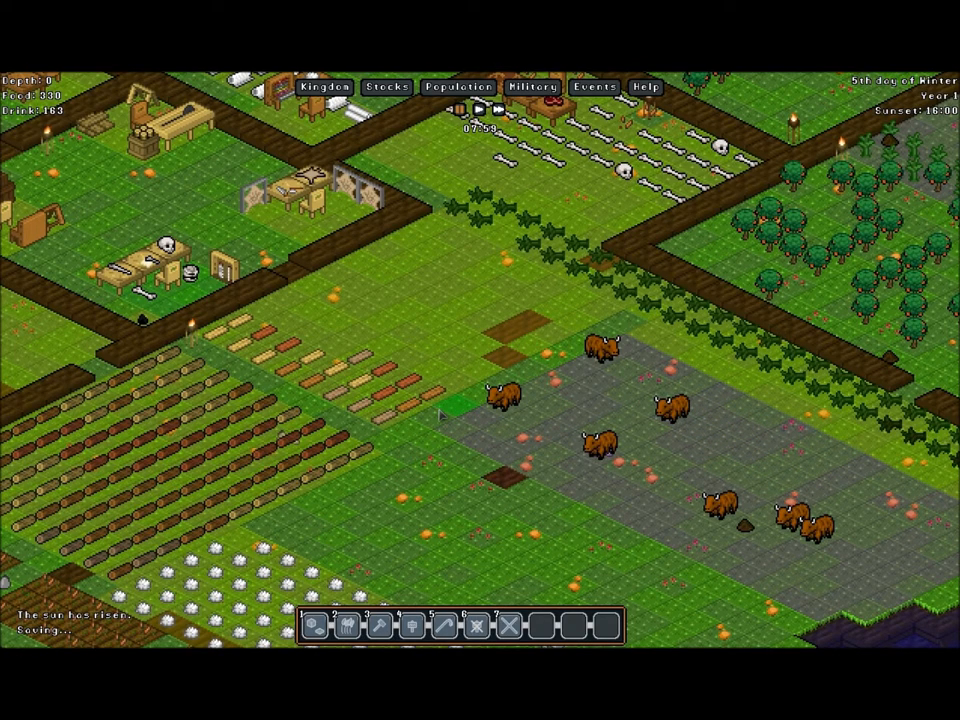
right_click(510, 440)
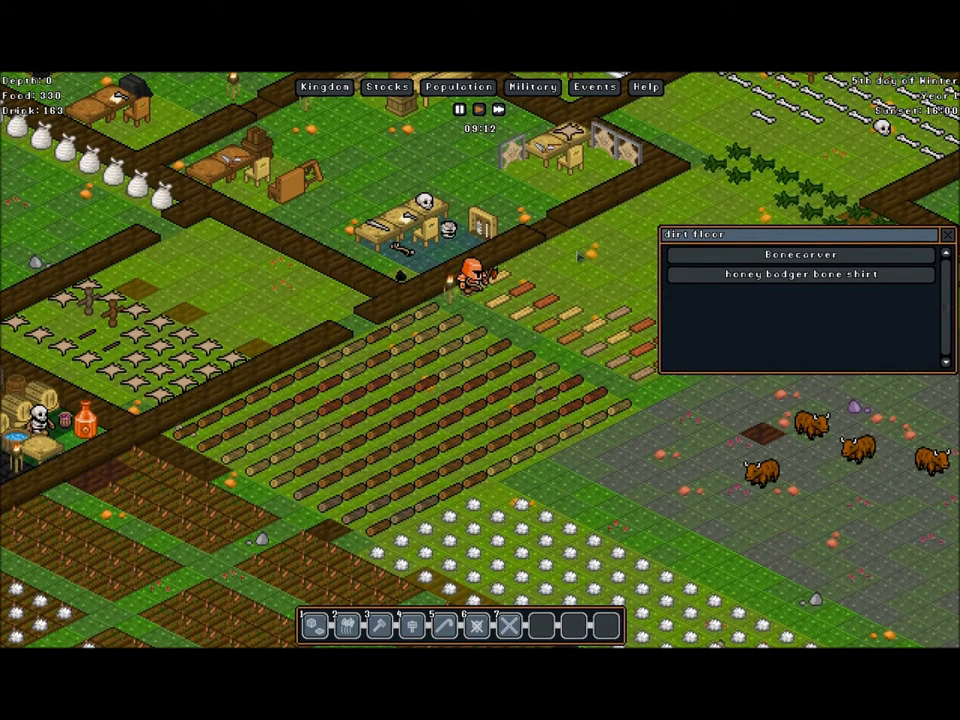
- Show the honey badger bone shirt job's details with its assigned gnome and materials
click(796, 272)
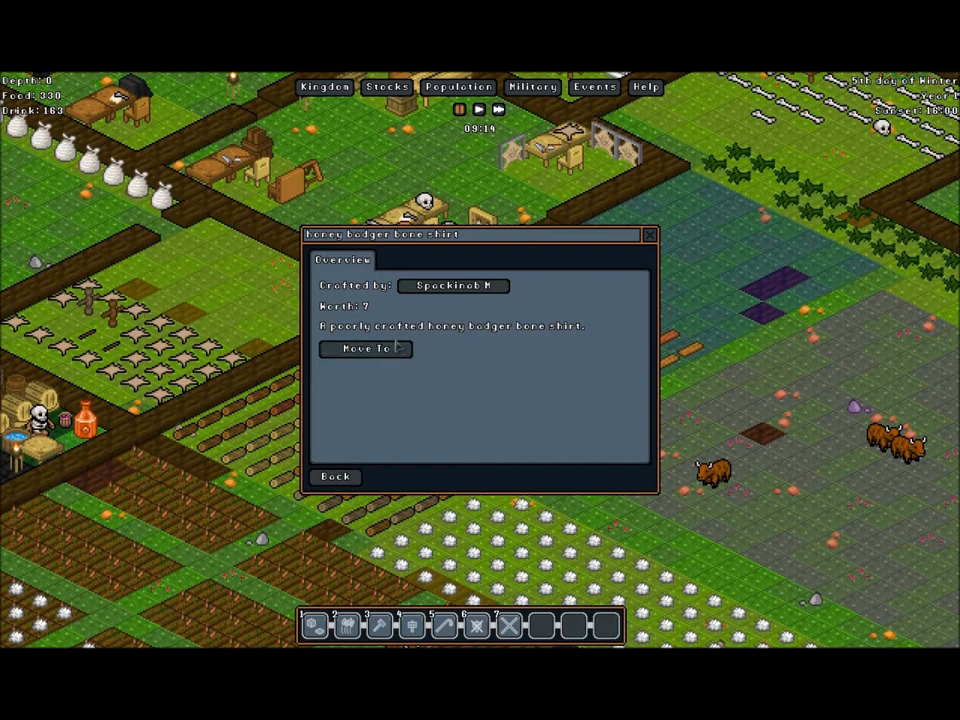
mouse_move(596, 256)
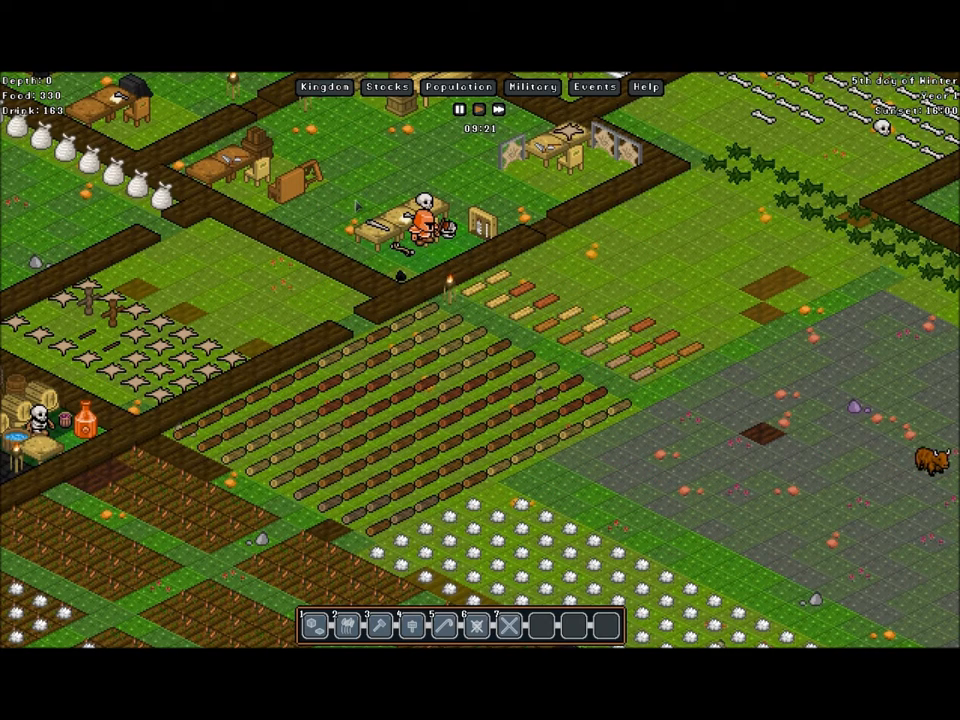
mouse_move(532, 88)
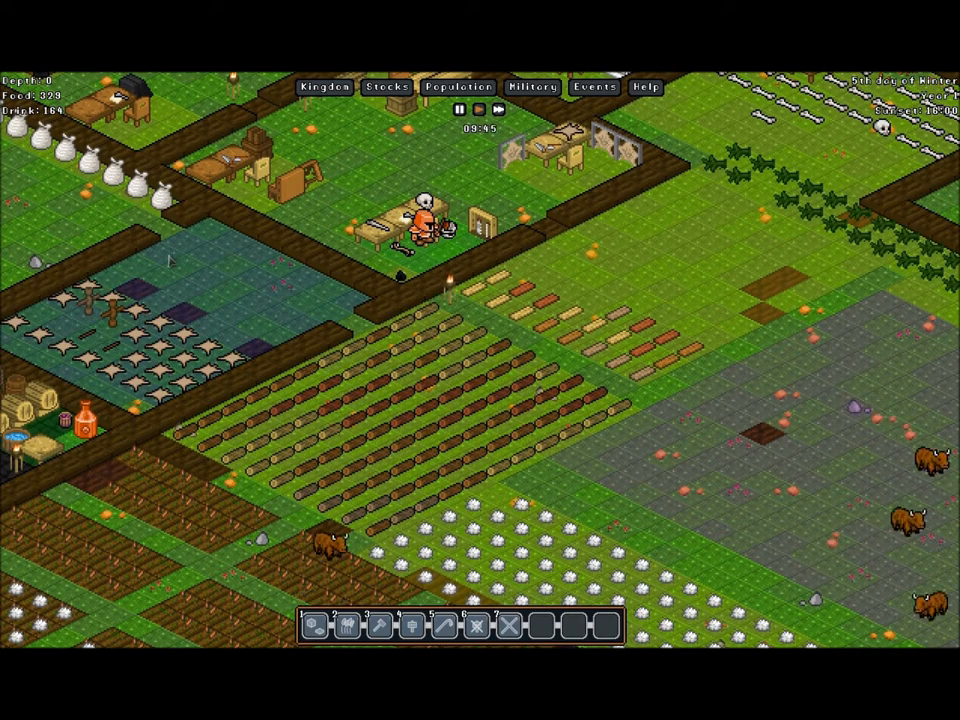
mouse_move(534, 88)
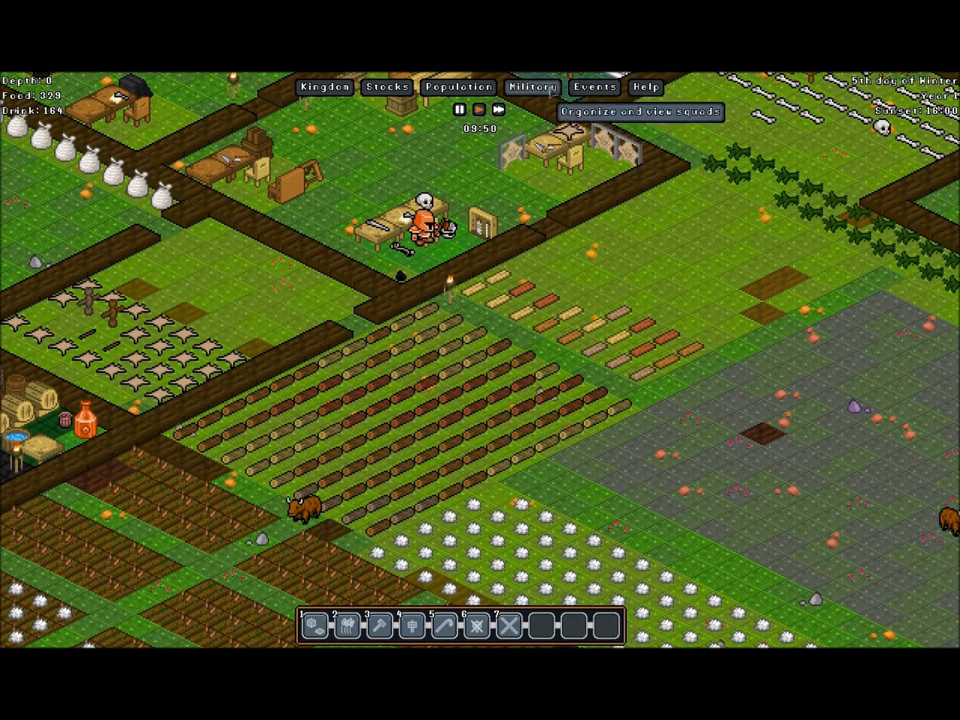
- Review the military uniforms, then select the LONE RANGER squad in the squad roster
click(532, 88)
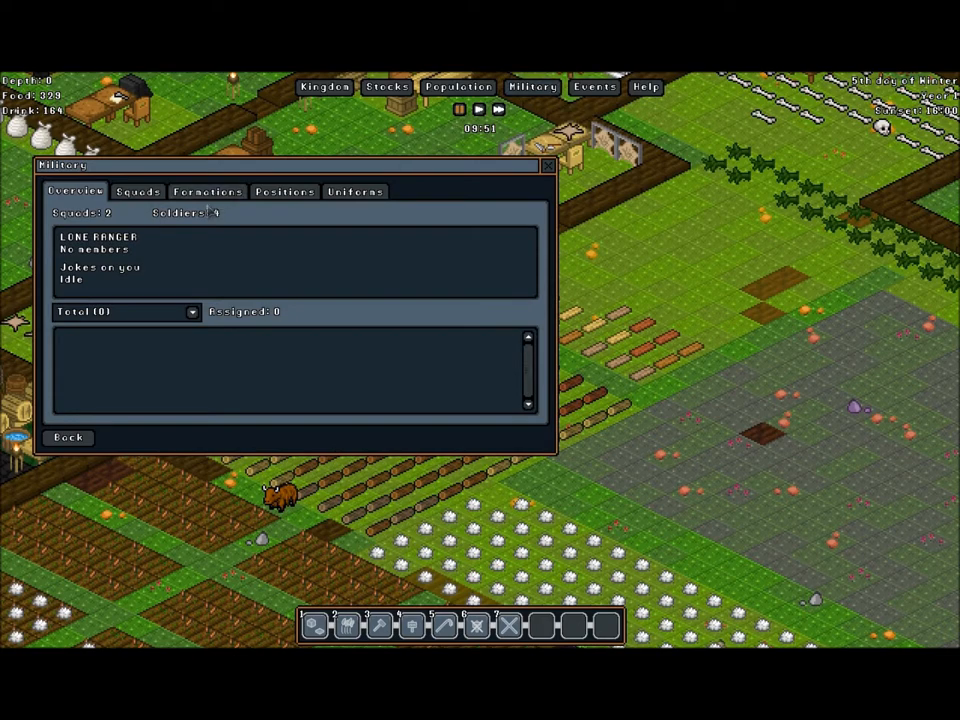
click(356, 192)
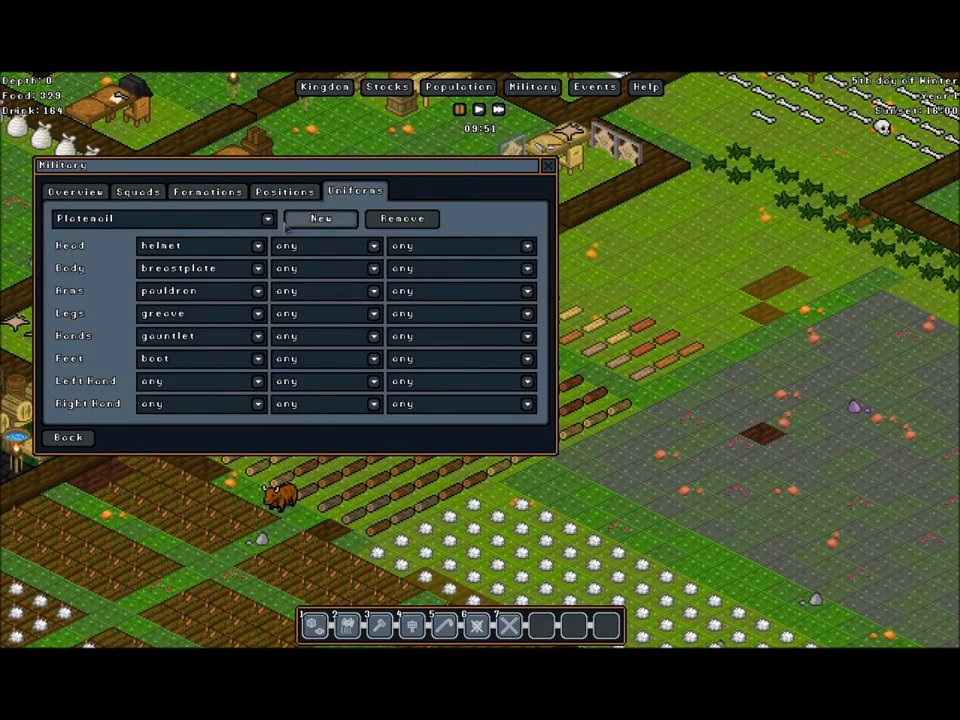
click(264, 218)
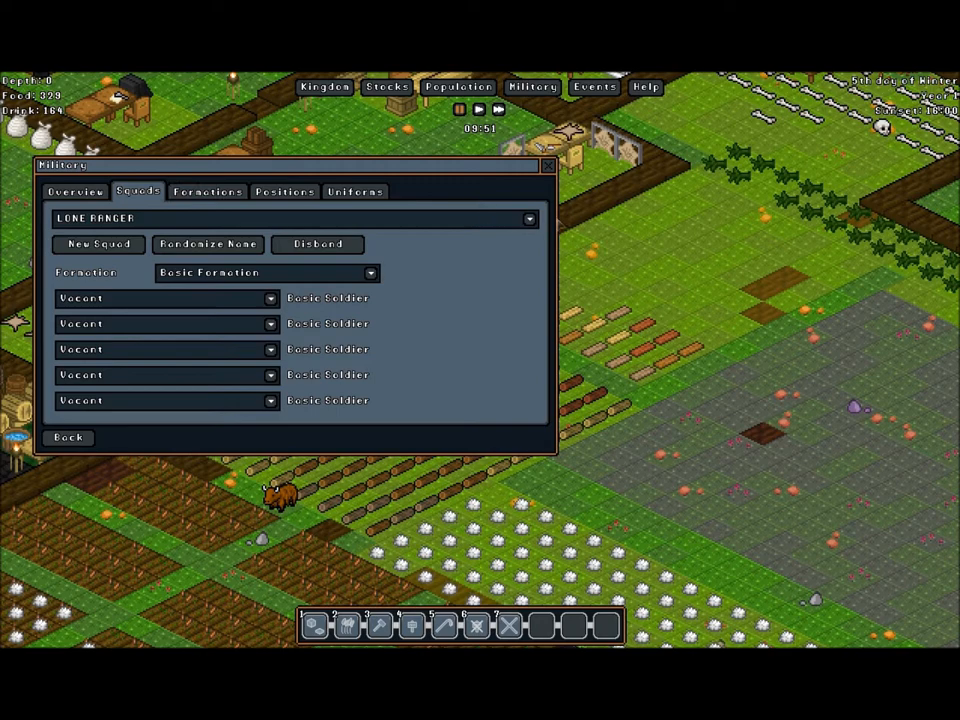
click(528, 218)
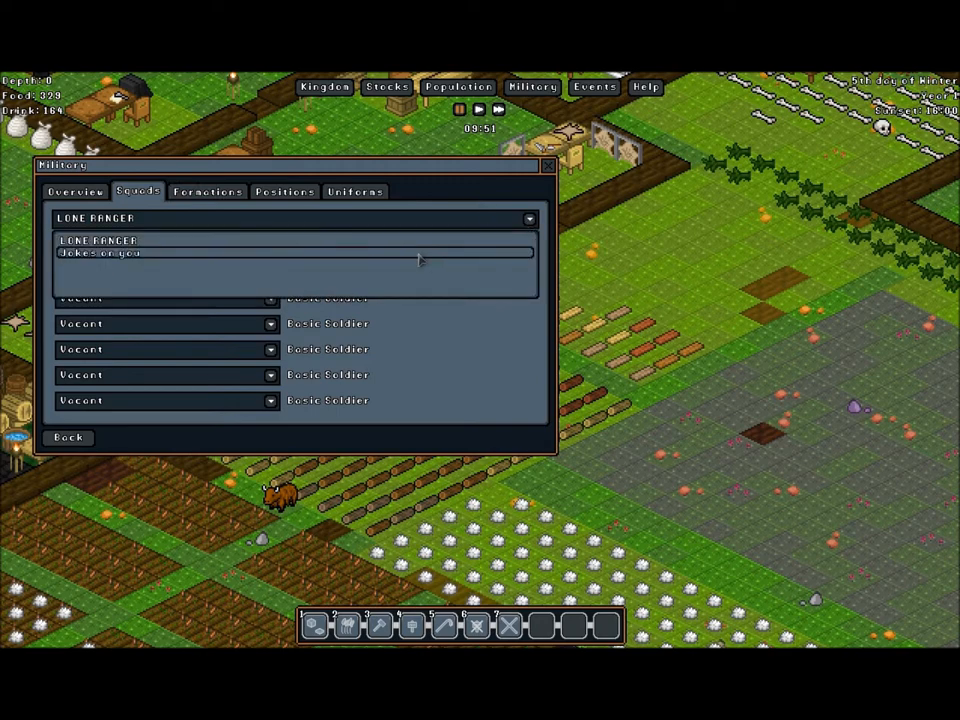
click(356, 192)
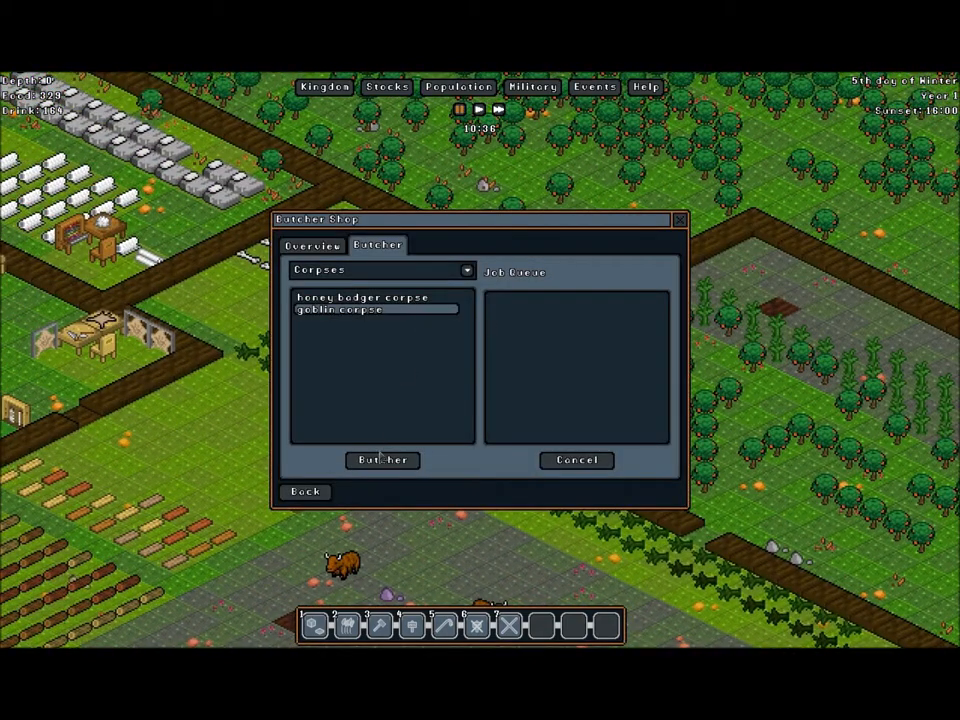
- Close the butcher shop window to return to the map by the lake
click(382, 460)
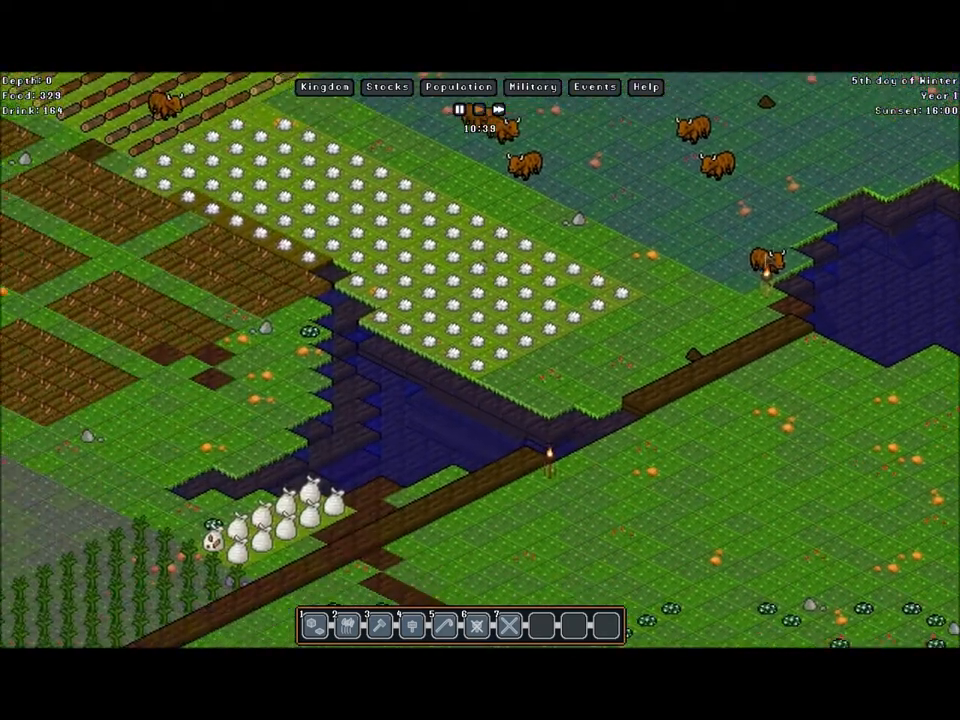
right_click(710, 410)
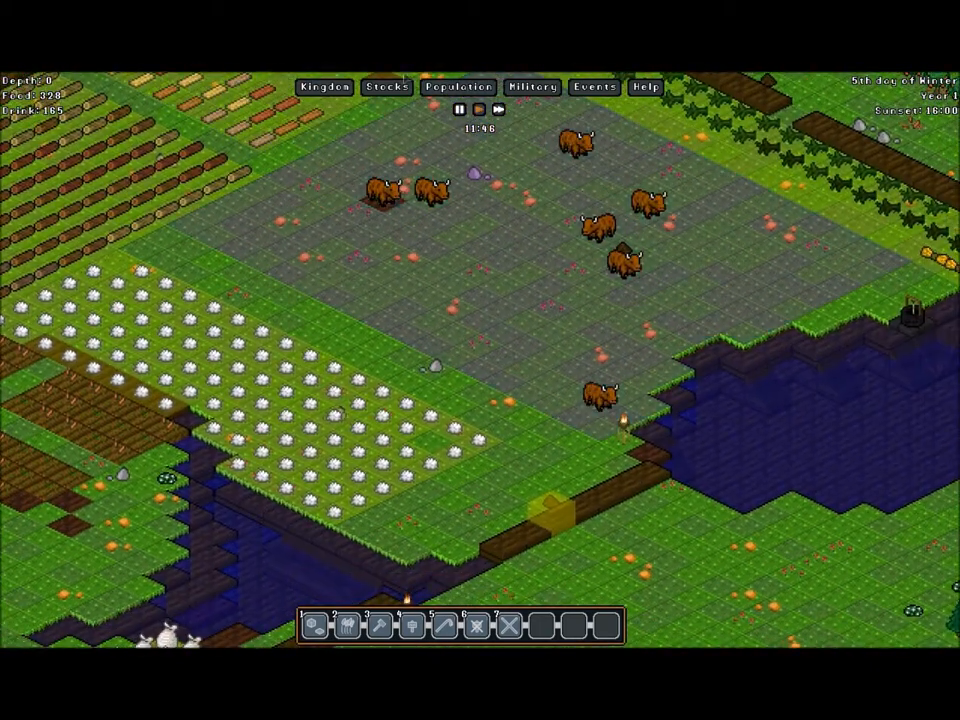
- Review each gnome's job assignment in the population overview, then close it
click(456, 88)
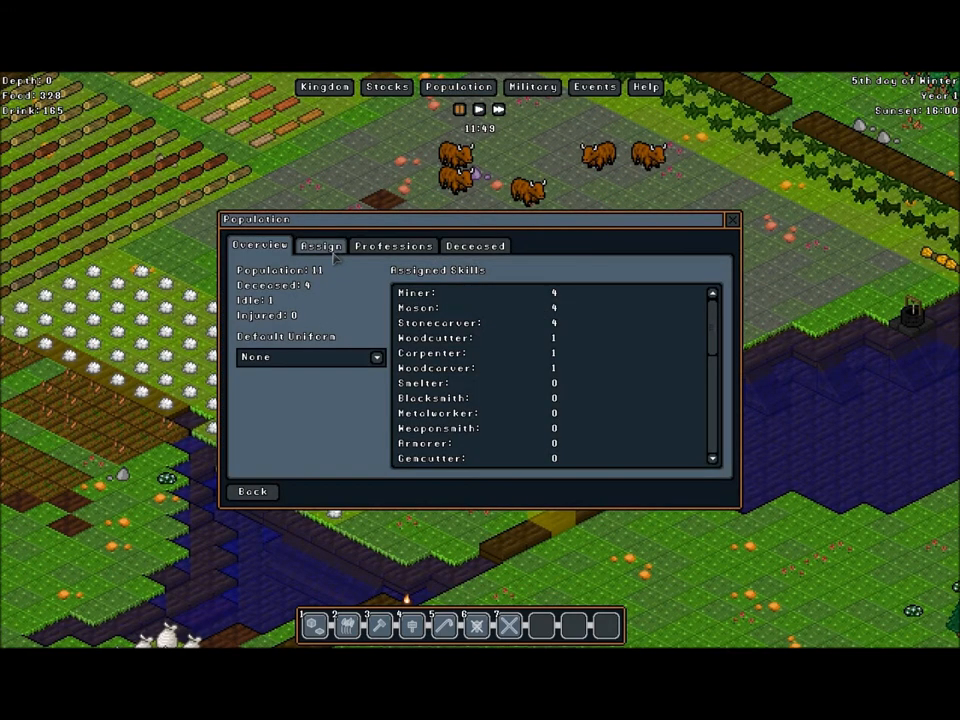
click(320, 244)
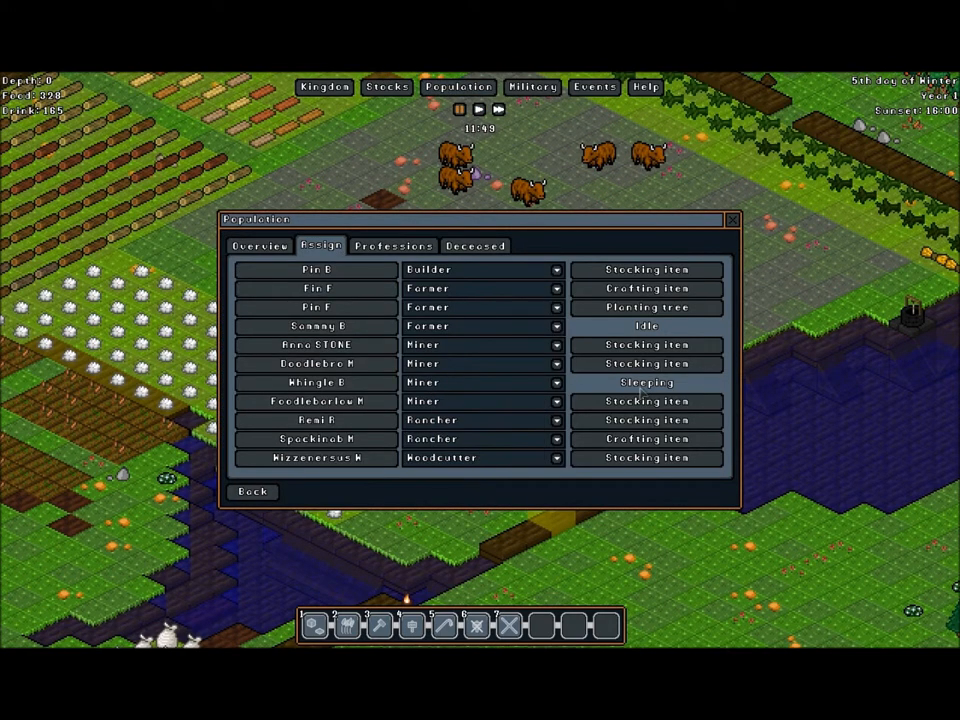
mouse_move(316, 364)
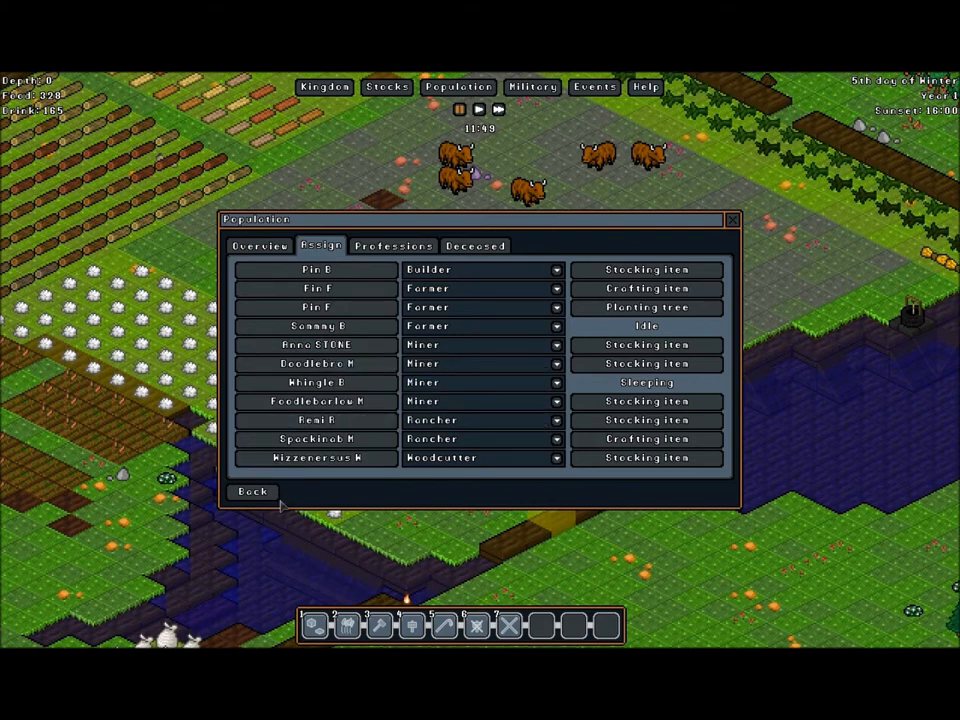
click(252, 492)
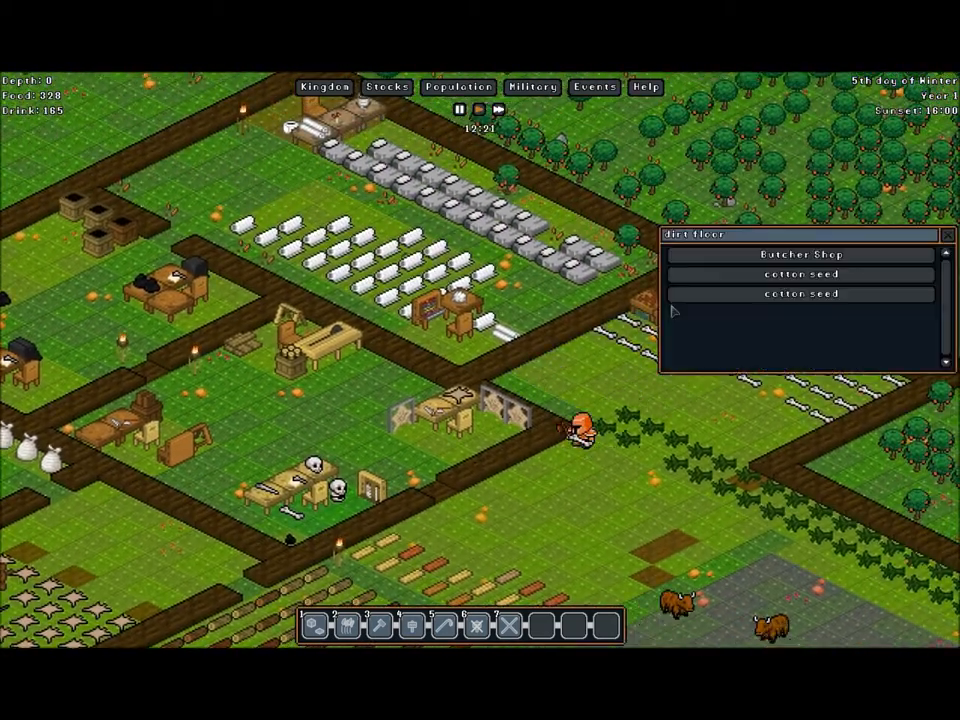
click(800, 254)
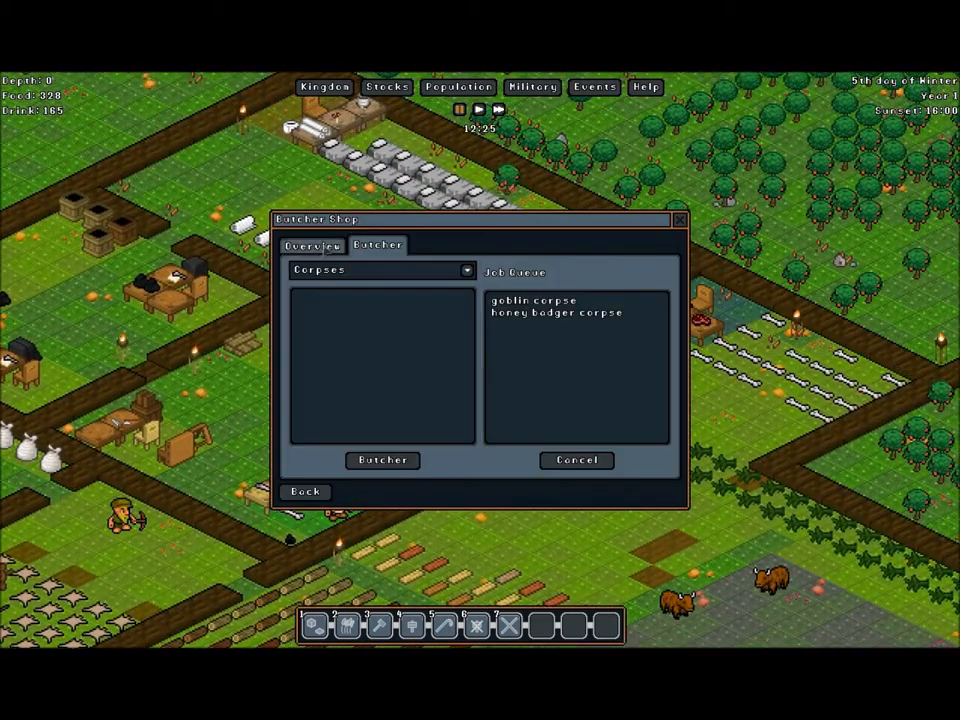
click(312, 244)
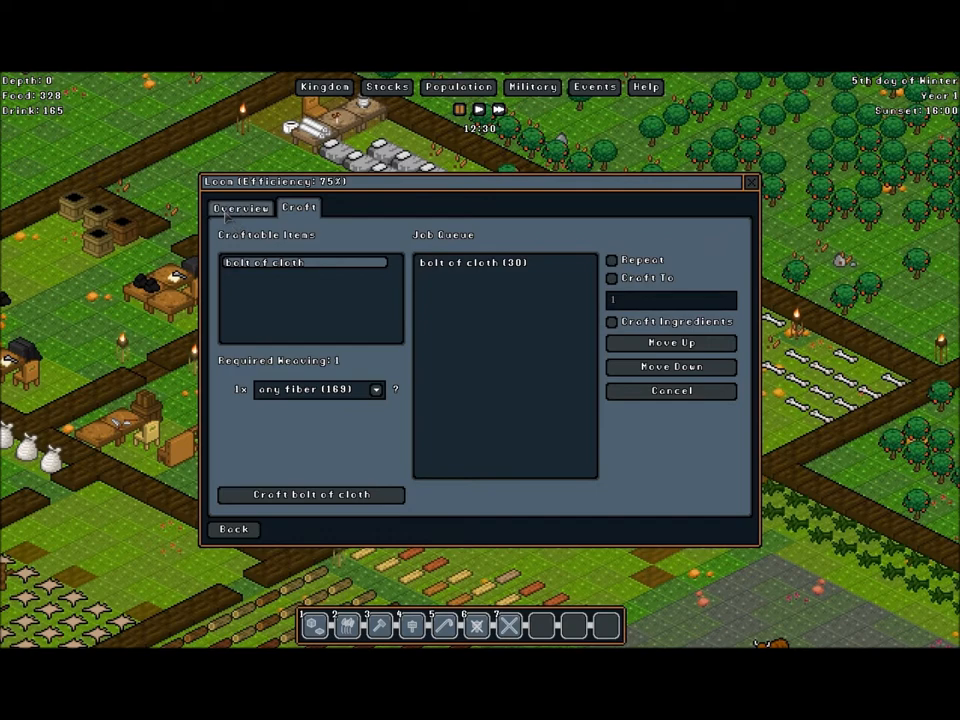
click(240, 206)
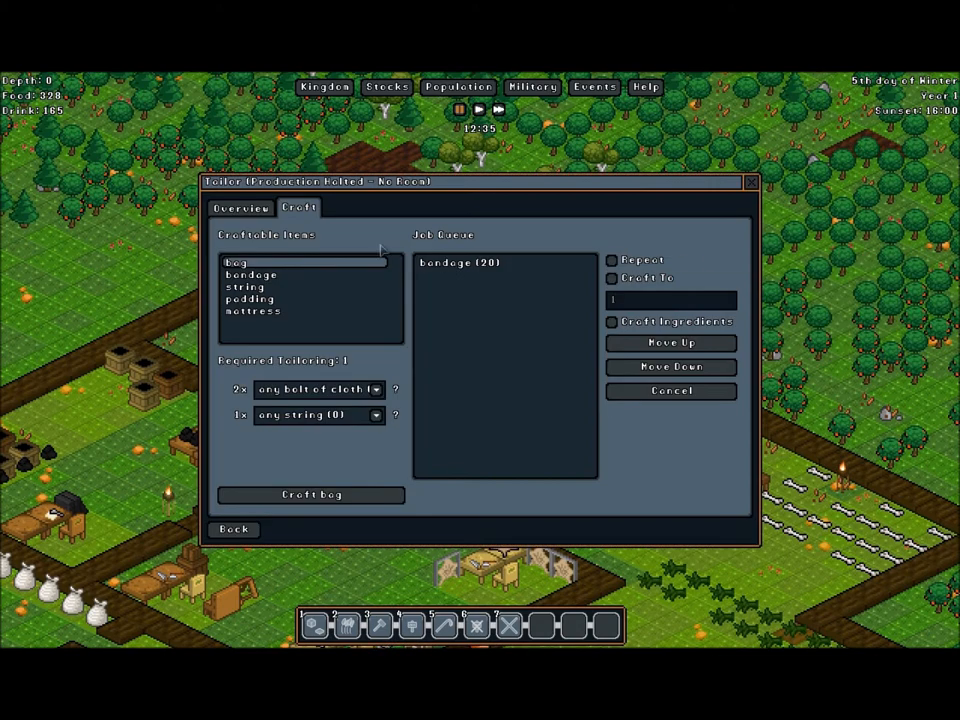
click(240, 206)
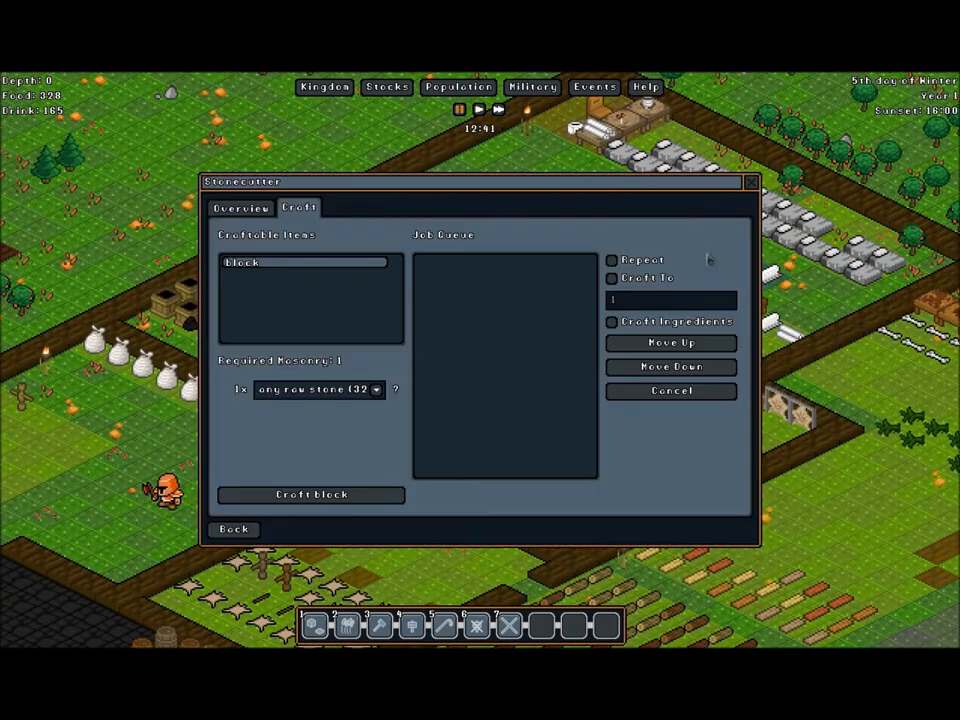
click(240, 208)
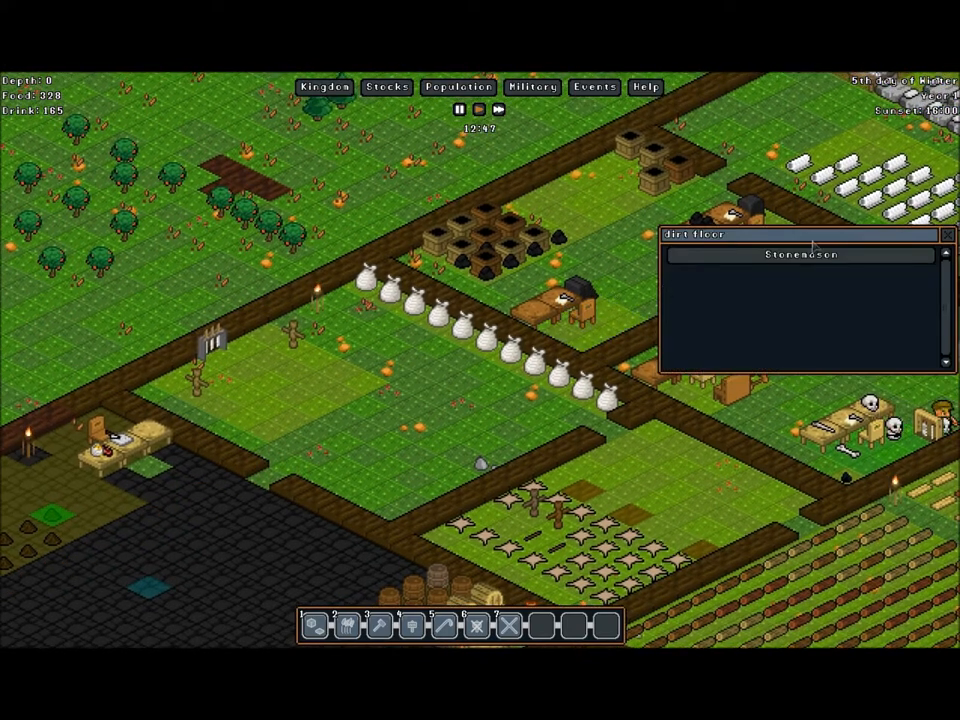
click(800, 254)
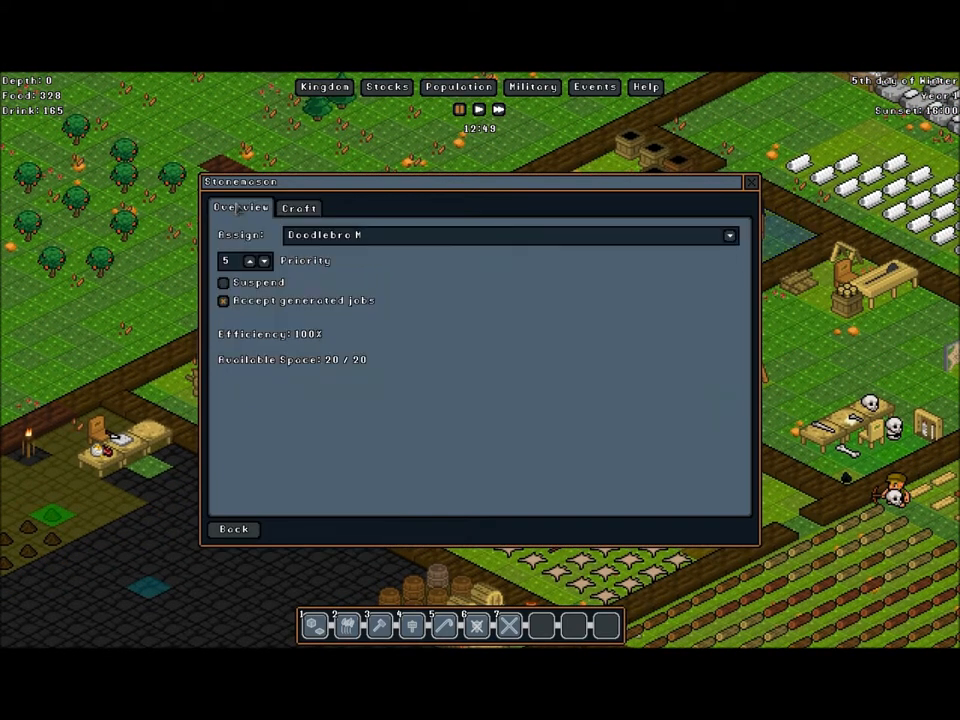
click(264, 264)
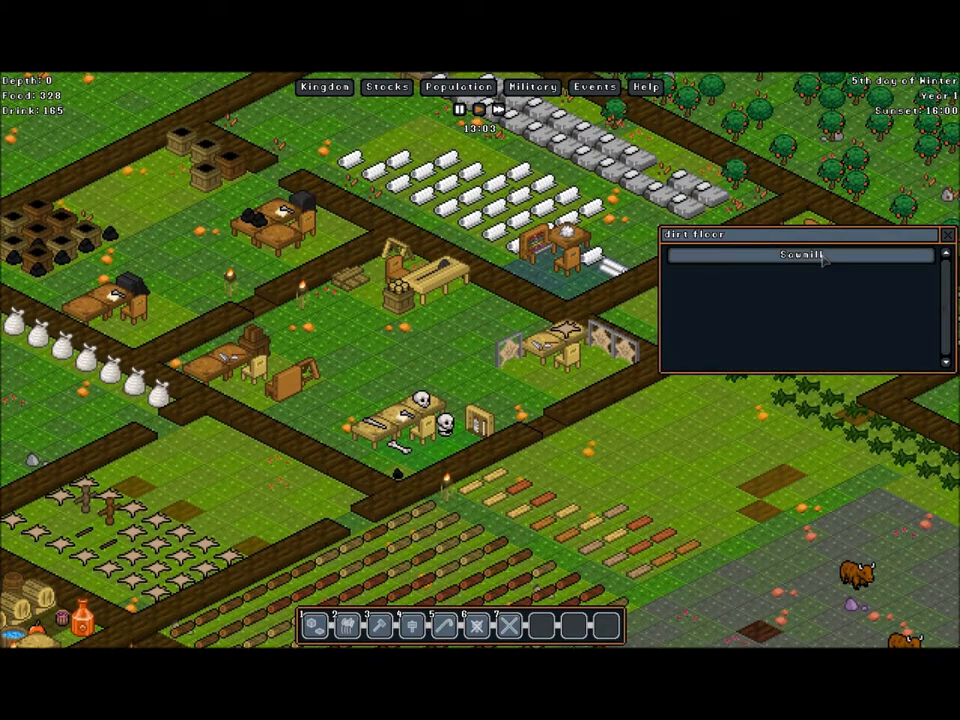
click(796, 256)
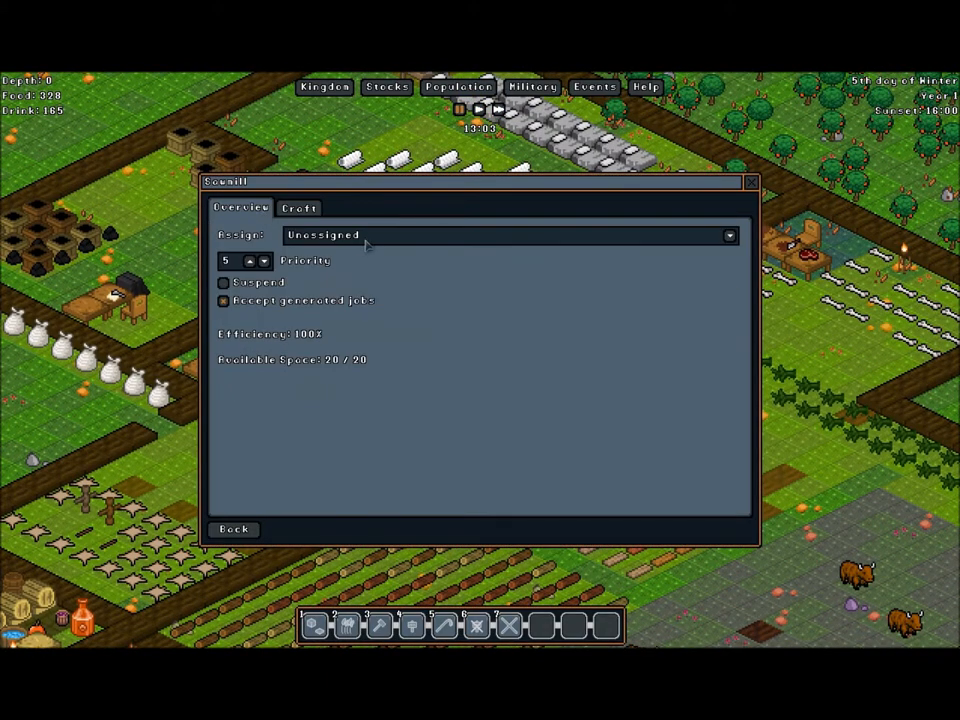
click(264, 266)
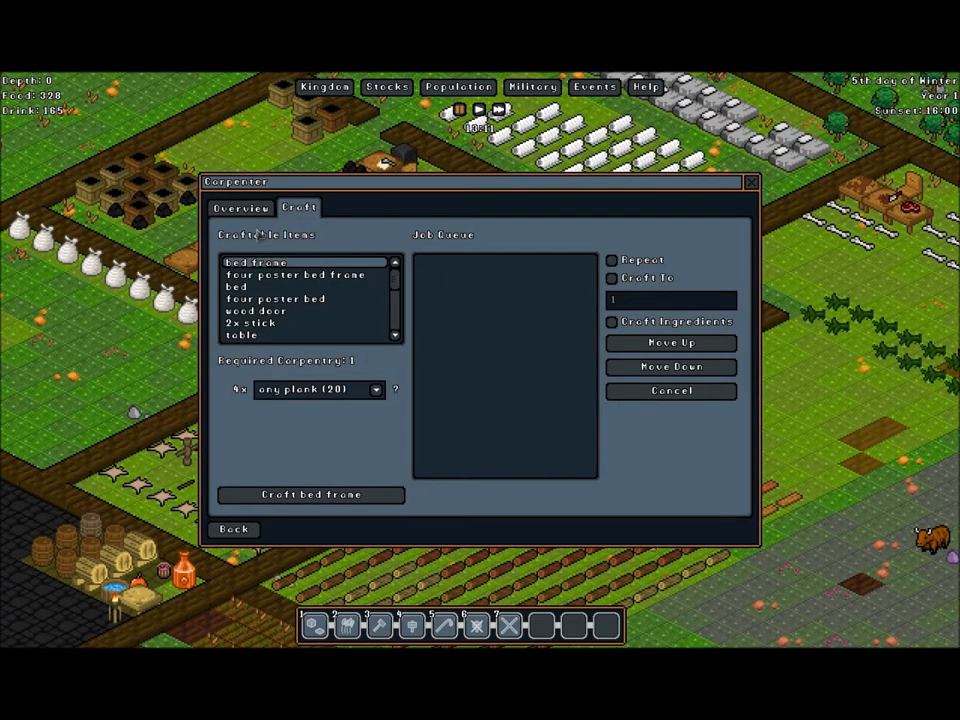
click(240, 206)
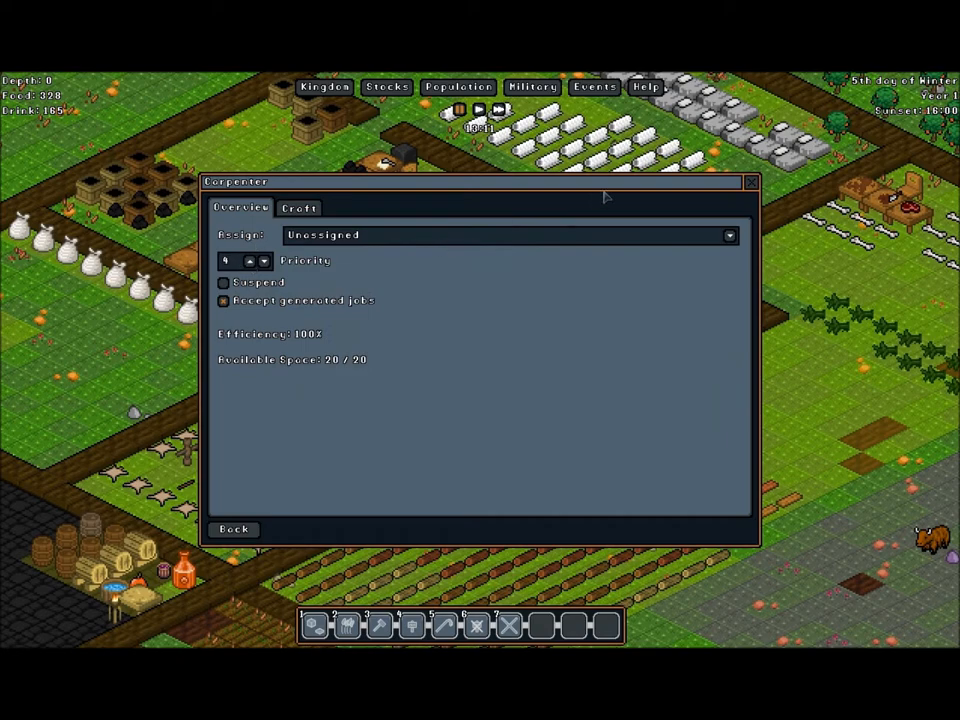
click(750, 182)
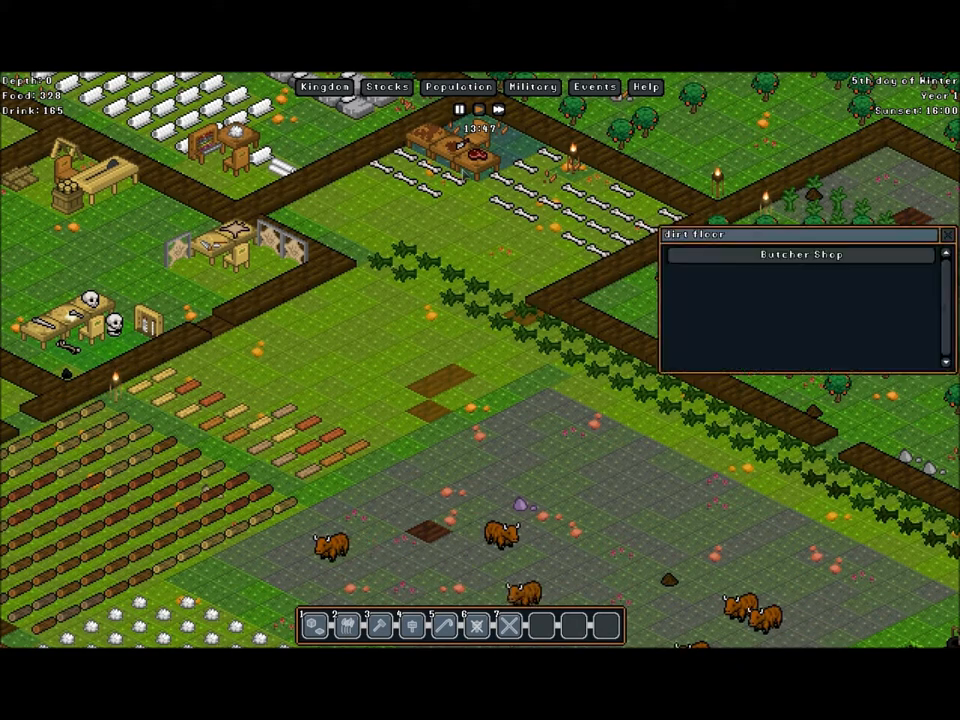
click(798, 254)
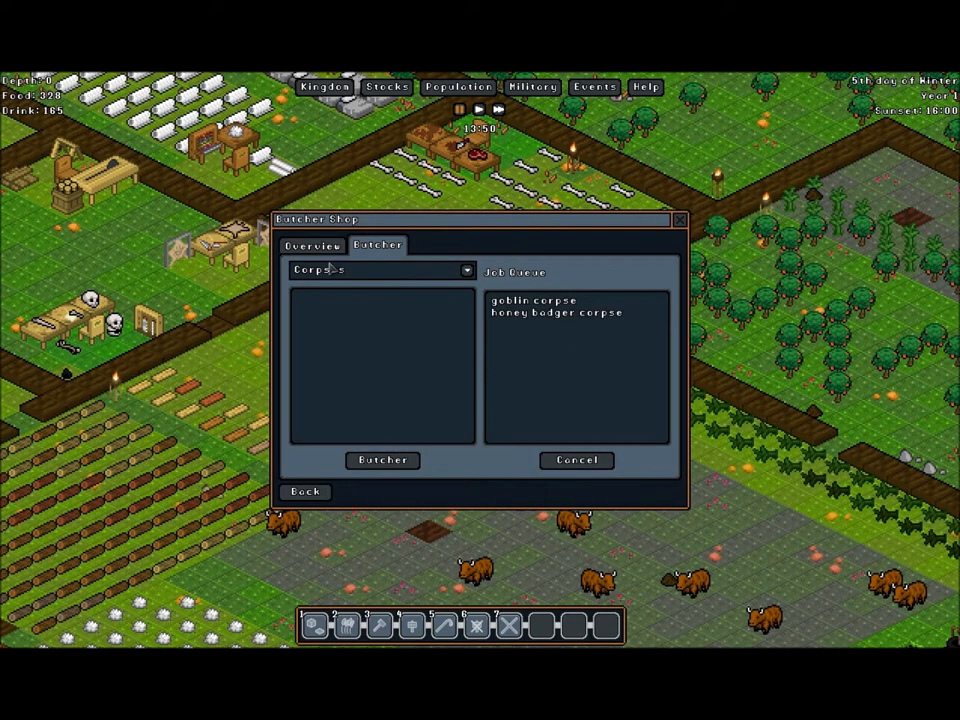
click(312, 244)
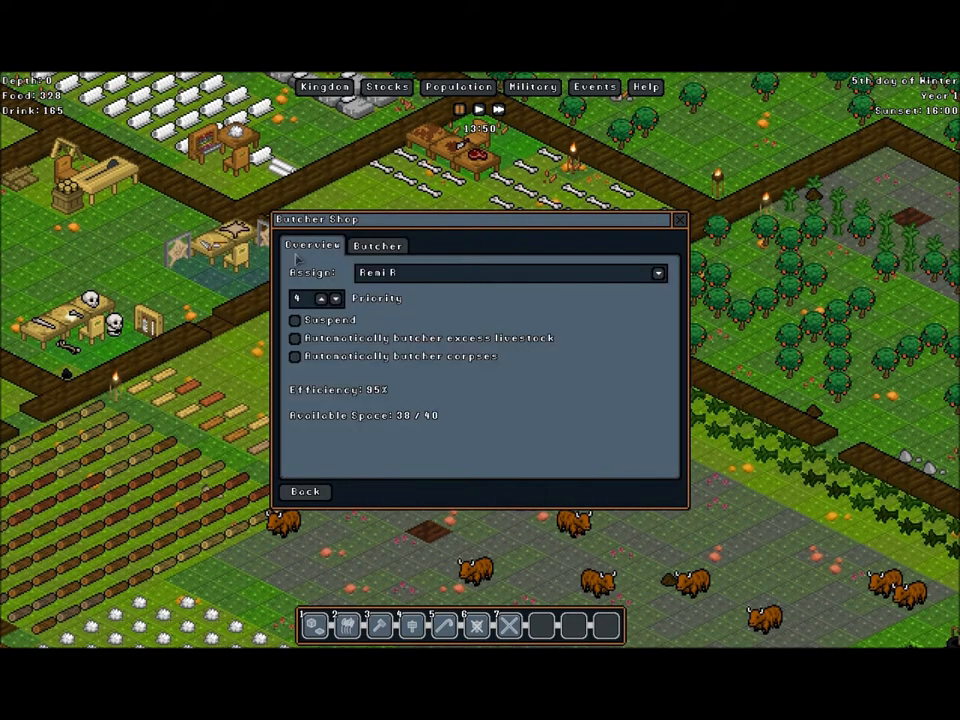
mouse_move(450, 248)
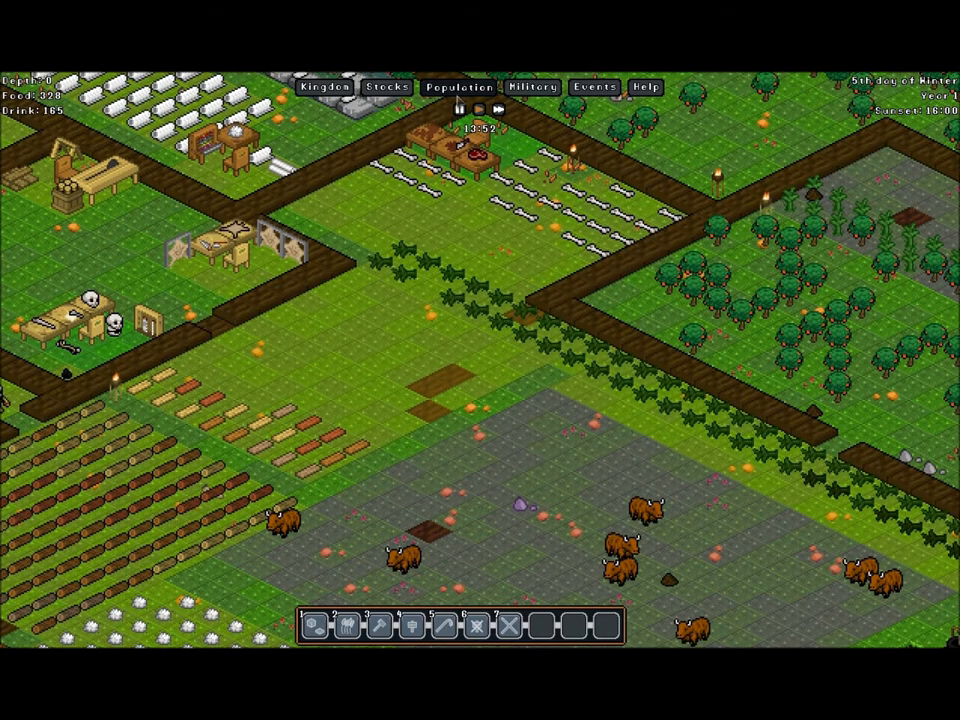
- Check the butcher gnome's profile from the population jobs list and return to the list
click(458, 88)
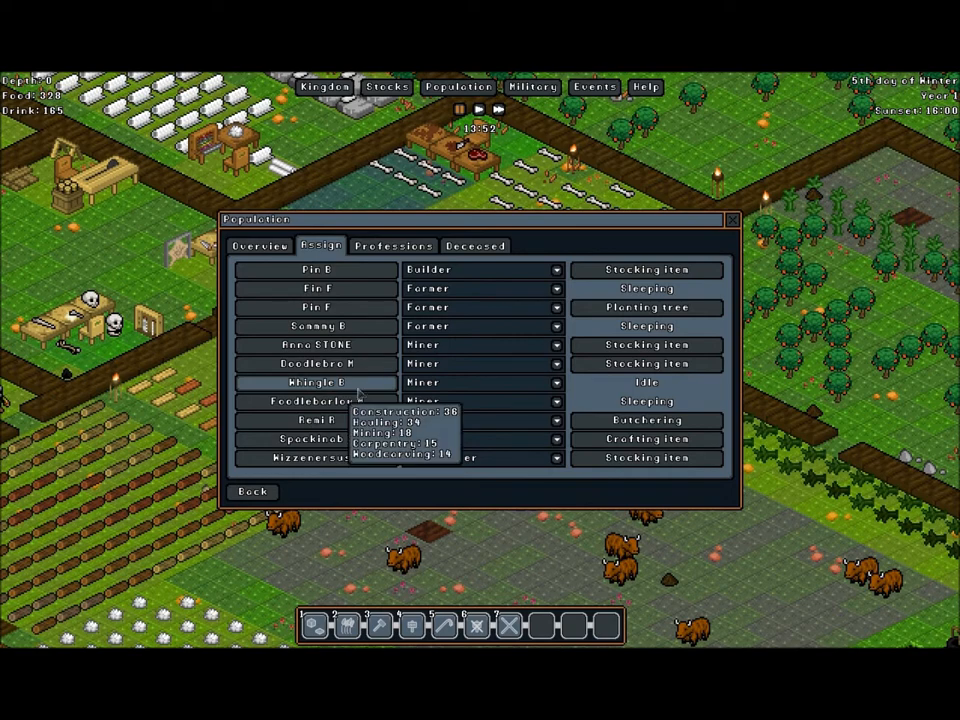
mouse_move(436, 440)
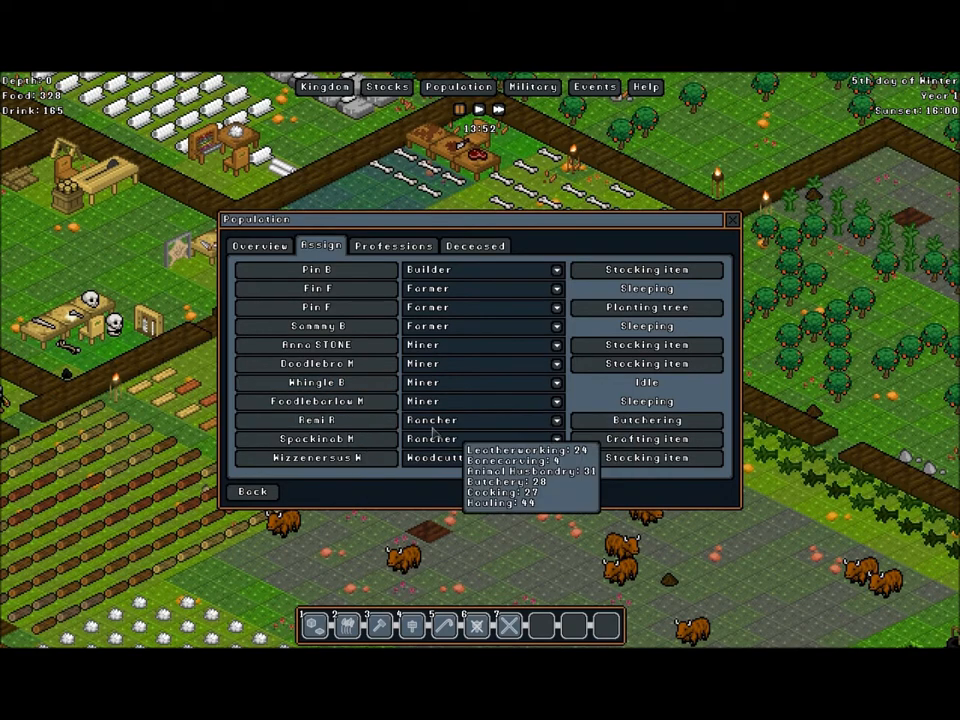
click(316, 420)
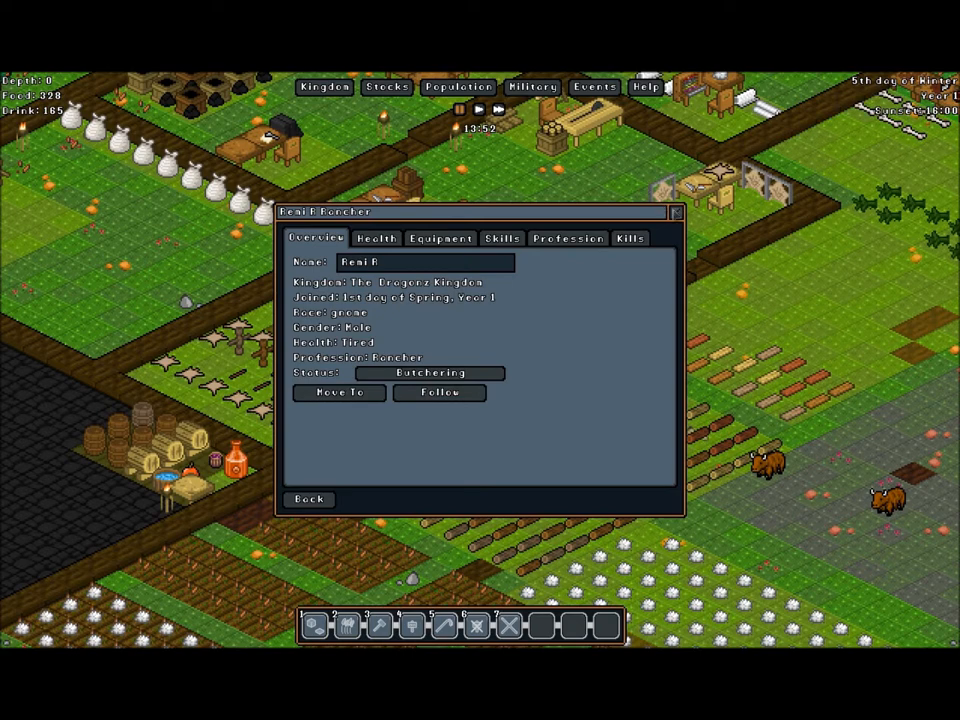
click(308, 500)
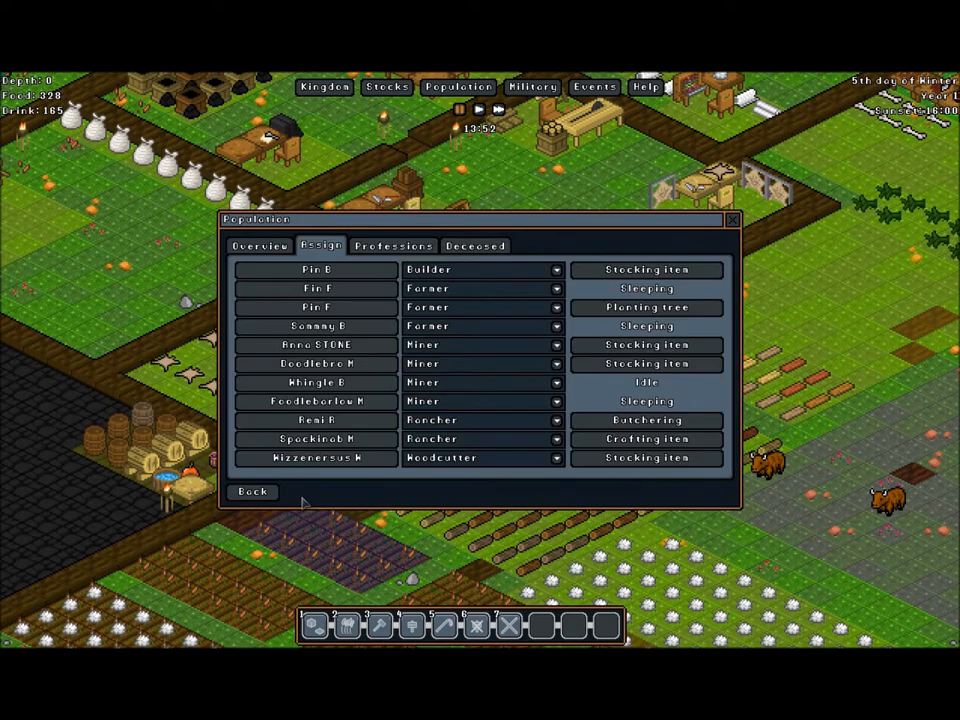
click(252, 492)
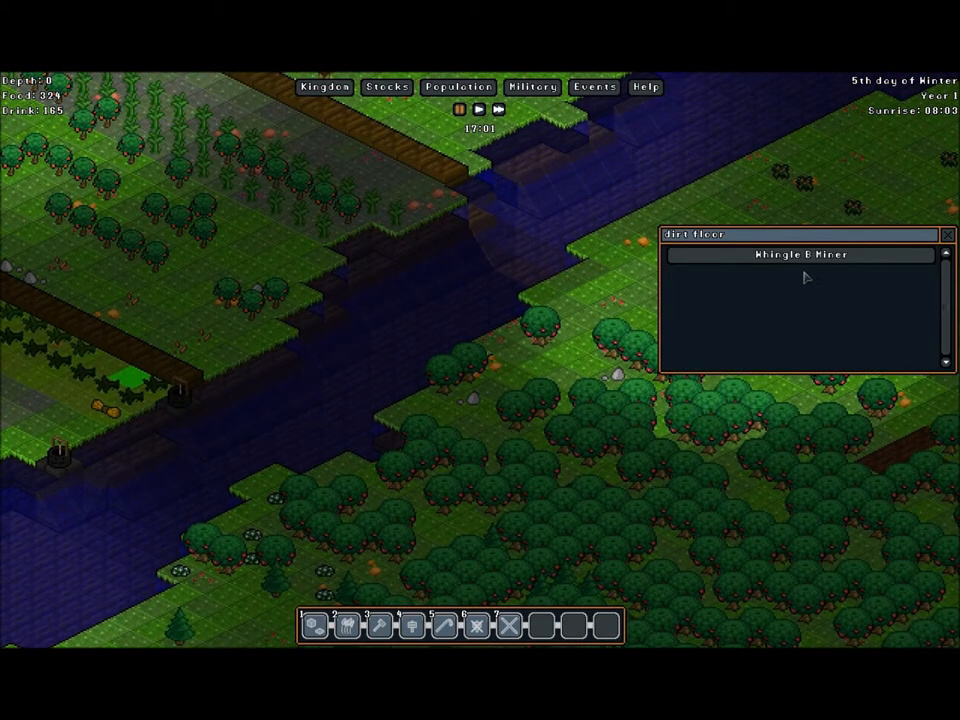
- View the miner gnome's profile showing them stocking an item, then close it
click(800, 254)
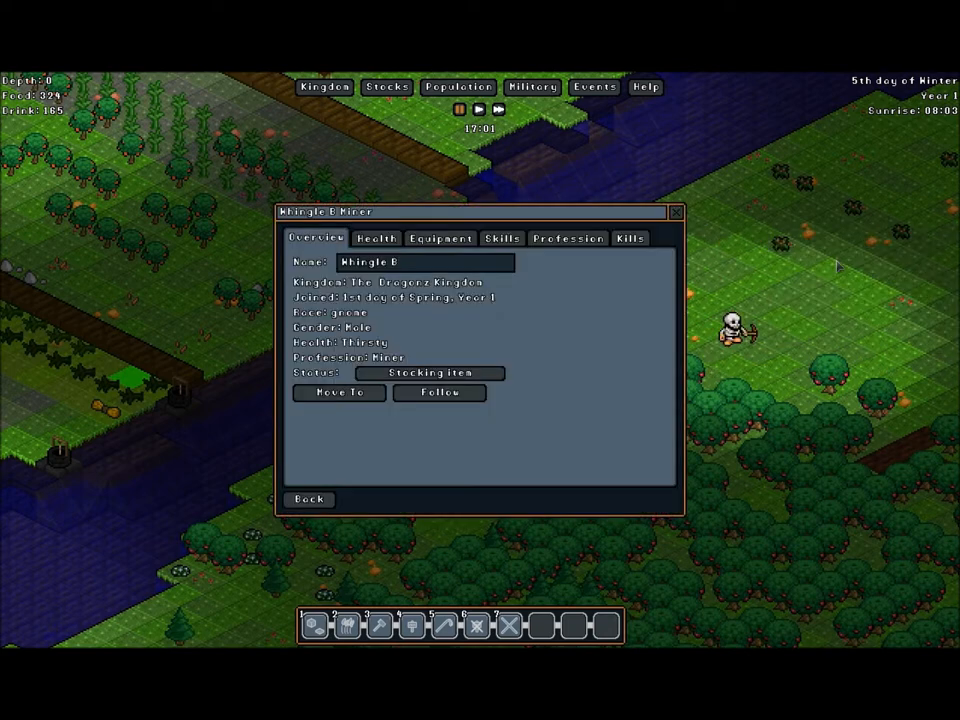
click(568, 238)
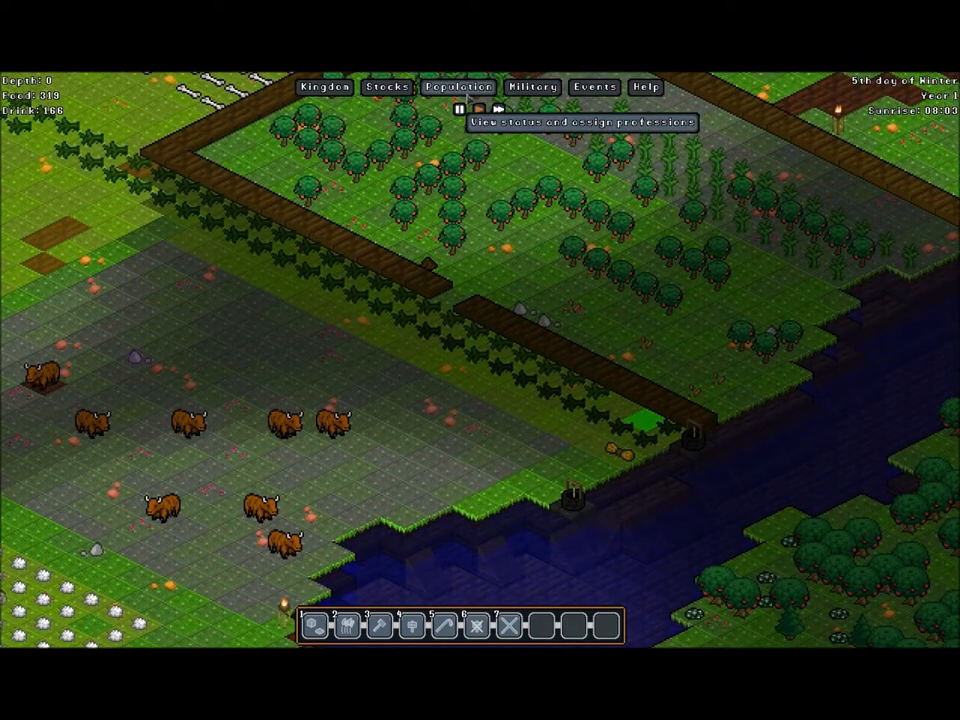
click(458, 88)
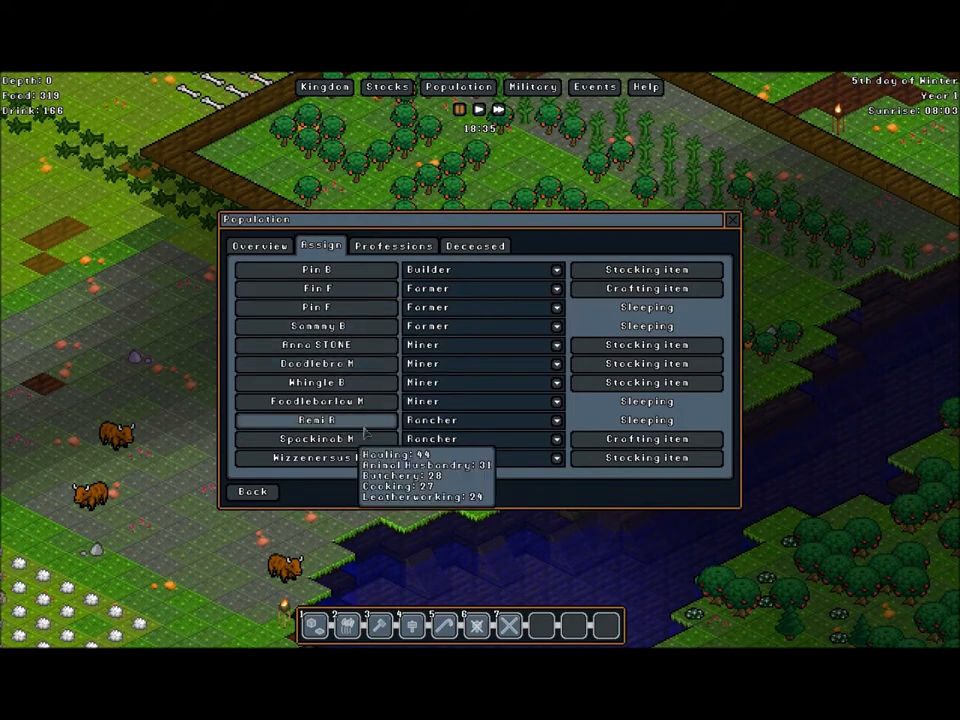
click(316, 420)
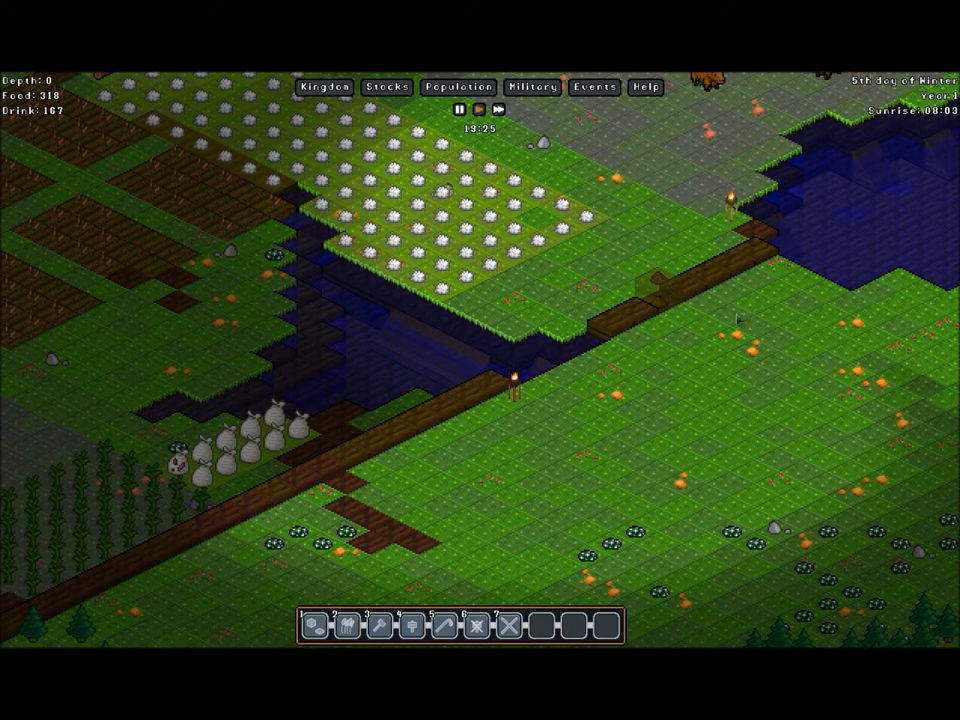
click(458, 88)
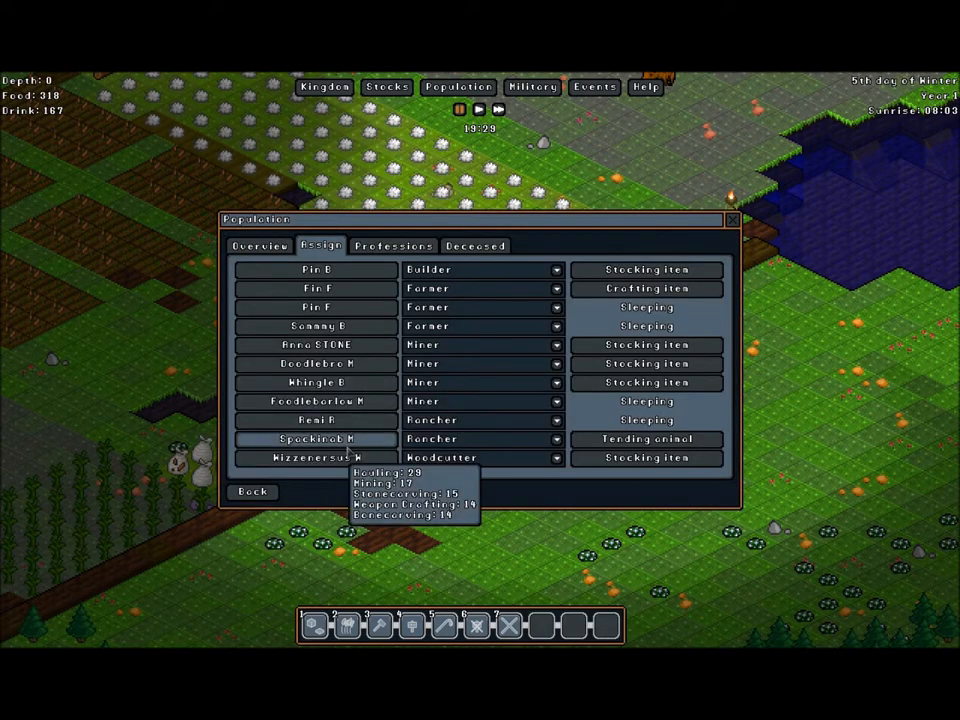
mouse_move(316, 420)
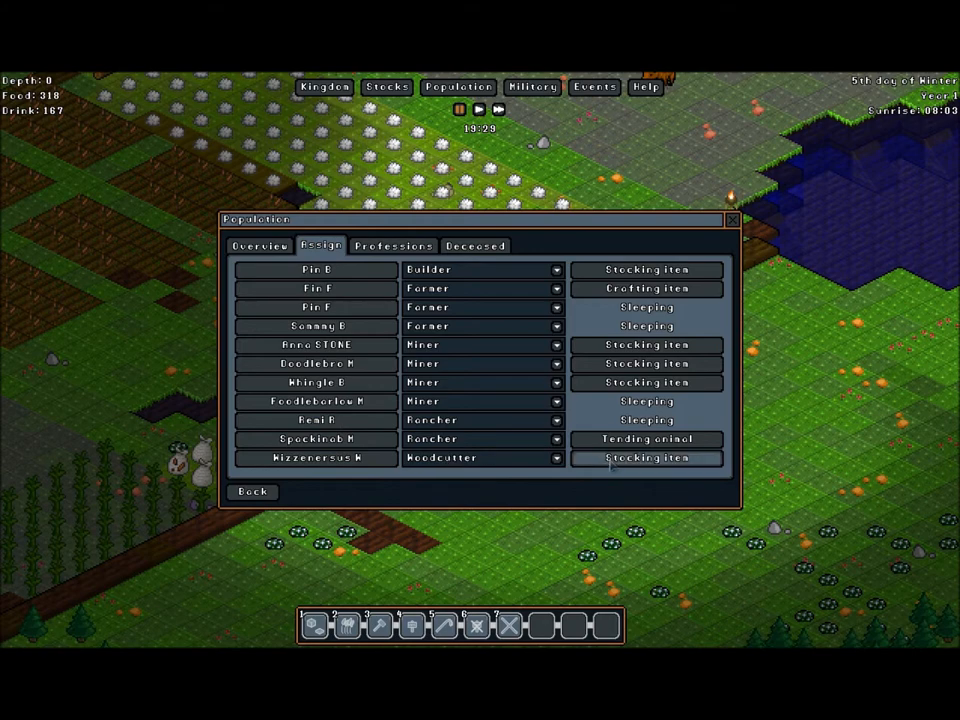
mouse_move(316, 364)
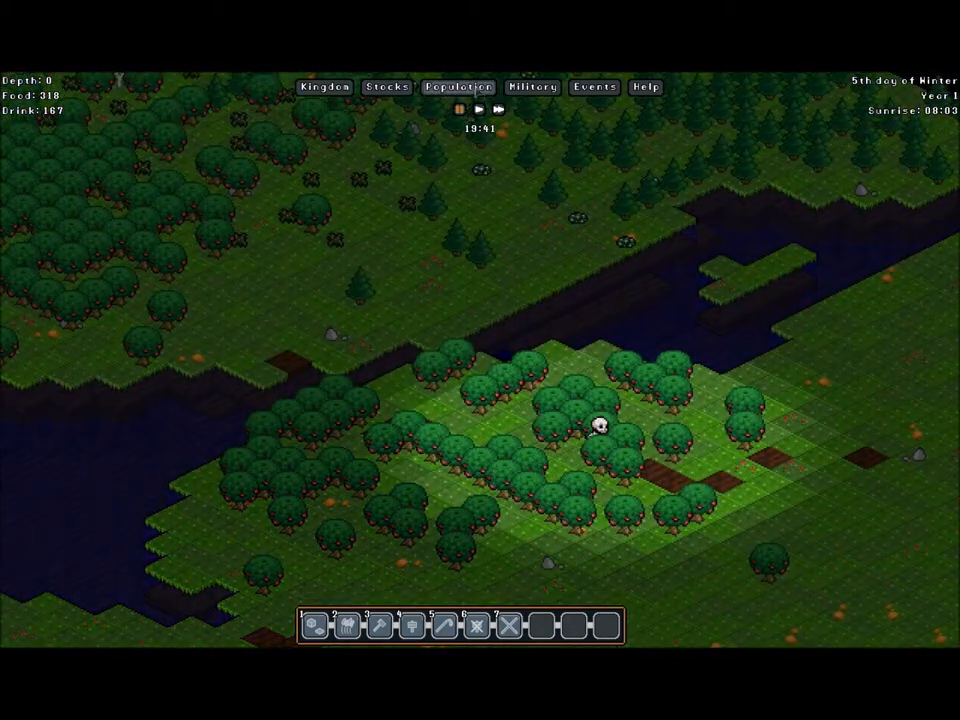
click(458, 88)
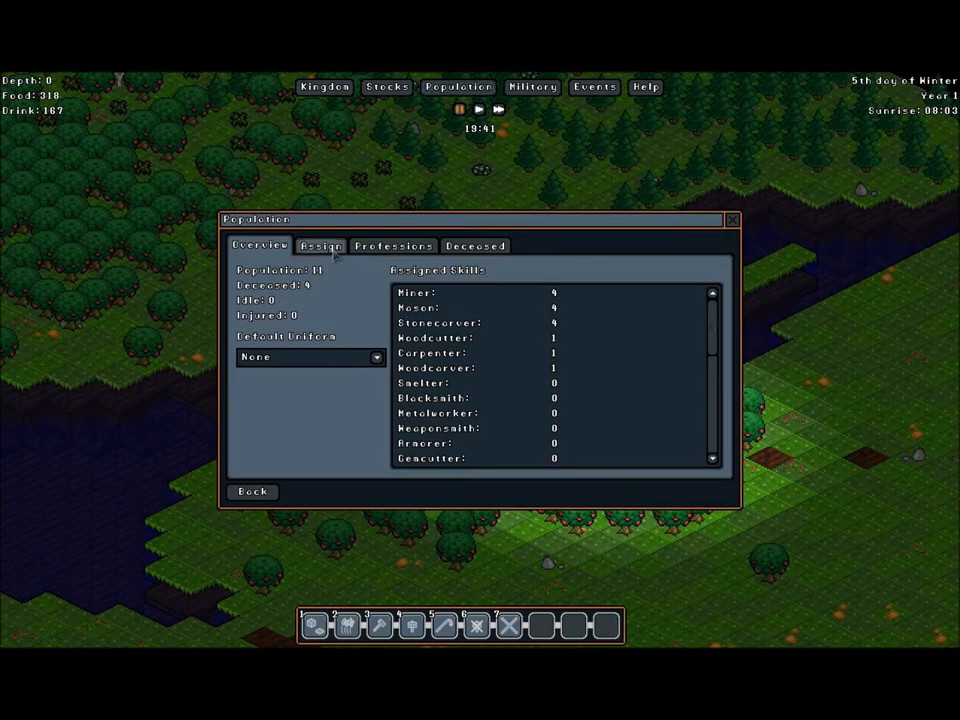
click(320, 244)
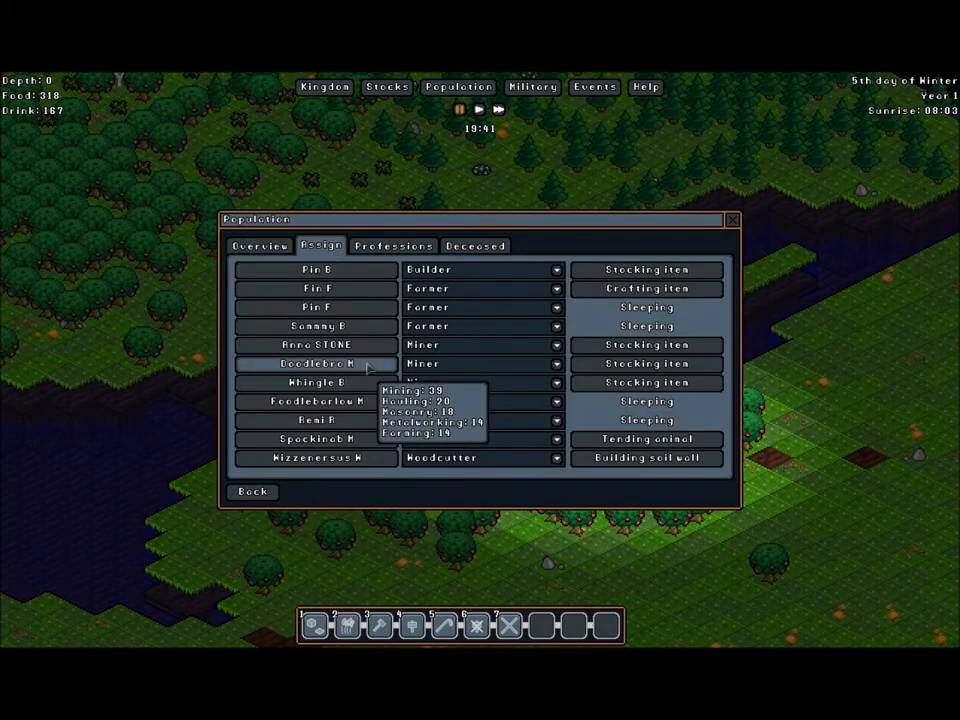
click(316, 382)
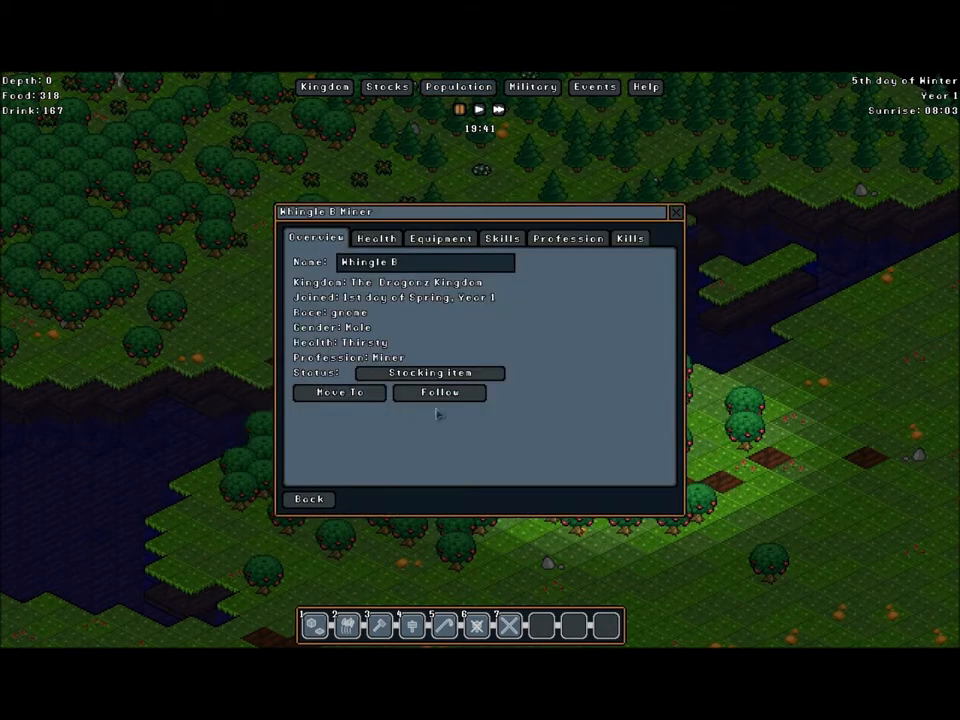
click(308, 500)
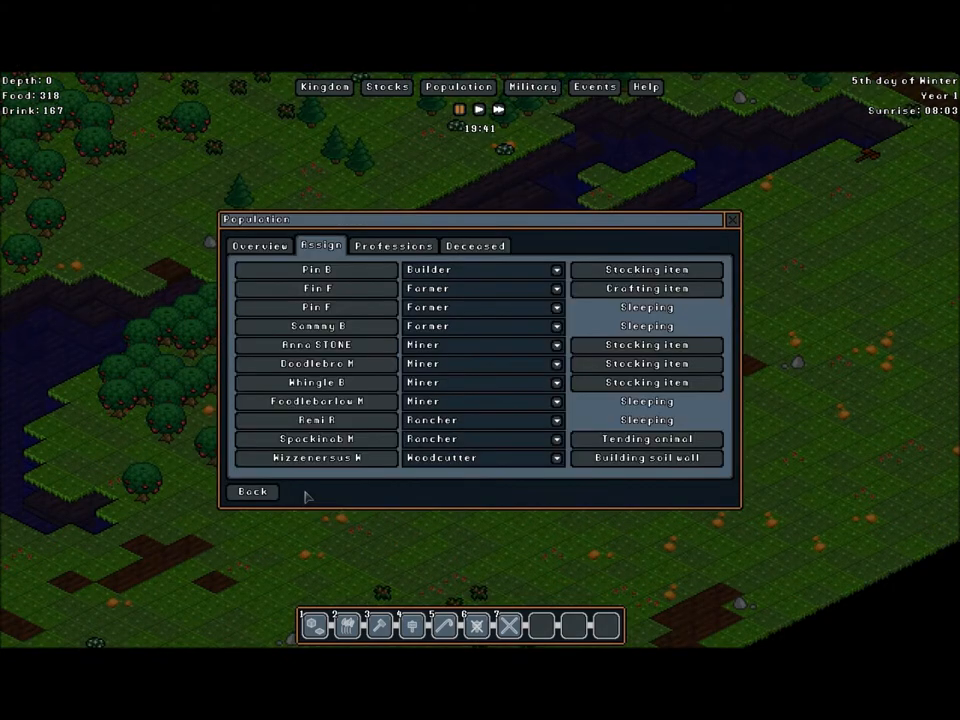
click(252, 492)
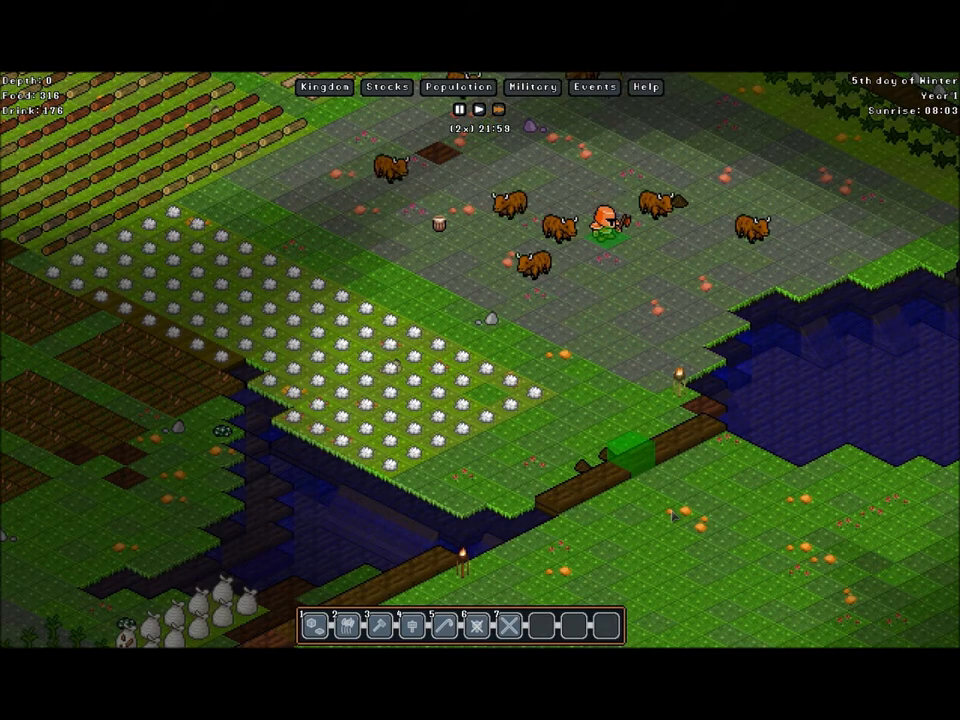
click(610, 228)
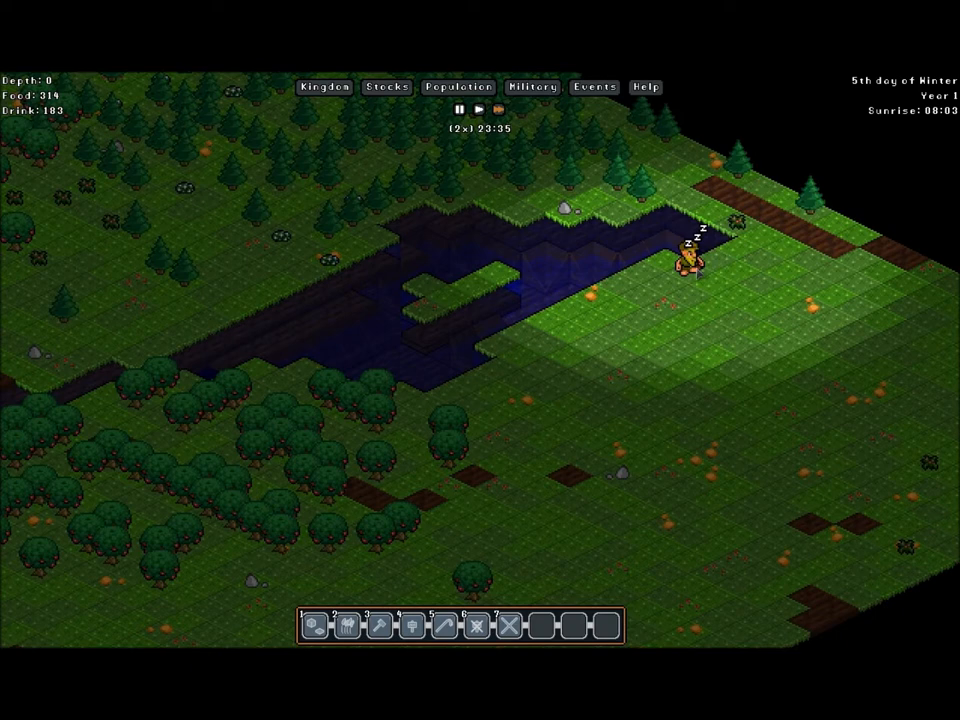
- Reopen the population list showing each gnome's profession and current task
click(458, 88)
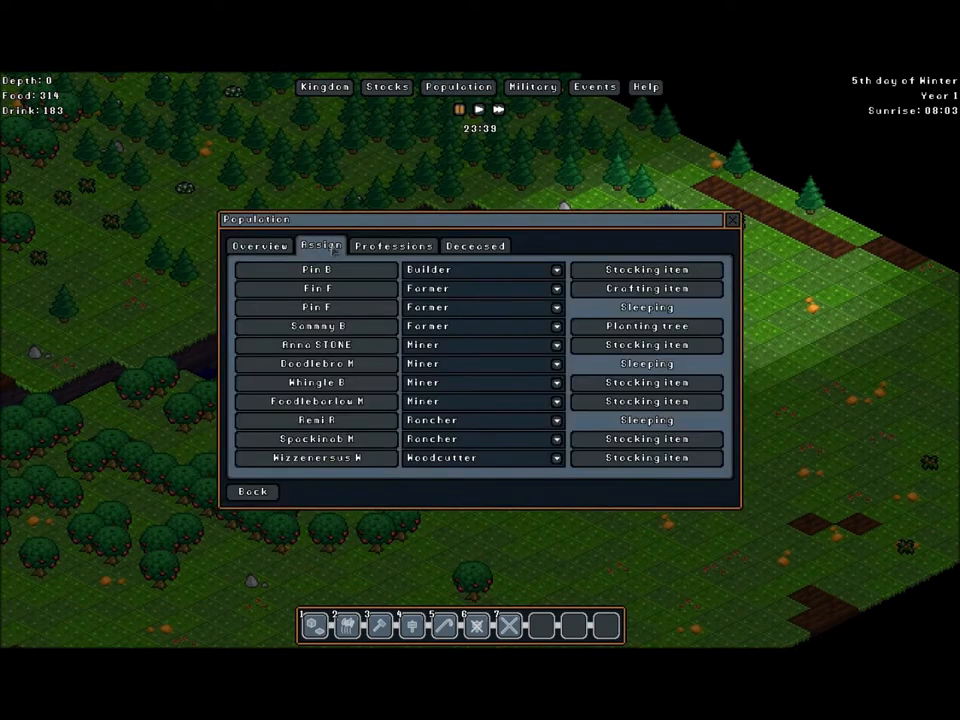
mouse_move(530, 342)
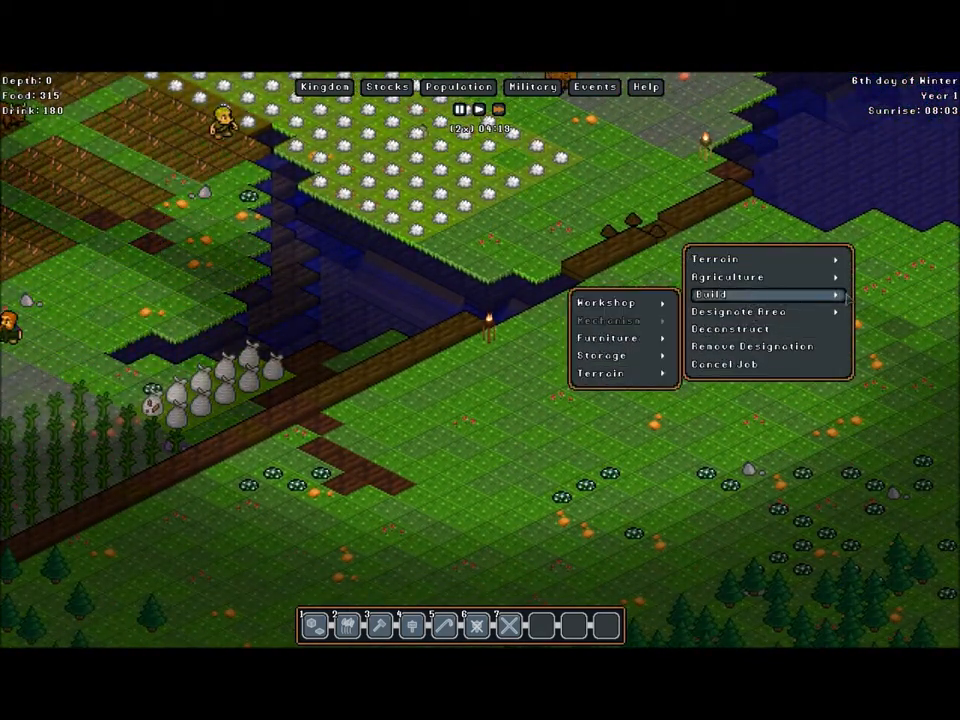
click(600, 374)
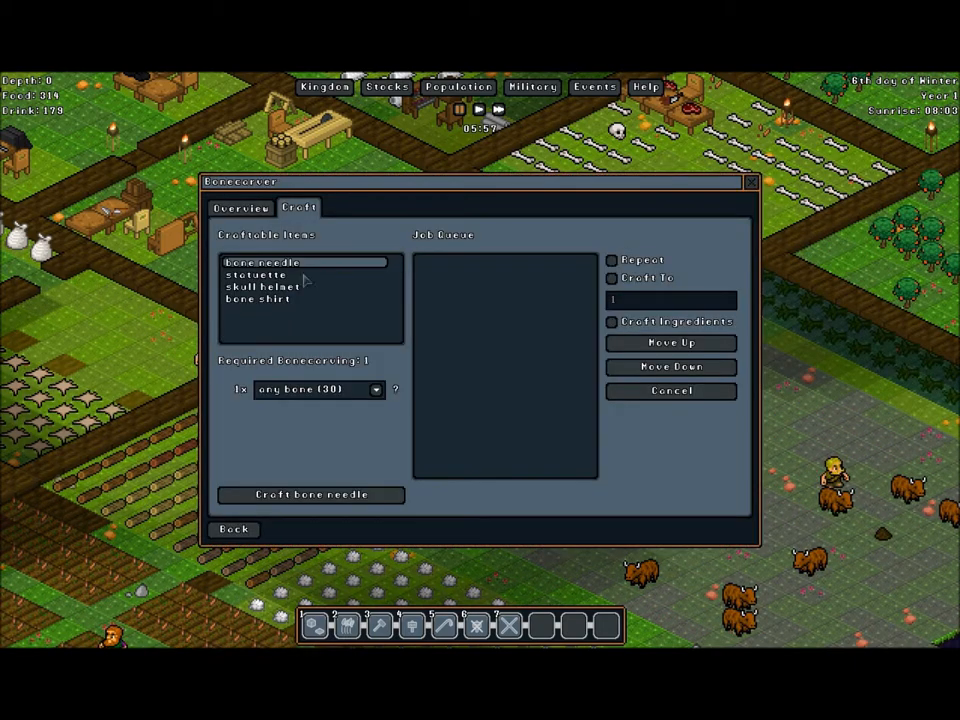
mouse_move(280, 344)
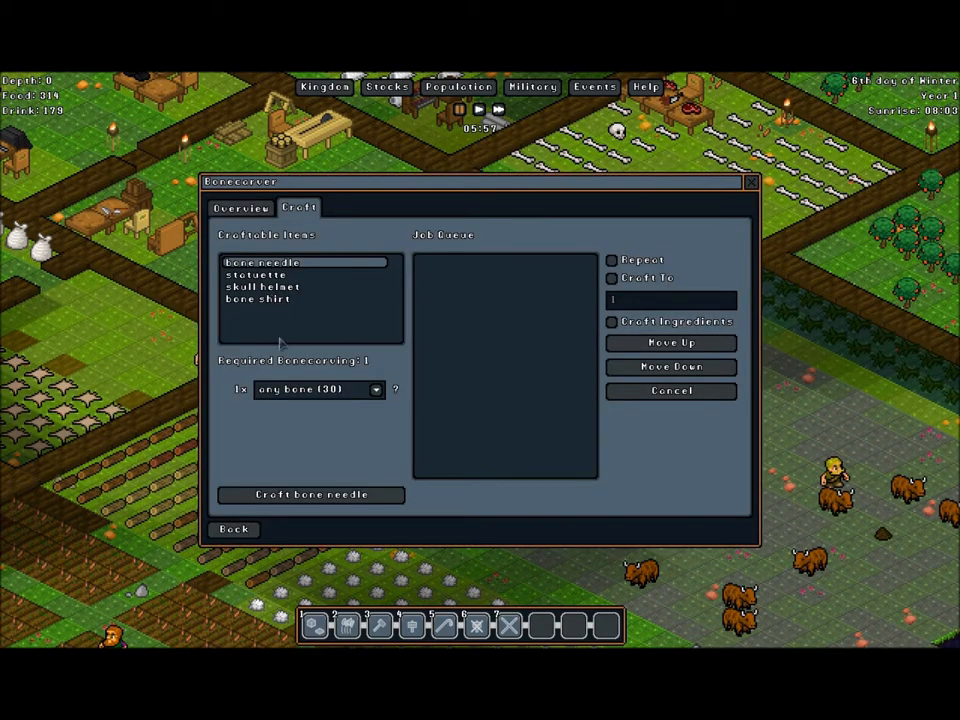
- Compare the bone shirt and statuette recipes in Craftable Items and select the statuette
click(258, 300)
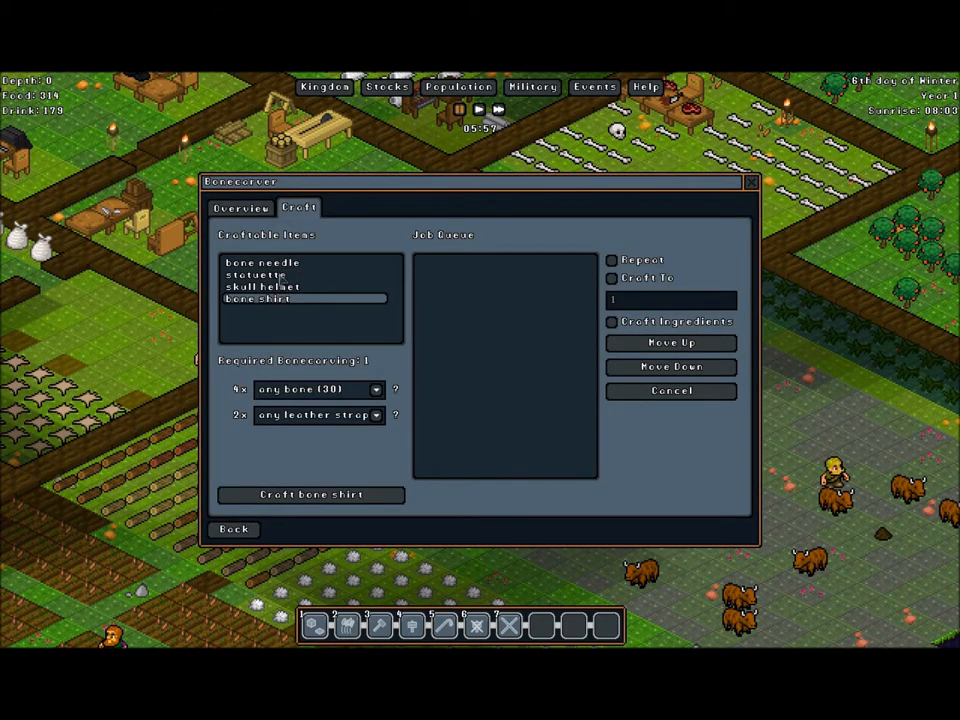
click(256, 274)
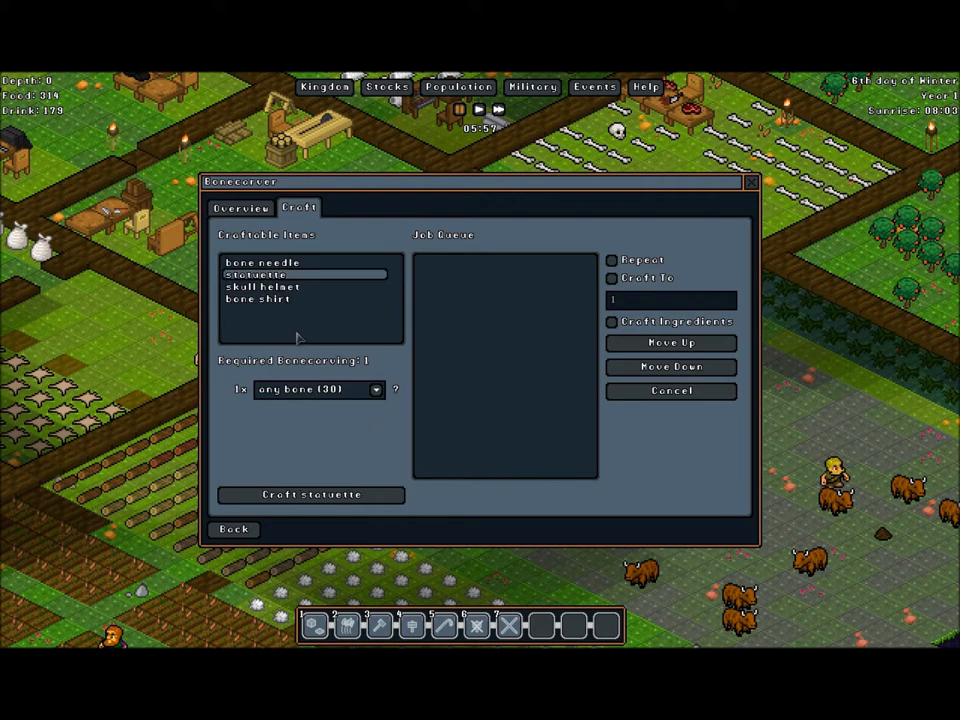
mouse_move(298, 288)
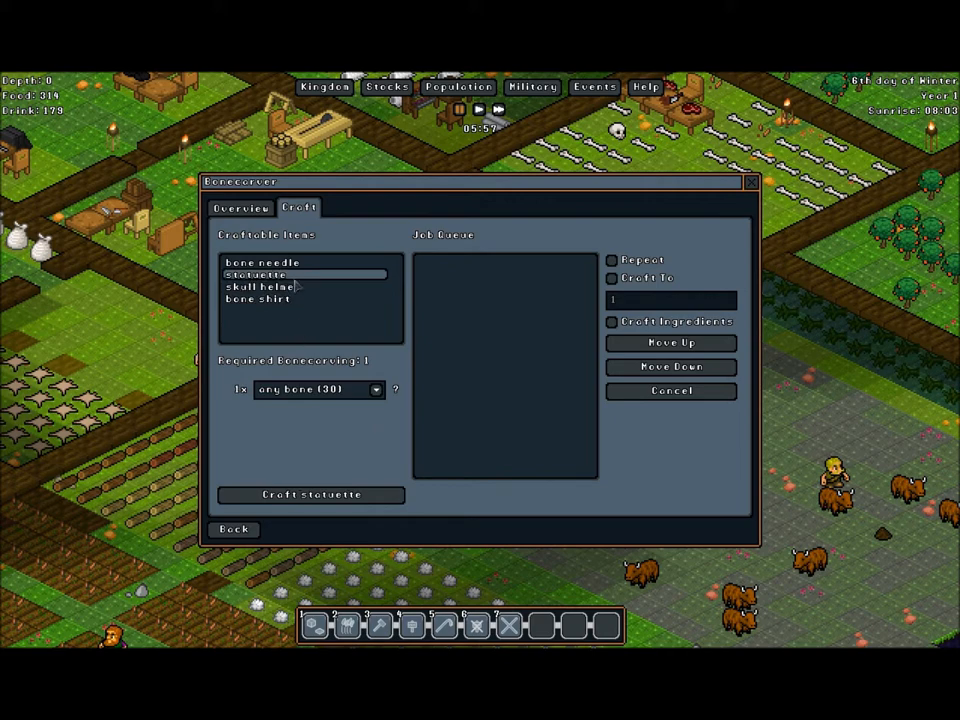
mouse_move(280, 316)
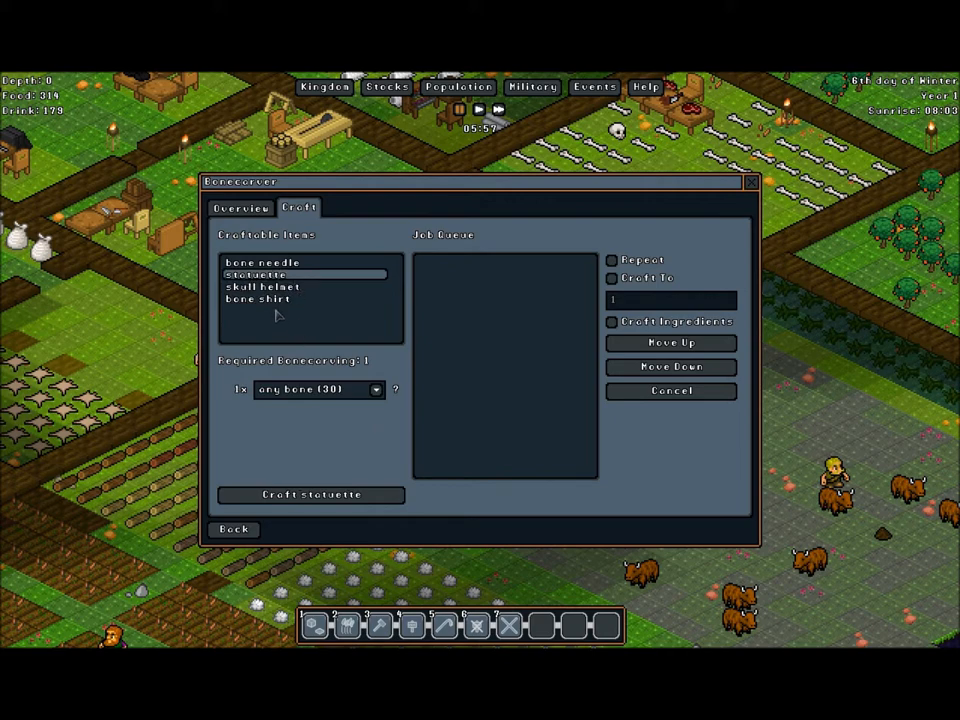
click(258, 300)
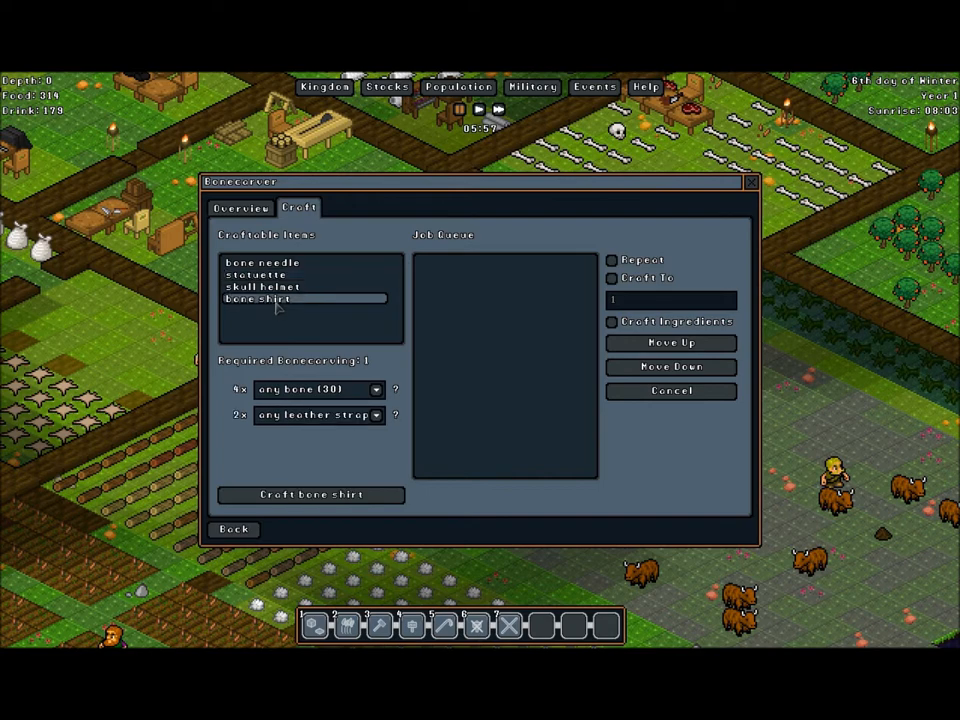
click(256, 274)
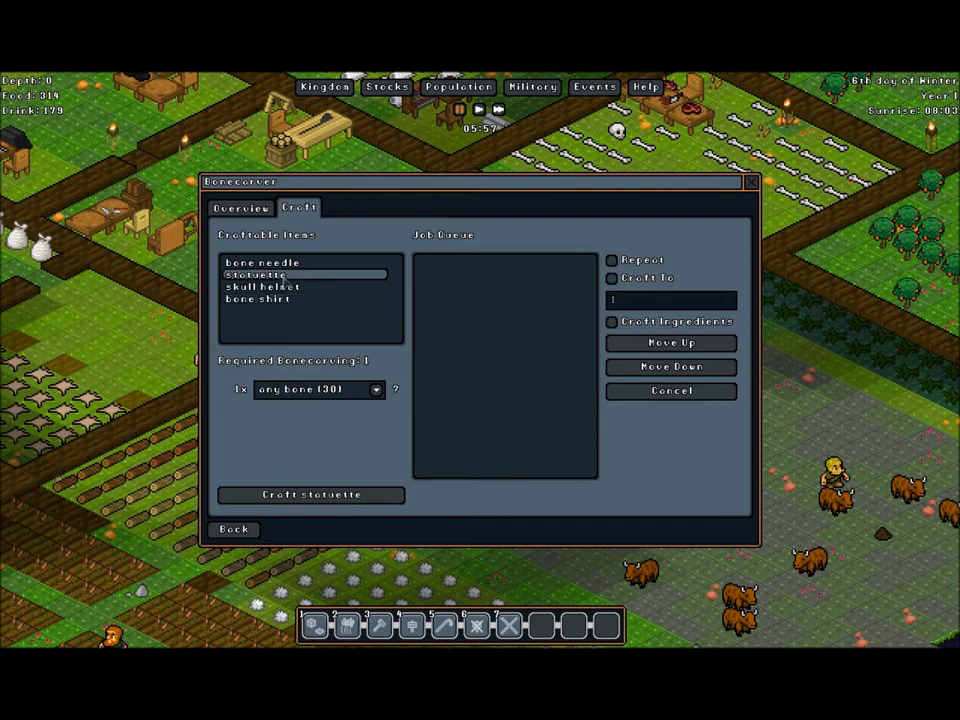
mouse_move(304, 520)
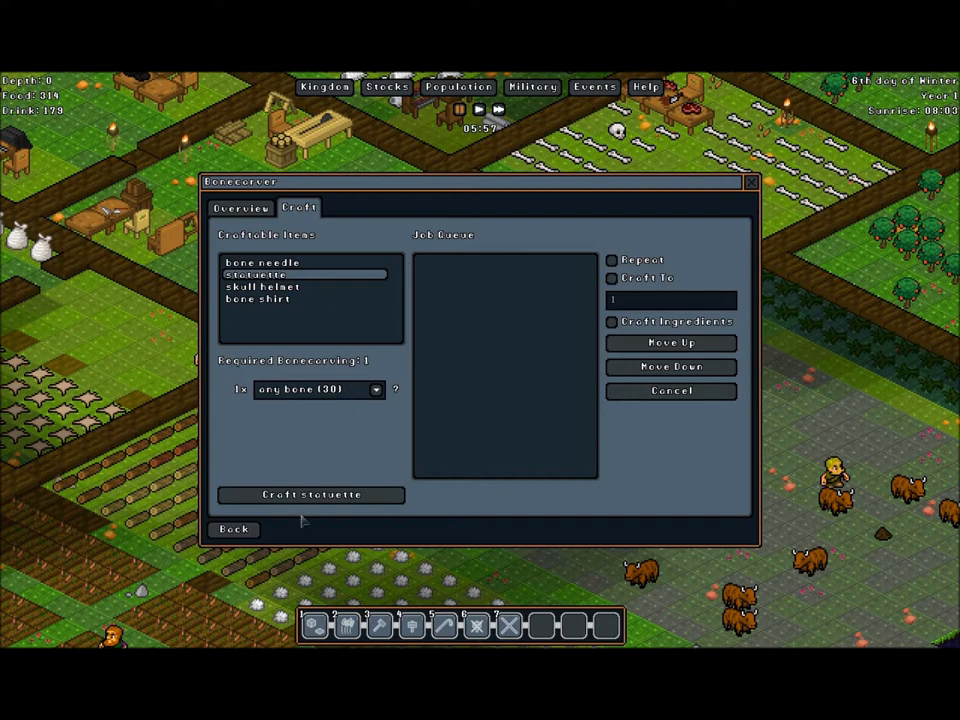
- Queue one statuette job at the bonecarver and close the workshop window
click(310, 496)
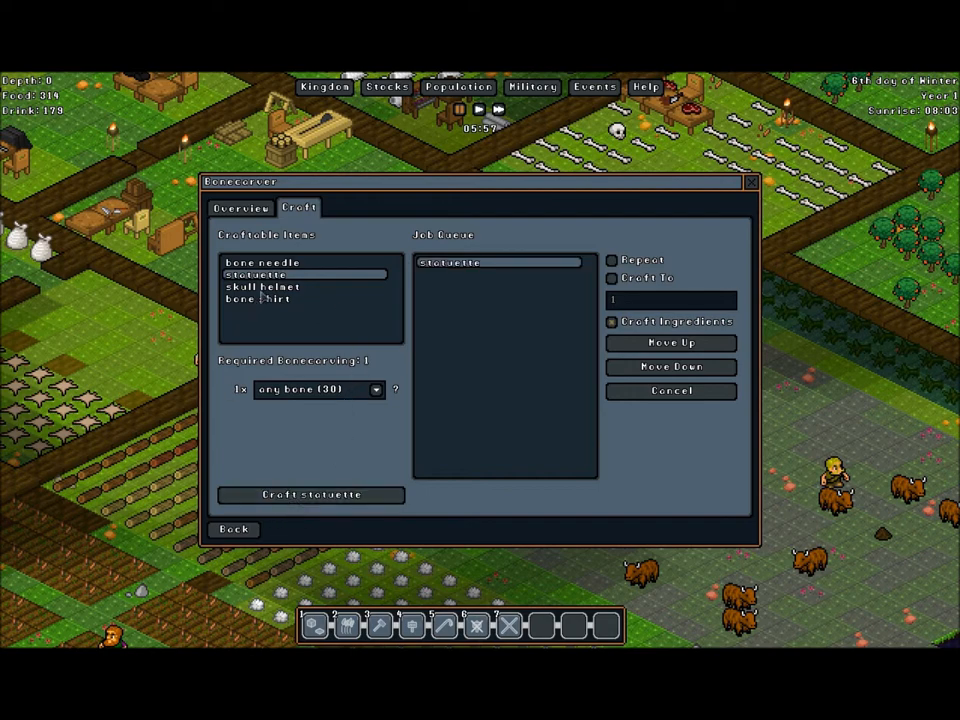
click(264, 288)
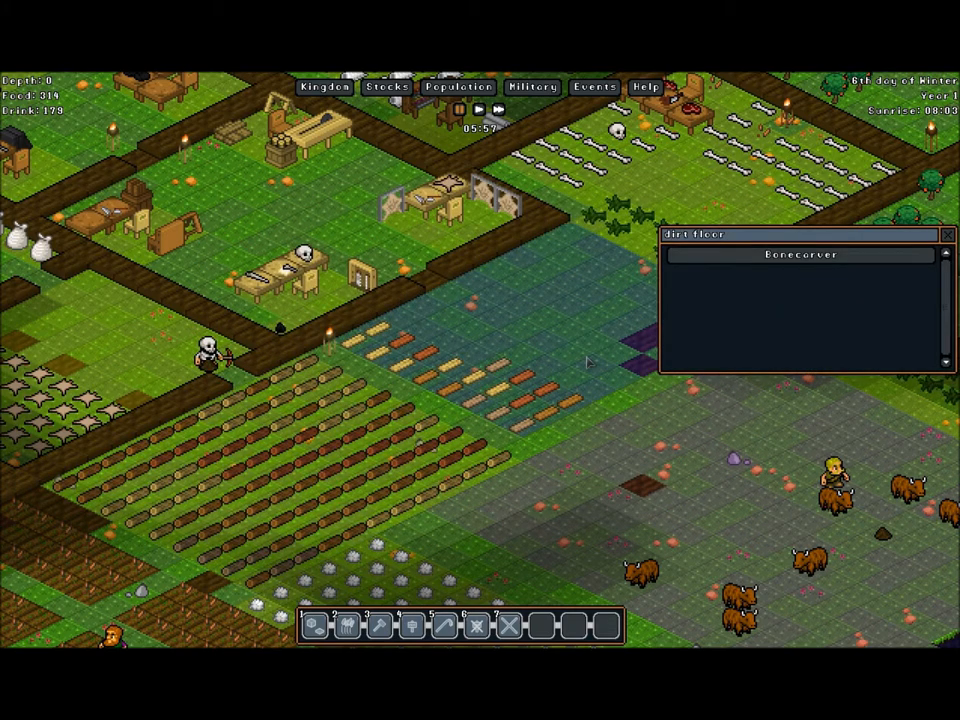
- Lower the view depth to level -1 to show the underground rooms
click(496, 108)
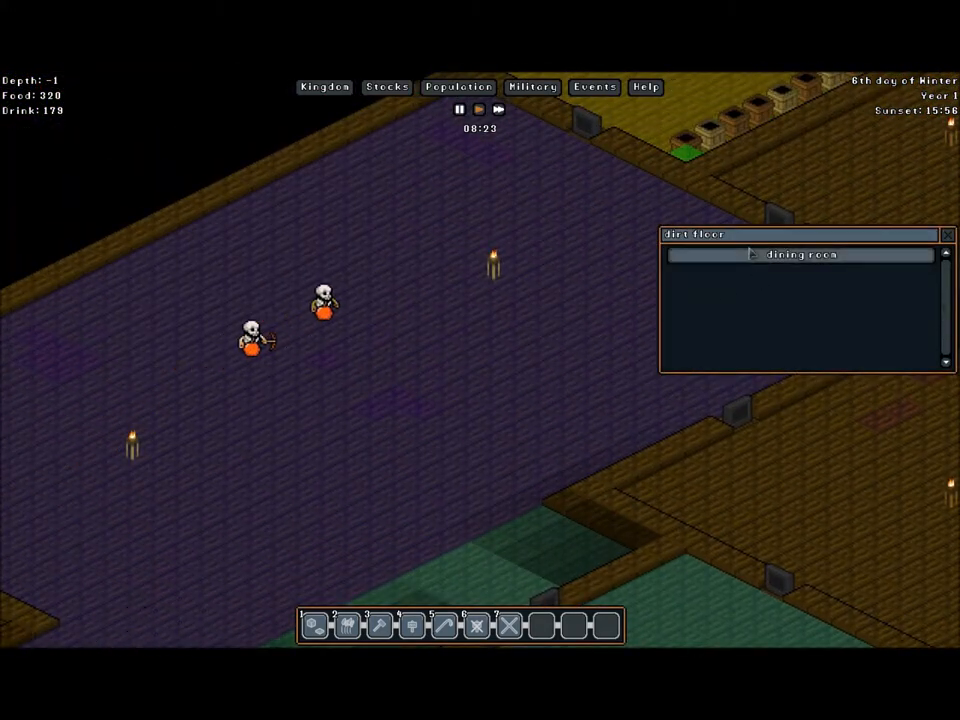
- Inspect the underground room's info window and use Move To to center the view on it
click(804, 254)
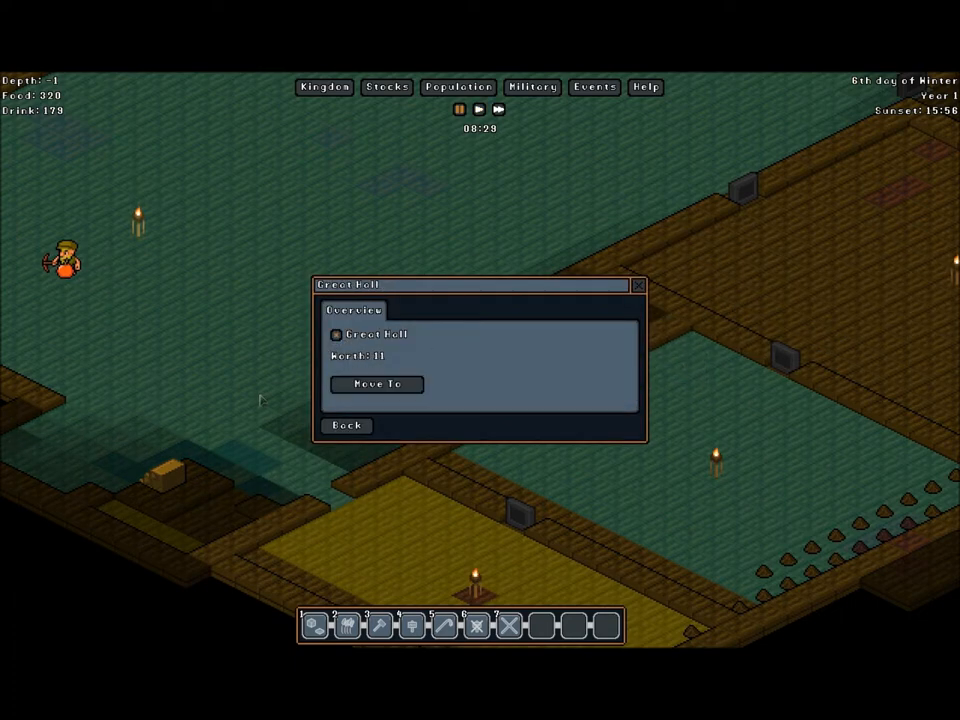
click(378, 384)
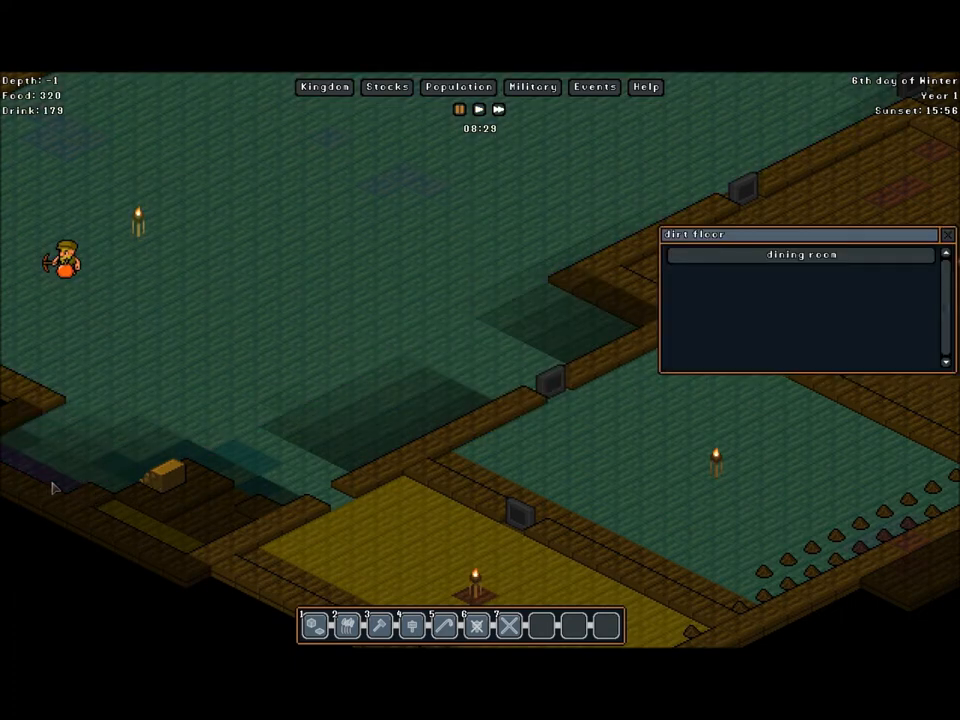
click(800, 254)
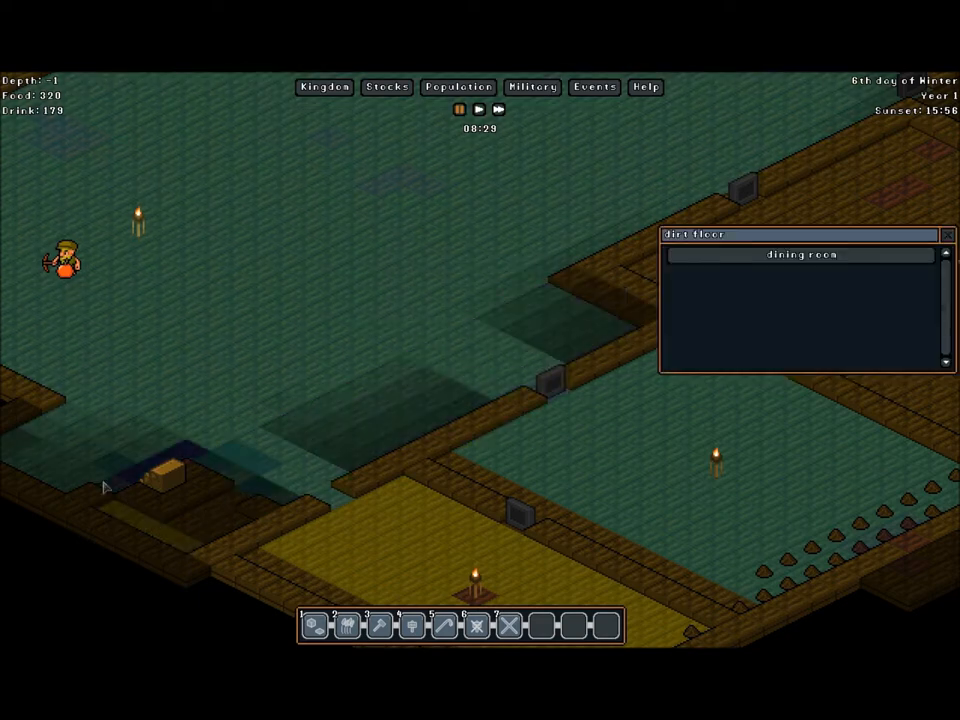
mouse_move(924, 318)
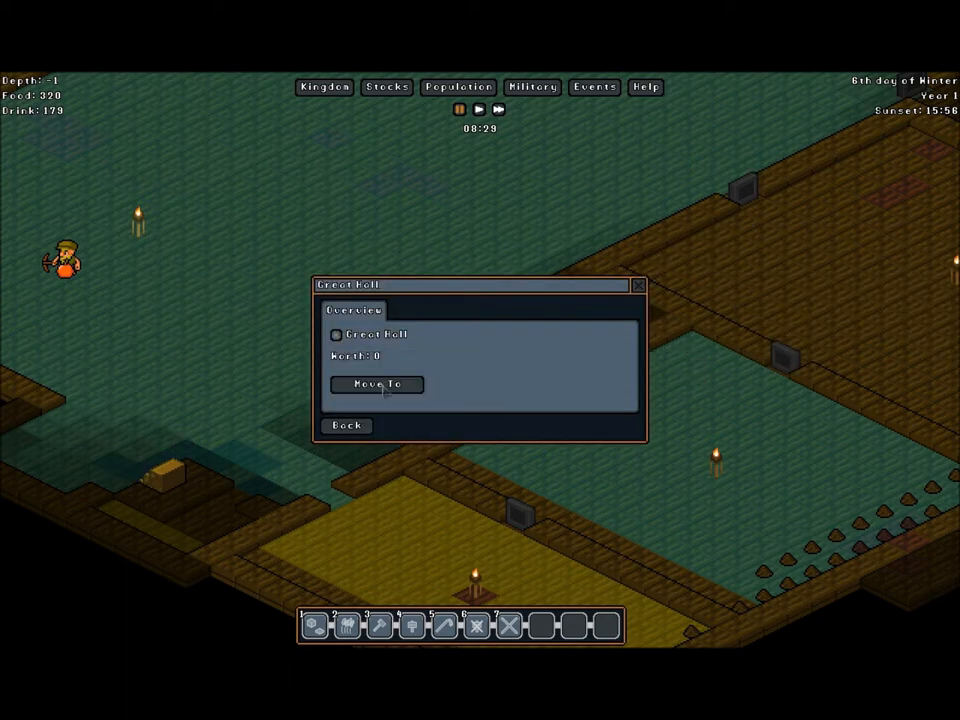
click(376, 384)
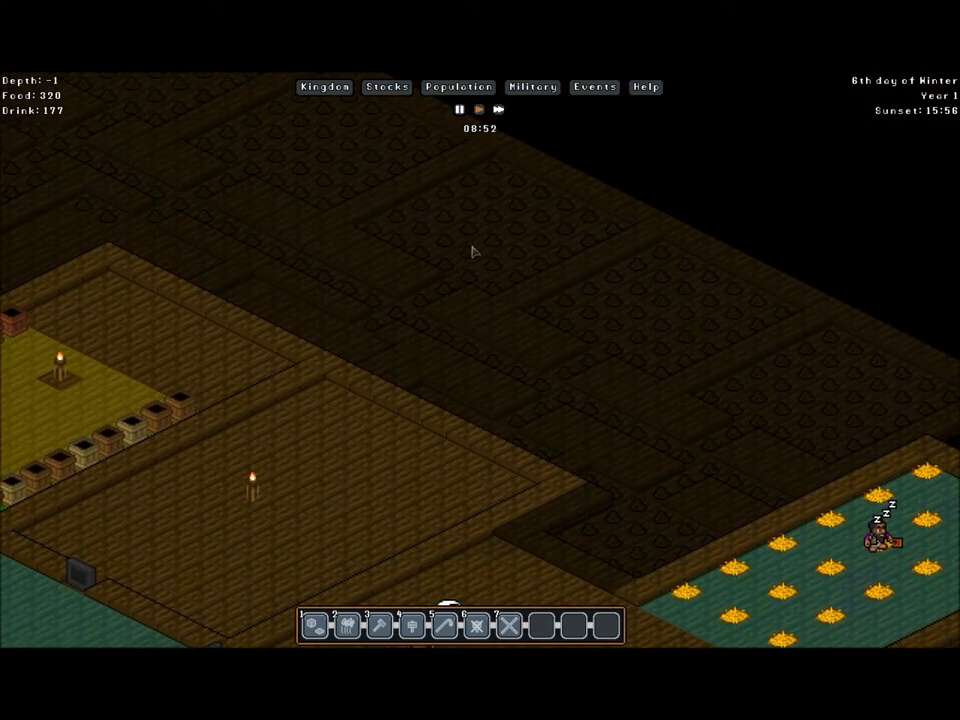
- Review each gnome's assigned job in the Population Assign list, then close it
click(458, 88)
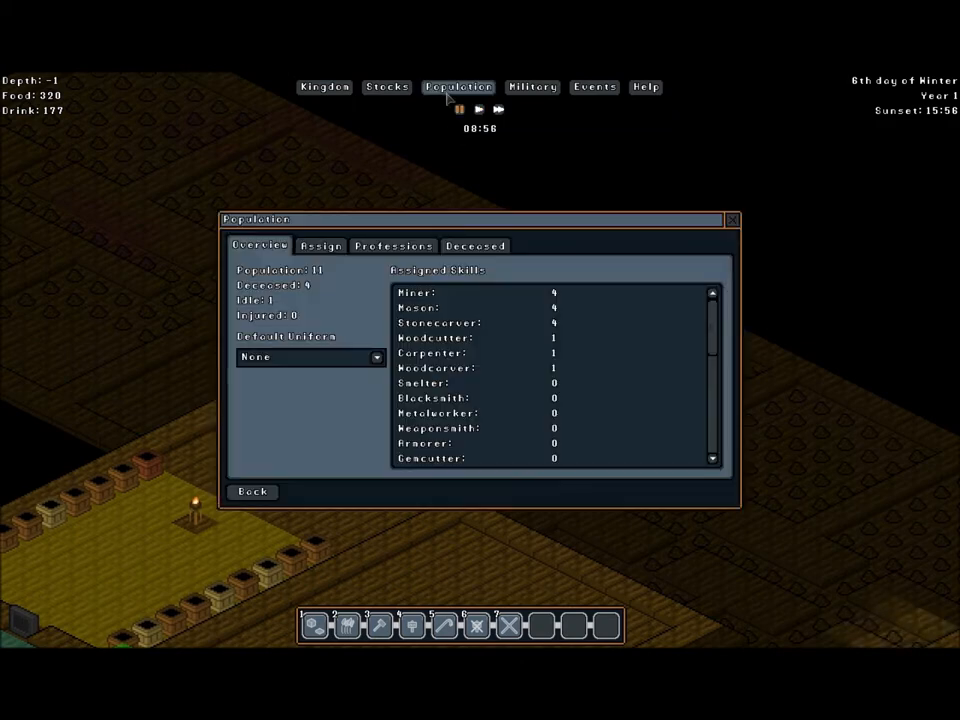
click(320, 244)
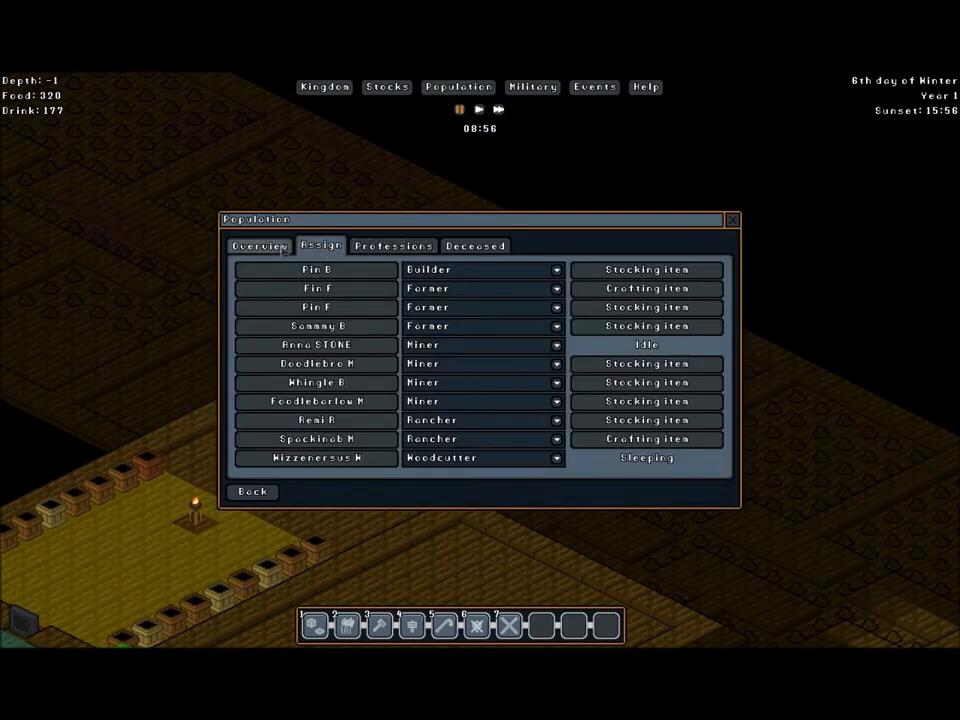
click(732, 218)
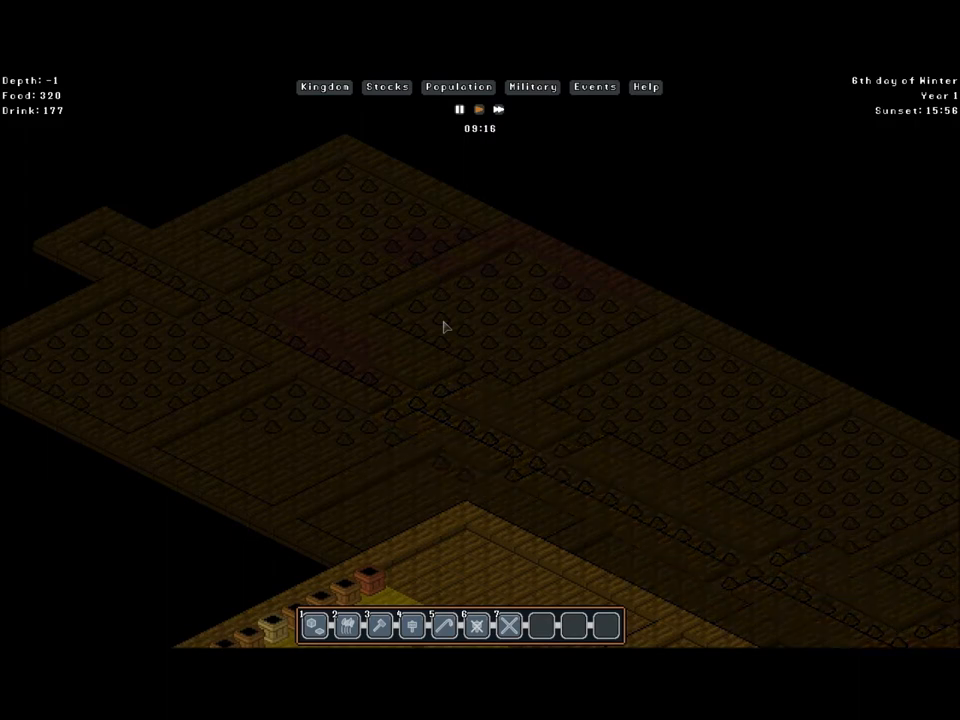
mouse_move(172, 248)
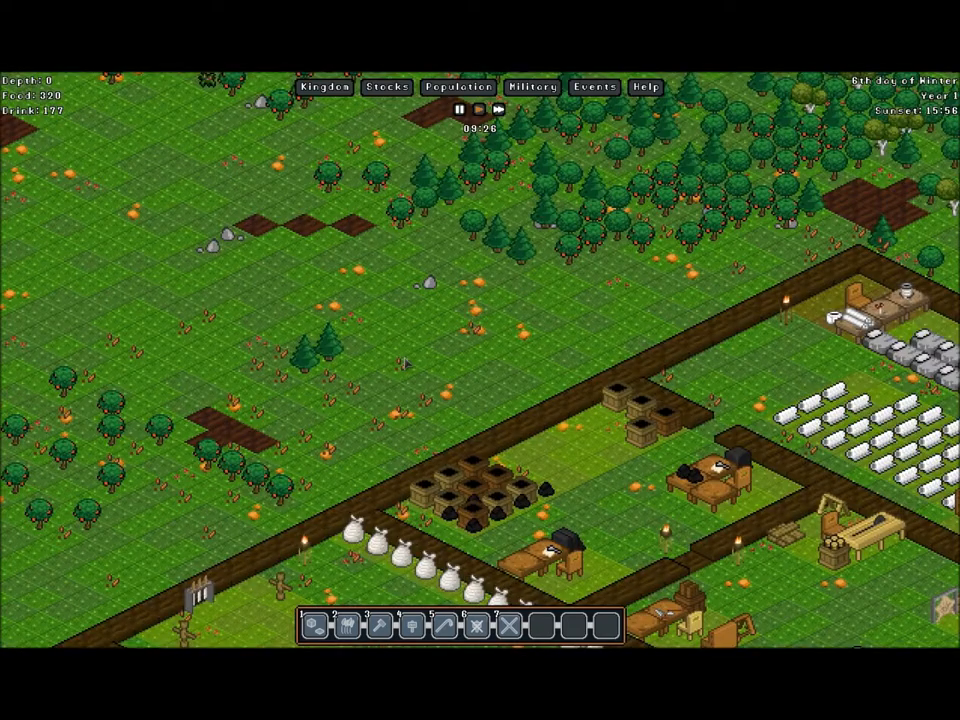
scroll(down, 3)
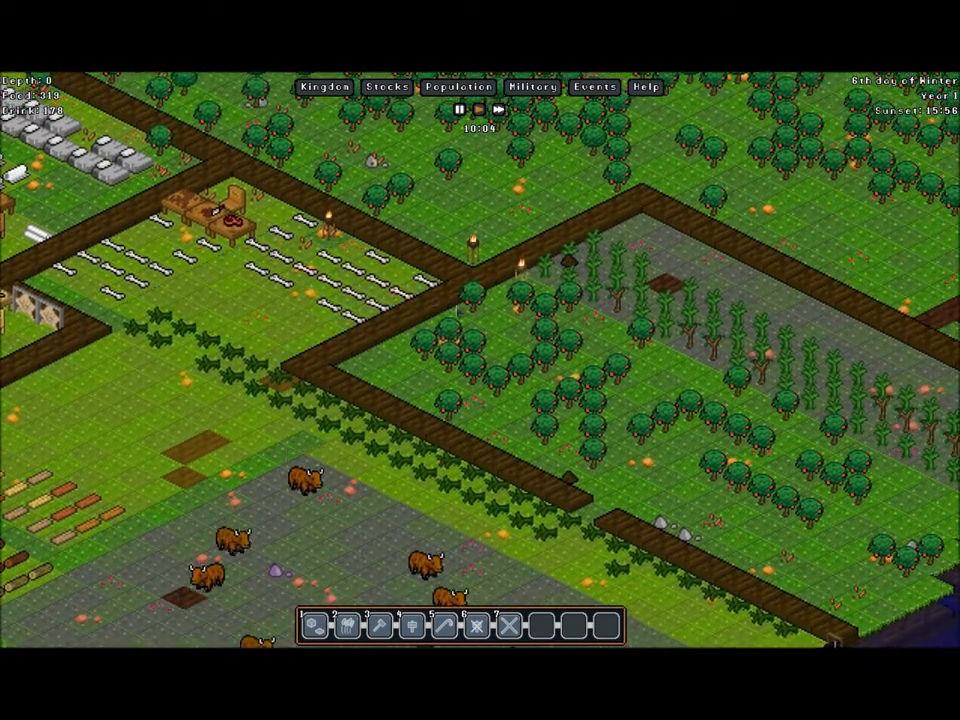
right_click(456, 410)
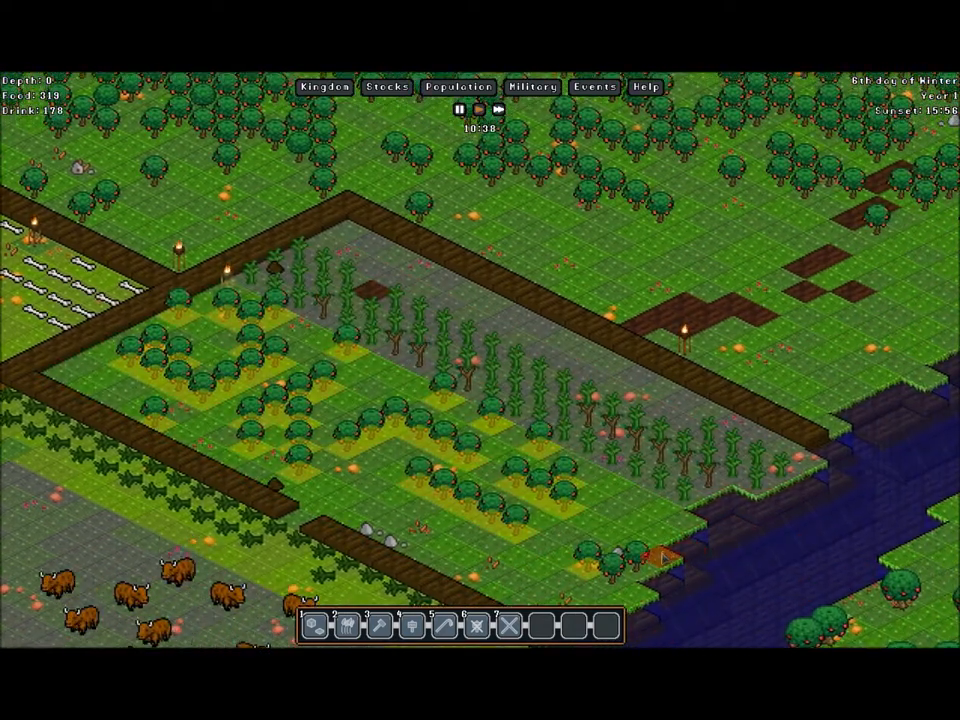
right_click(544, 390)
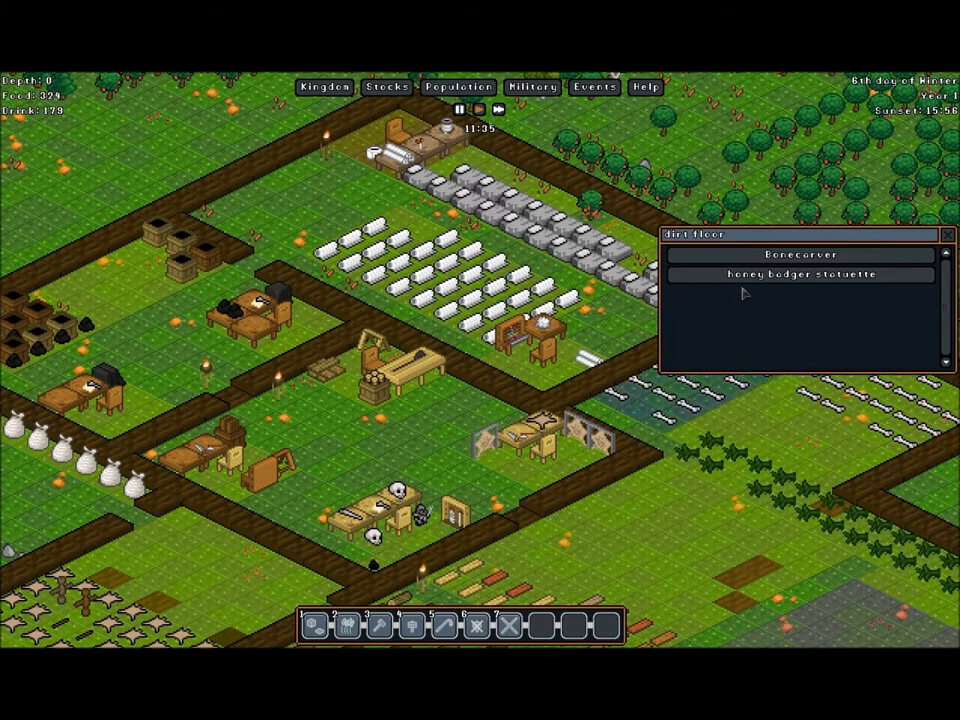
click(790, 274)
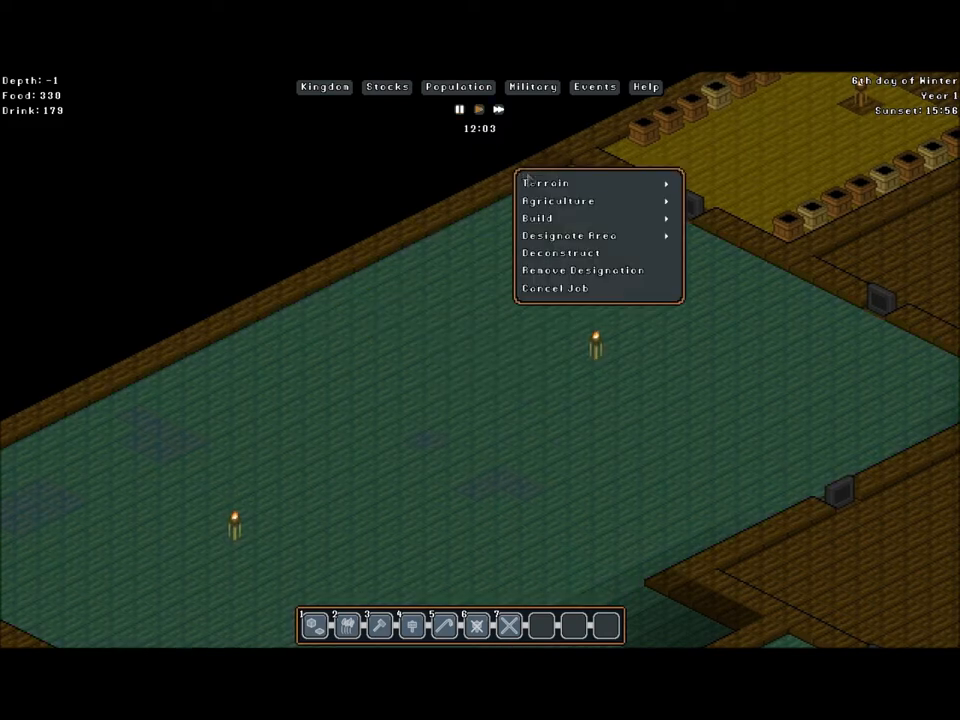
click(538, 218)
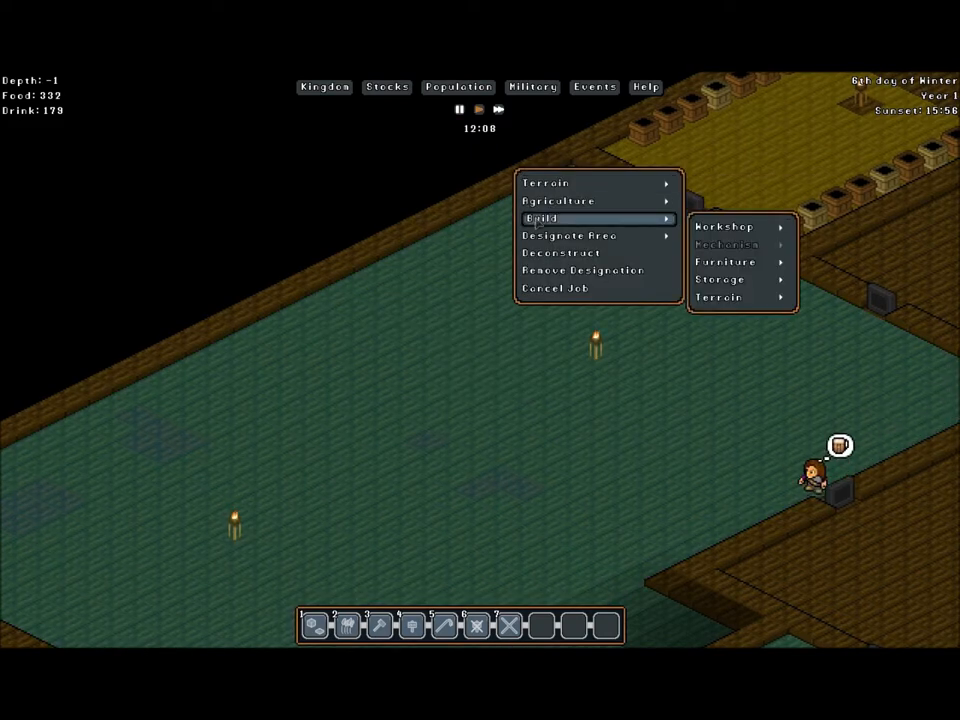
click(722, 280)
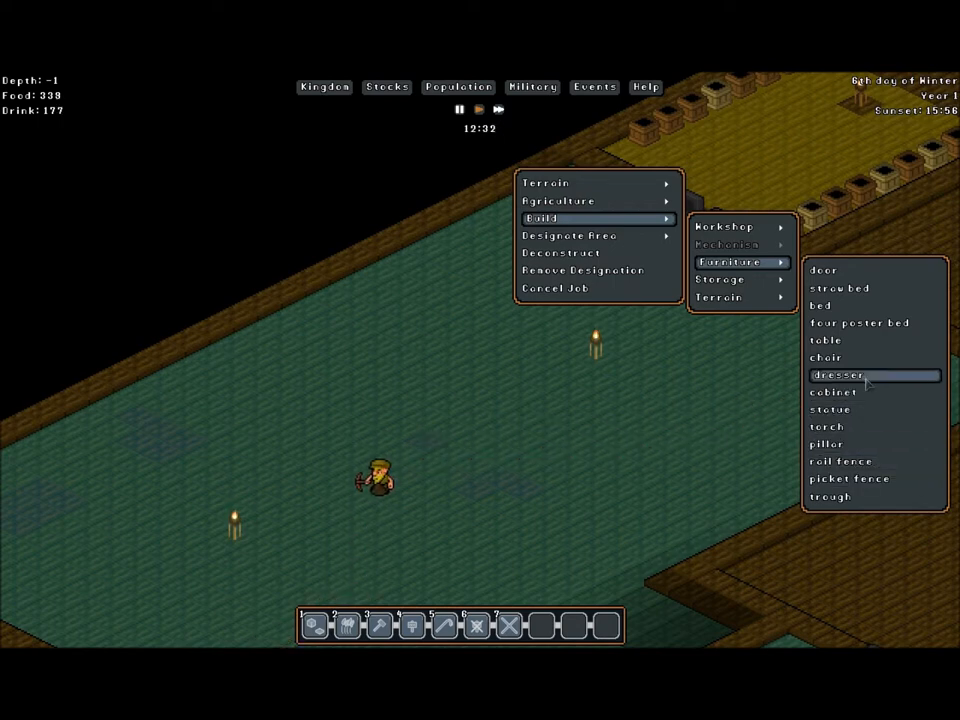
click(830, 408)
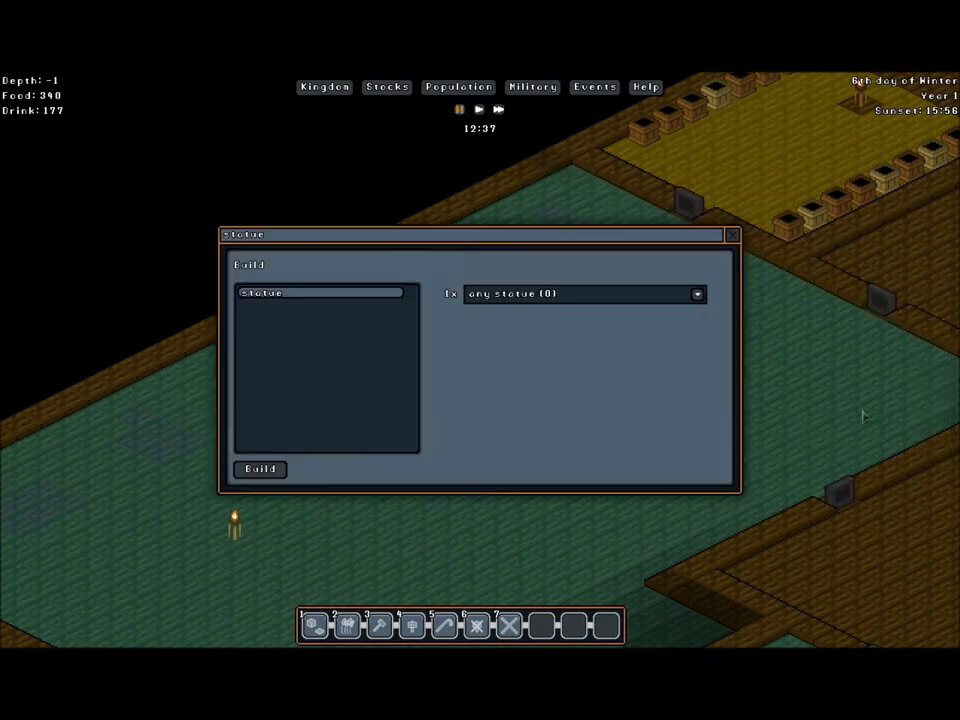
click(696, 292)
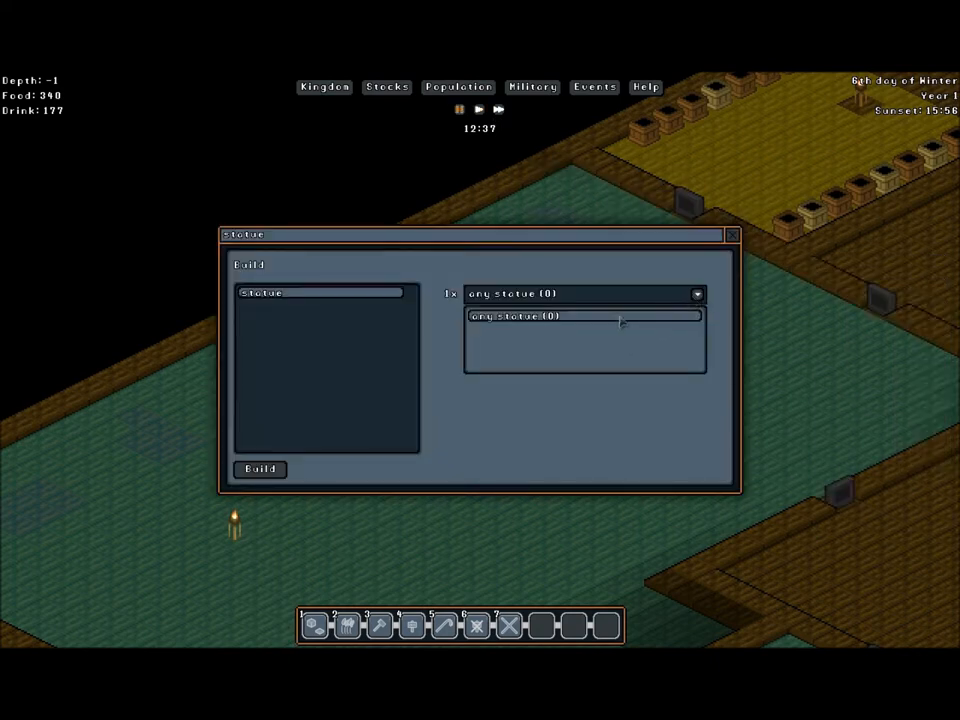
click(584, 316)
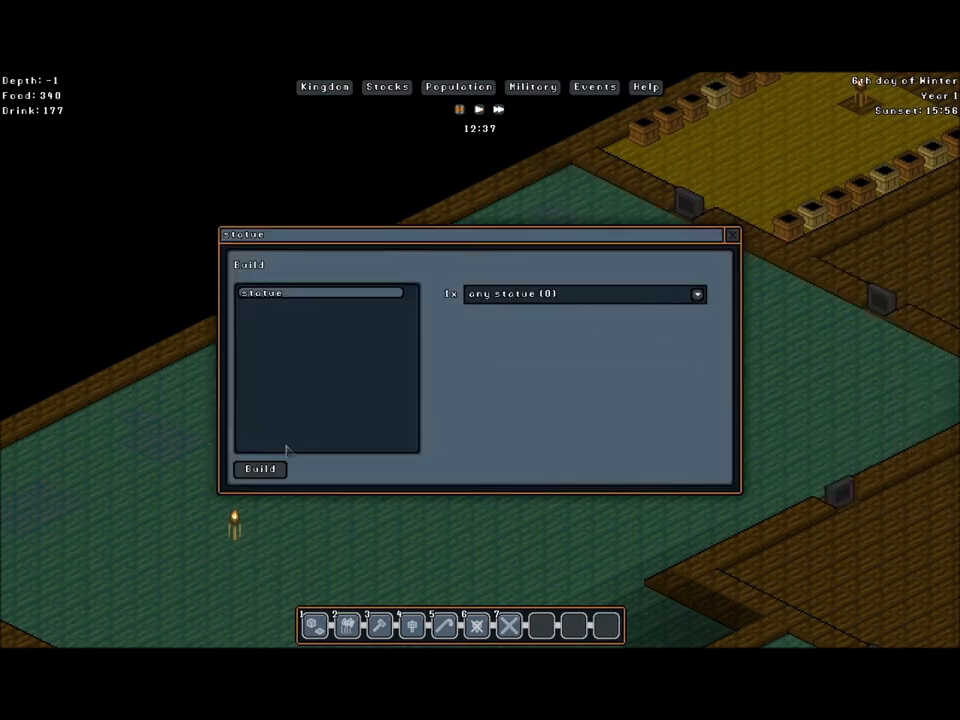
click(732, 234)
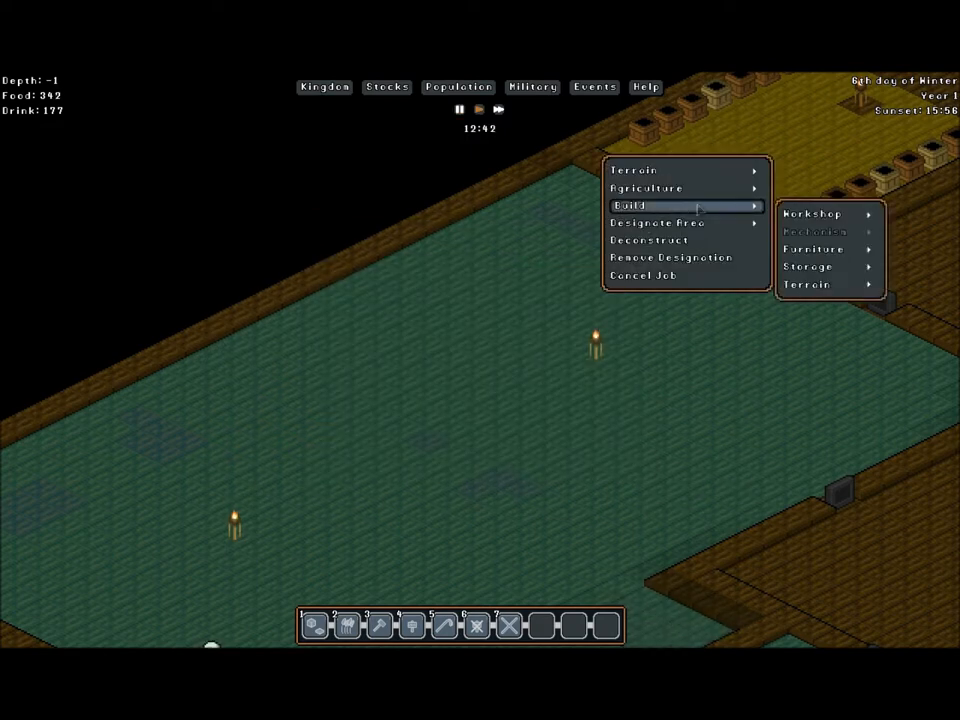
click(810, 284)
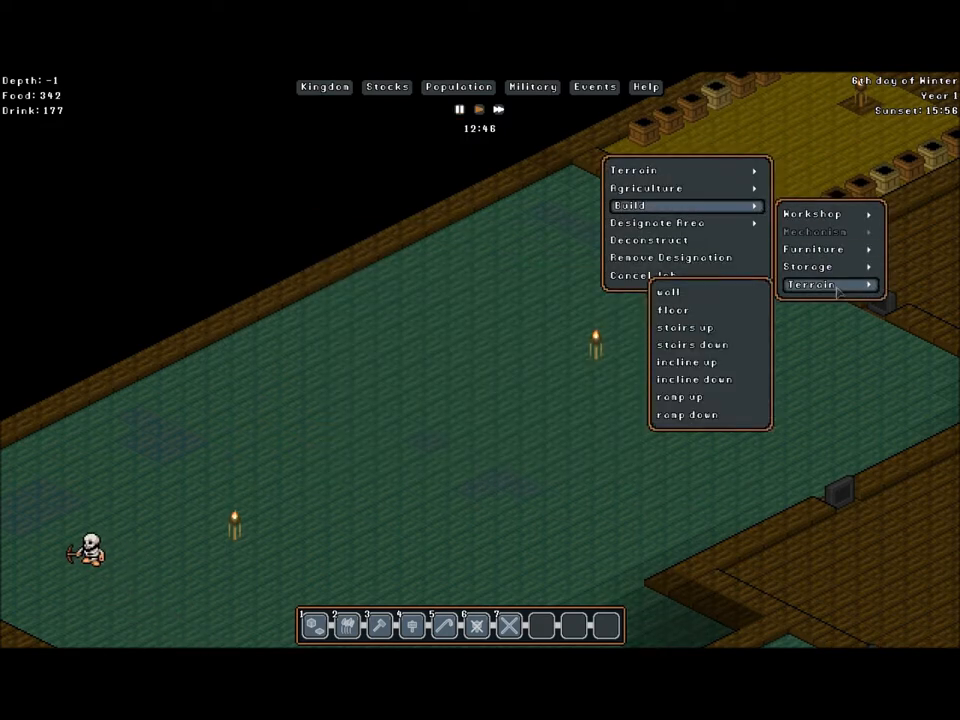
click(816, 248)
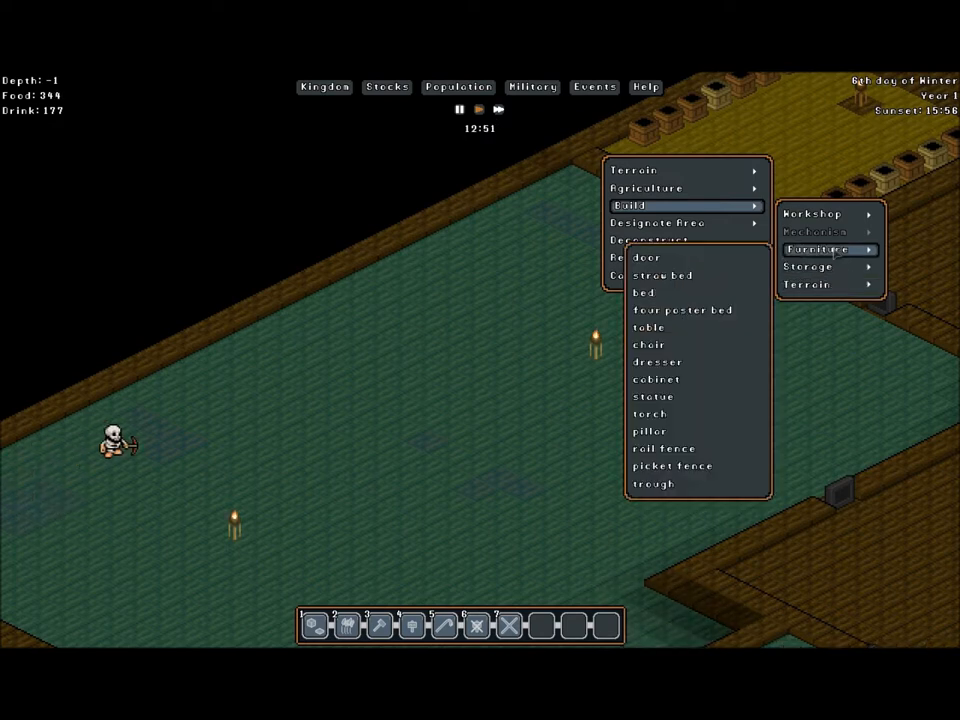
mouse_move(676, 466)
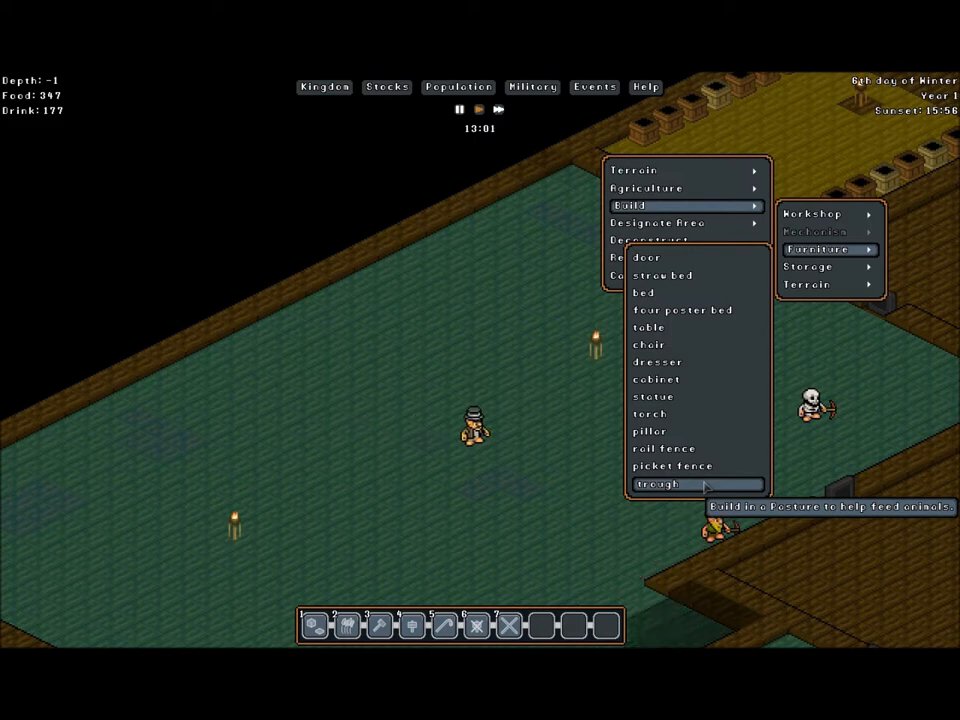
click(660, 484)
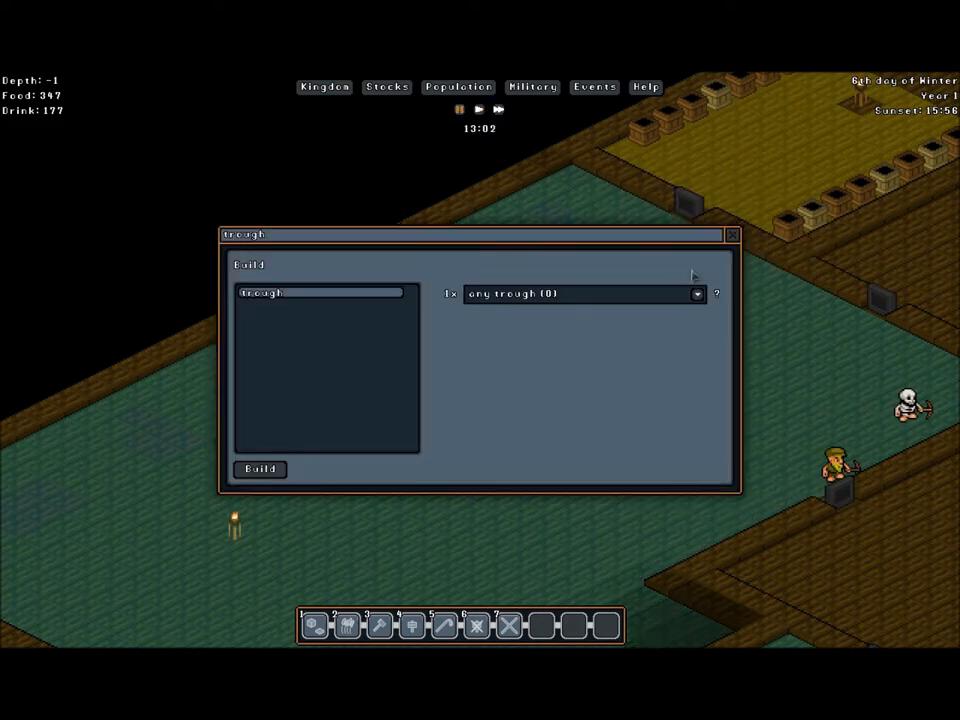
mouse_move(672, 308)
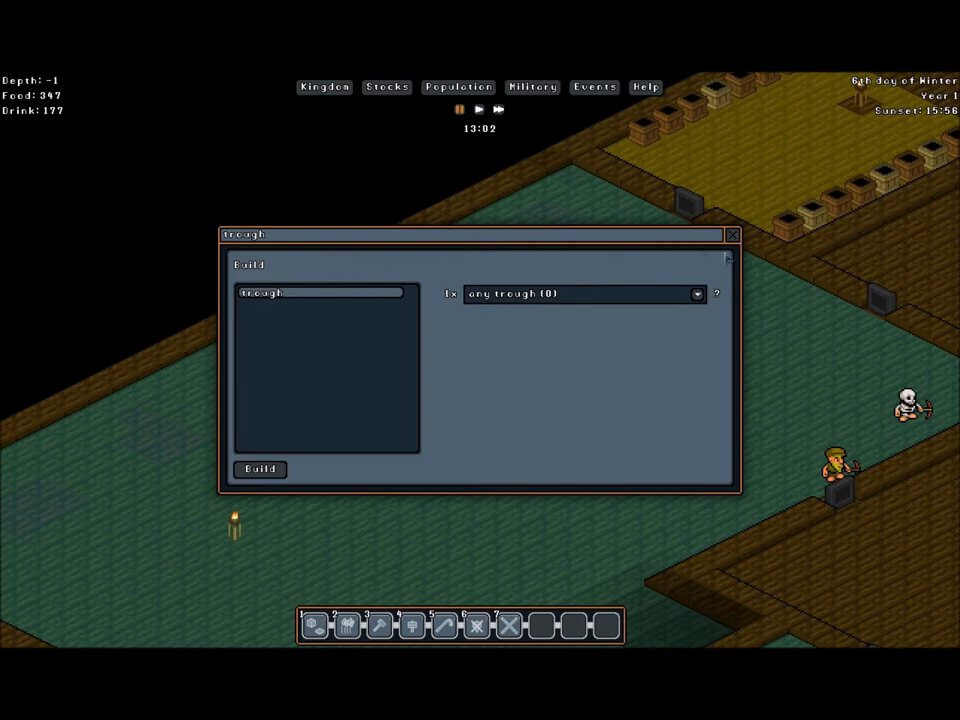
click(732, 234)
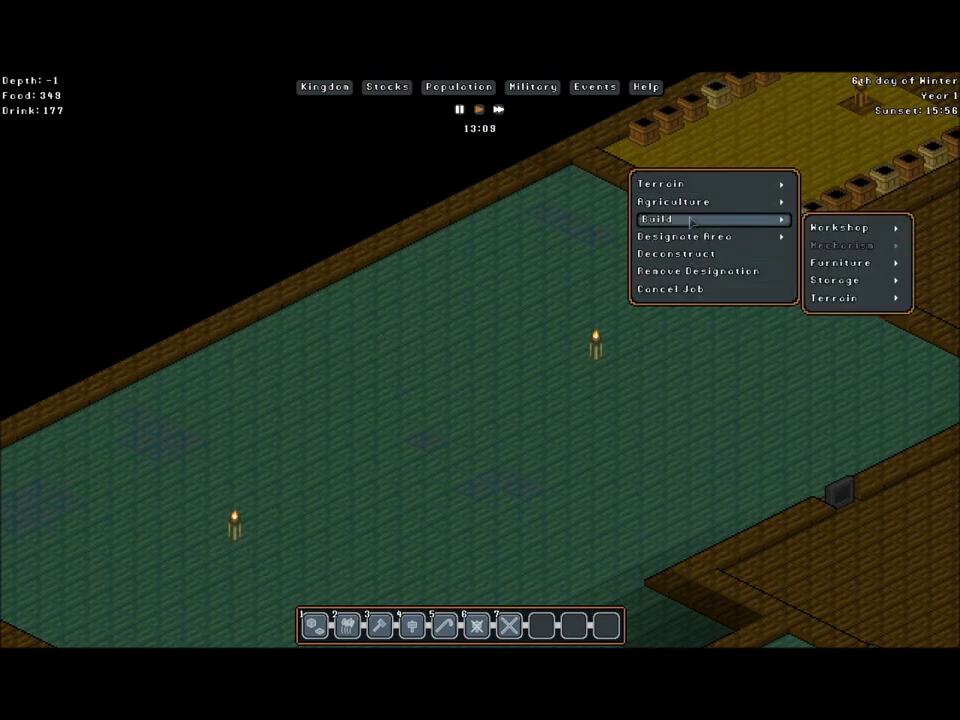
click(684, 236)
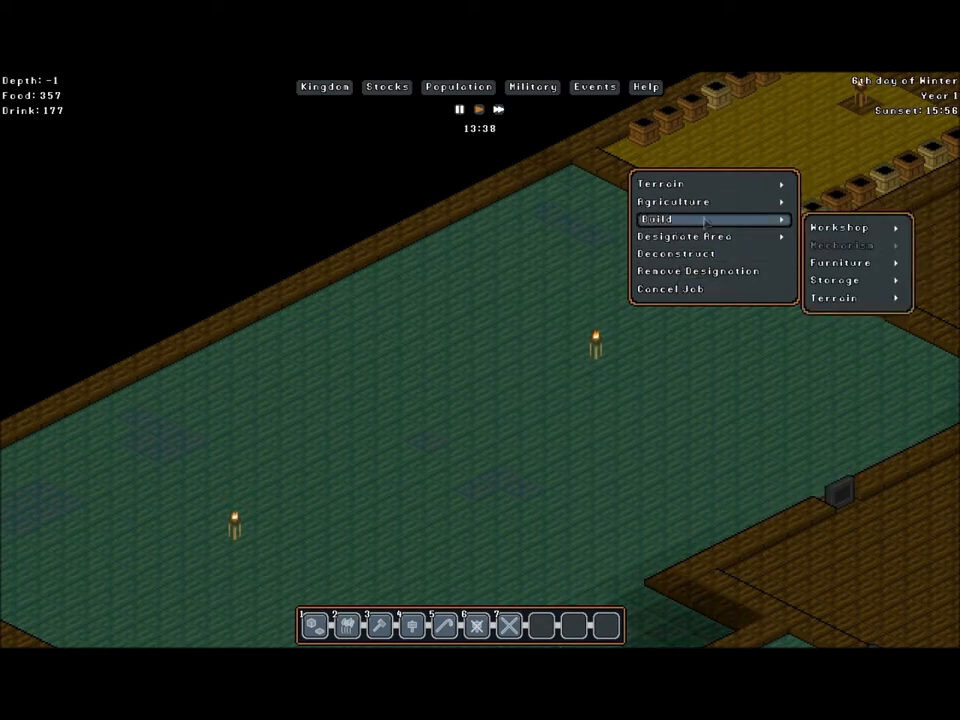
click(844, 262)
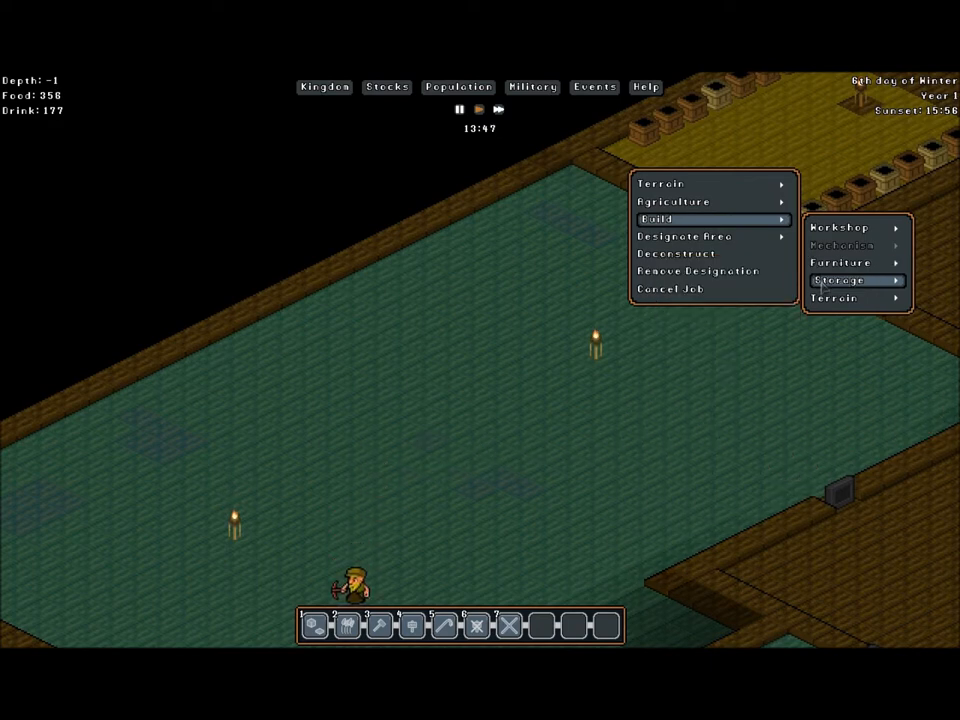
click(840, 298)
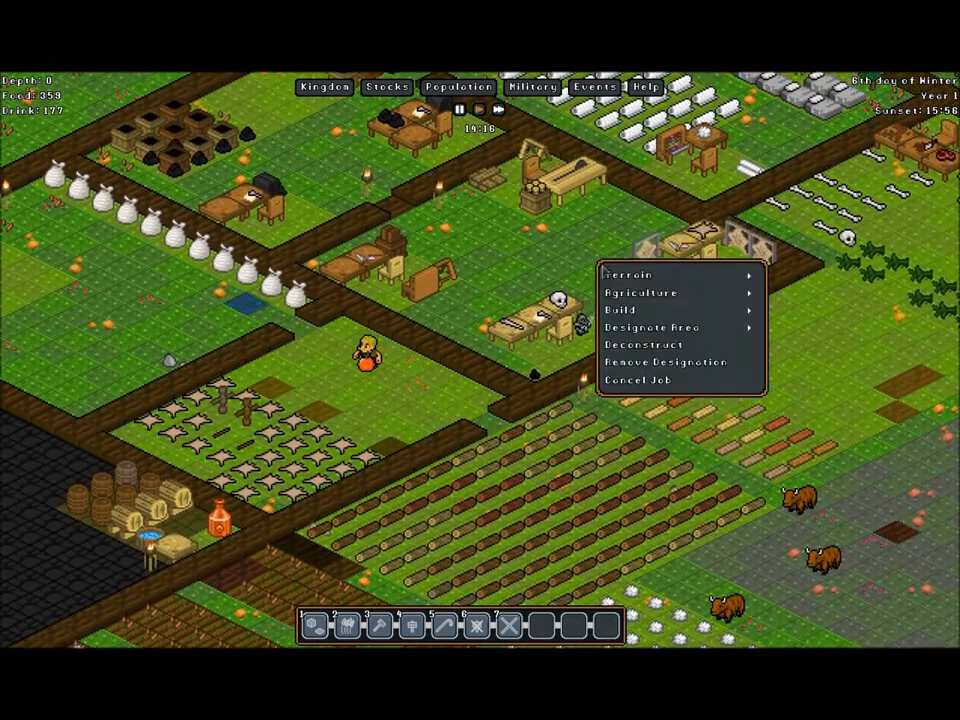
mouse_move(644, 344)
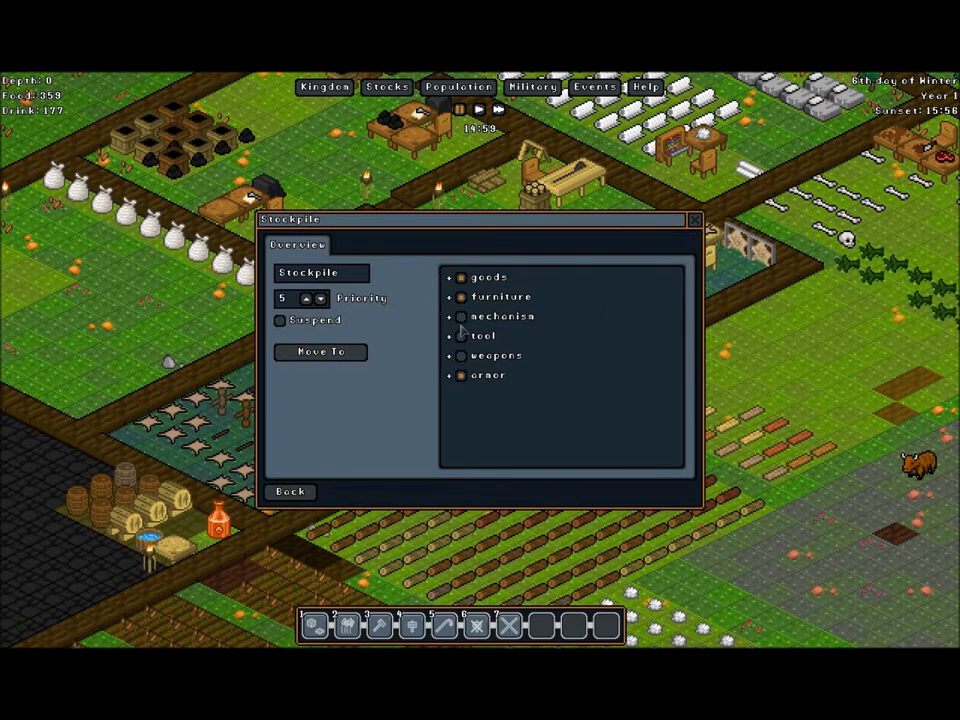
- Expand the stockpile's goods categories, scroll to Furniture and allow another furniture type
click(448, 276)
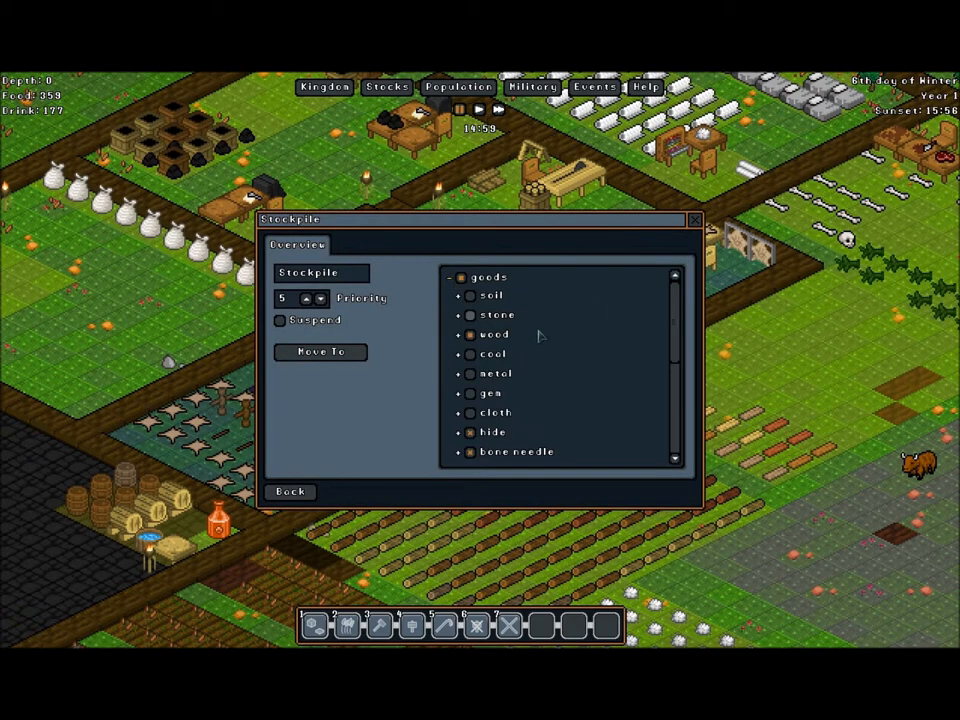
scroll(down, 3)
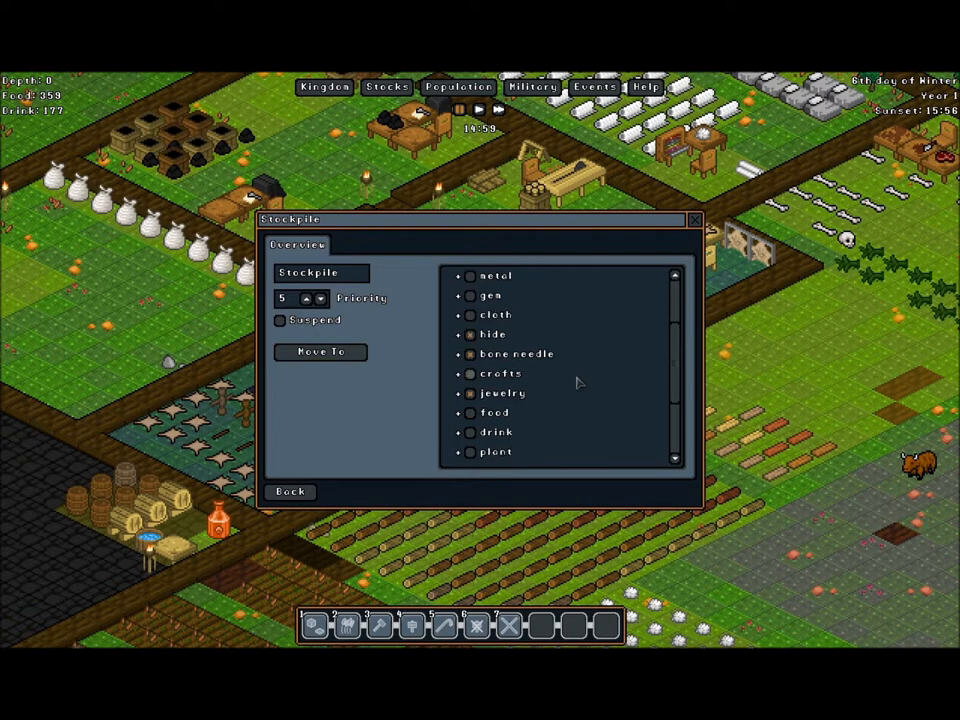
scroll(down, 3)
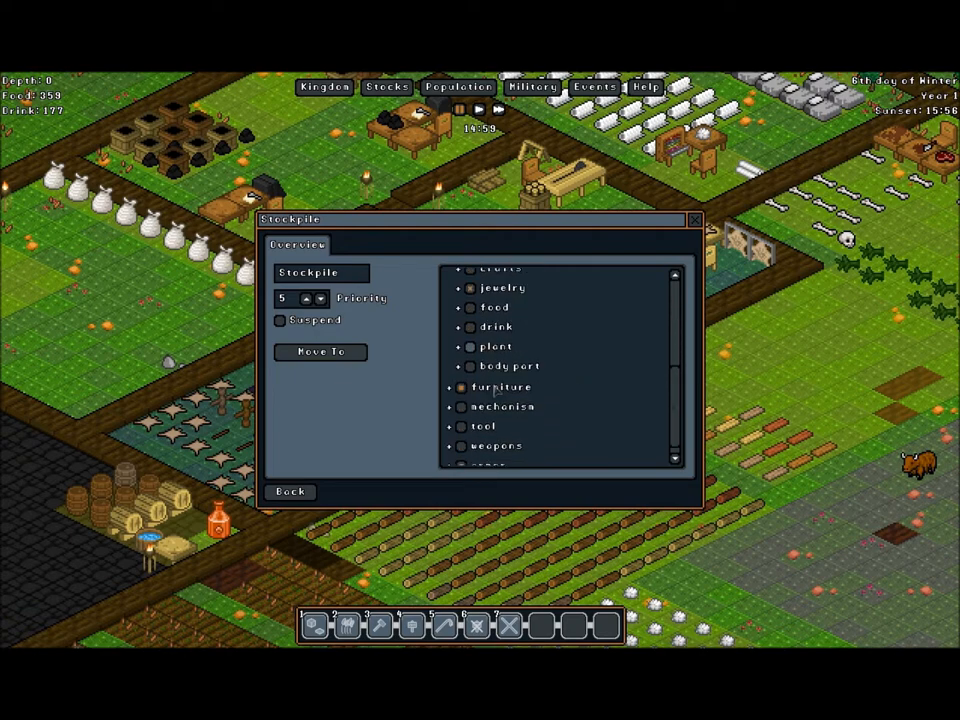
scroll(down, 3)
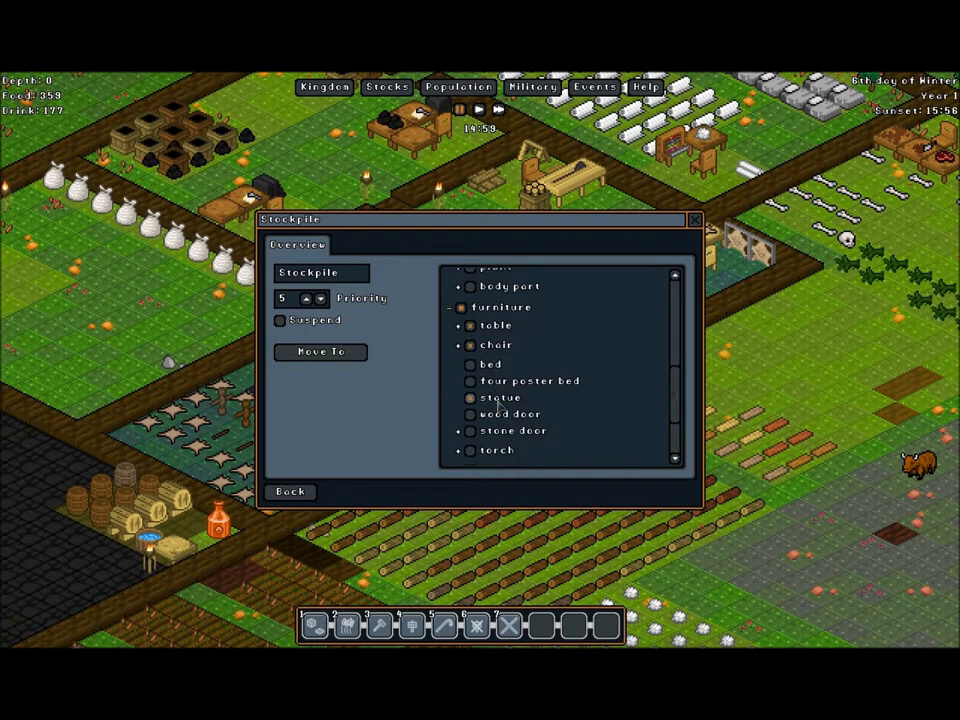
scroll(down, 3)
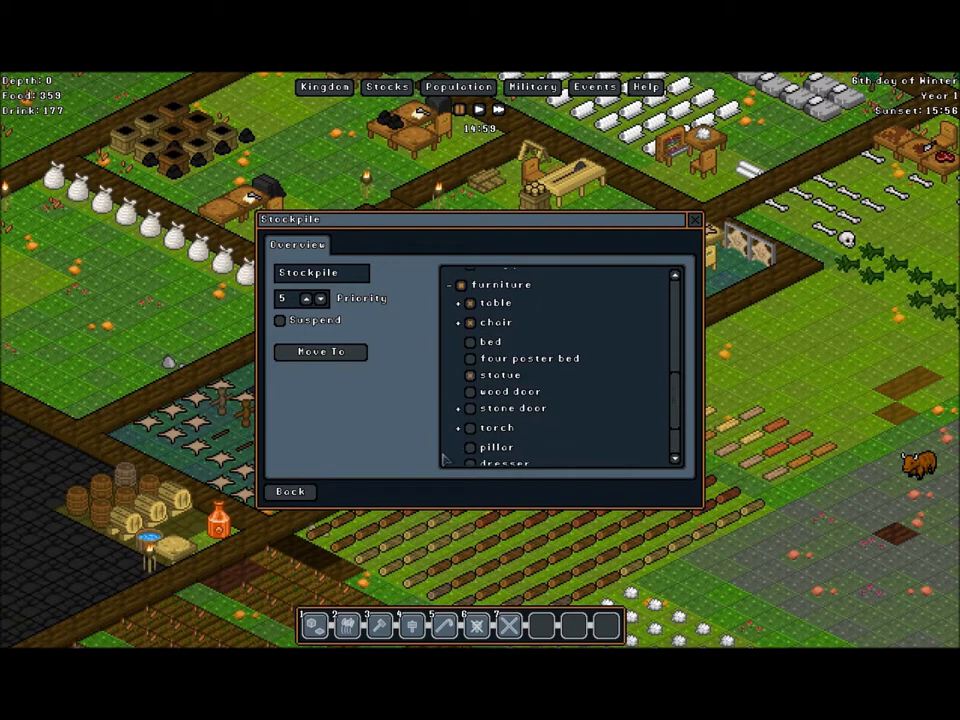
scroll(down, 3)
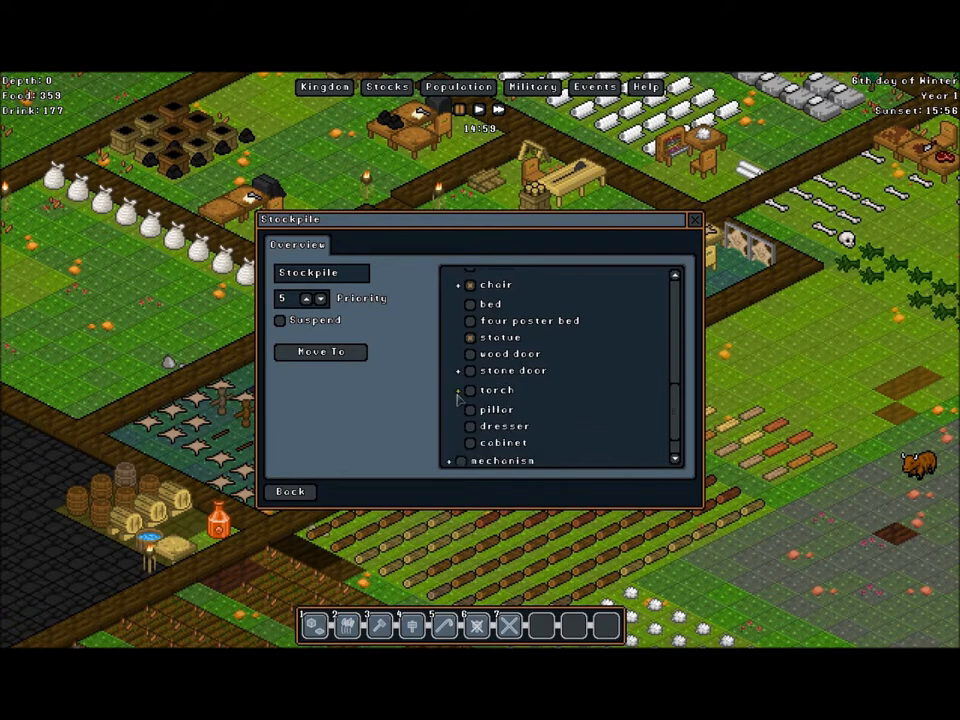
scroll(down, 3)
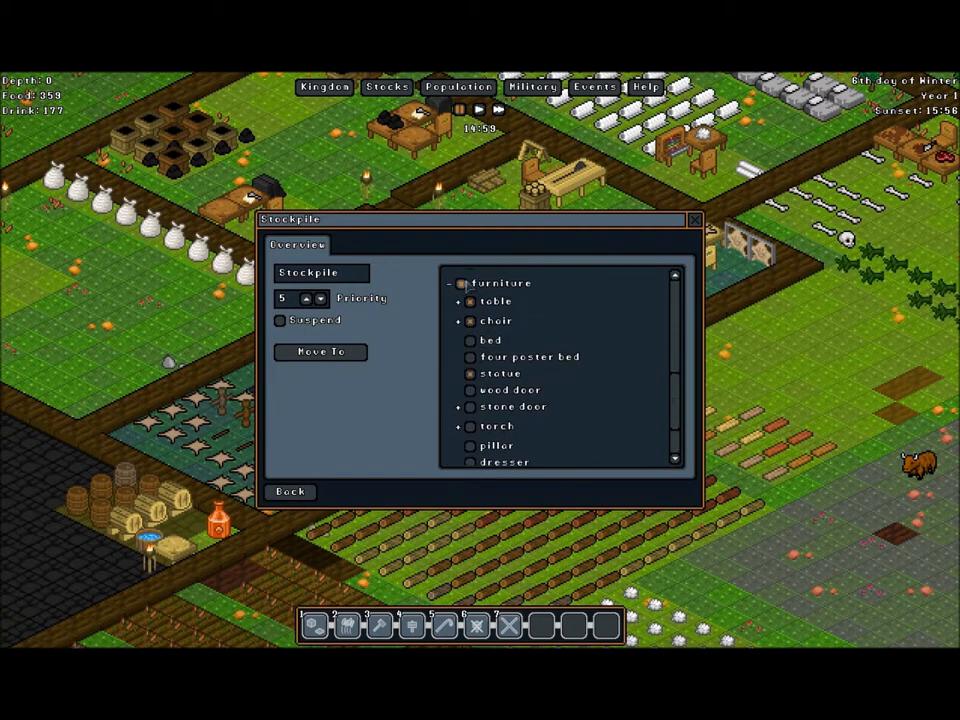
scroll(down, 3)
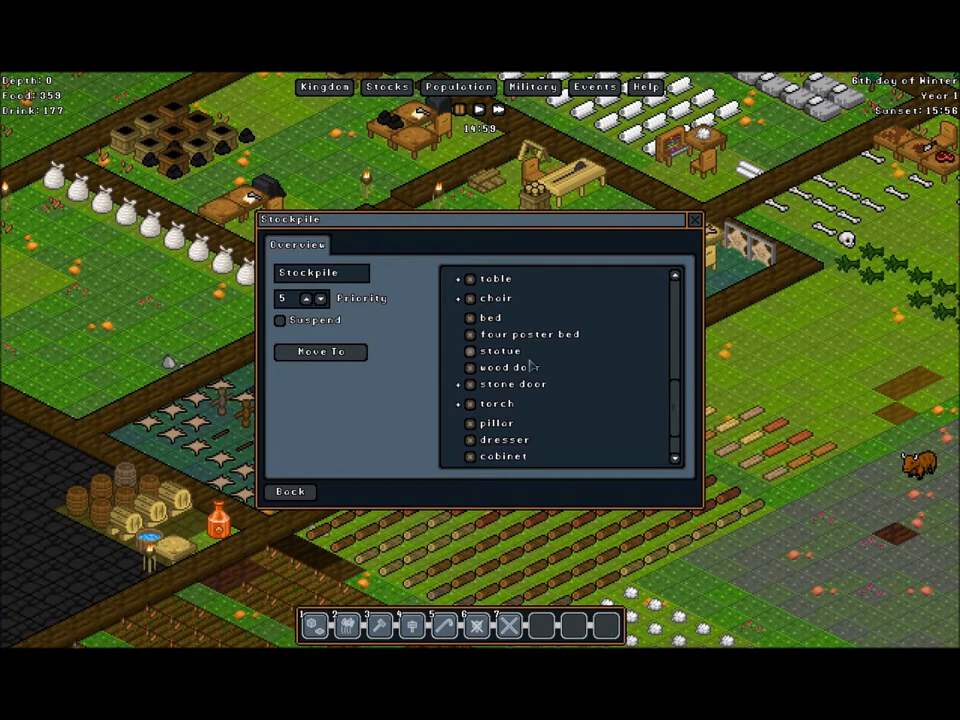
scroll(down, 3)
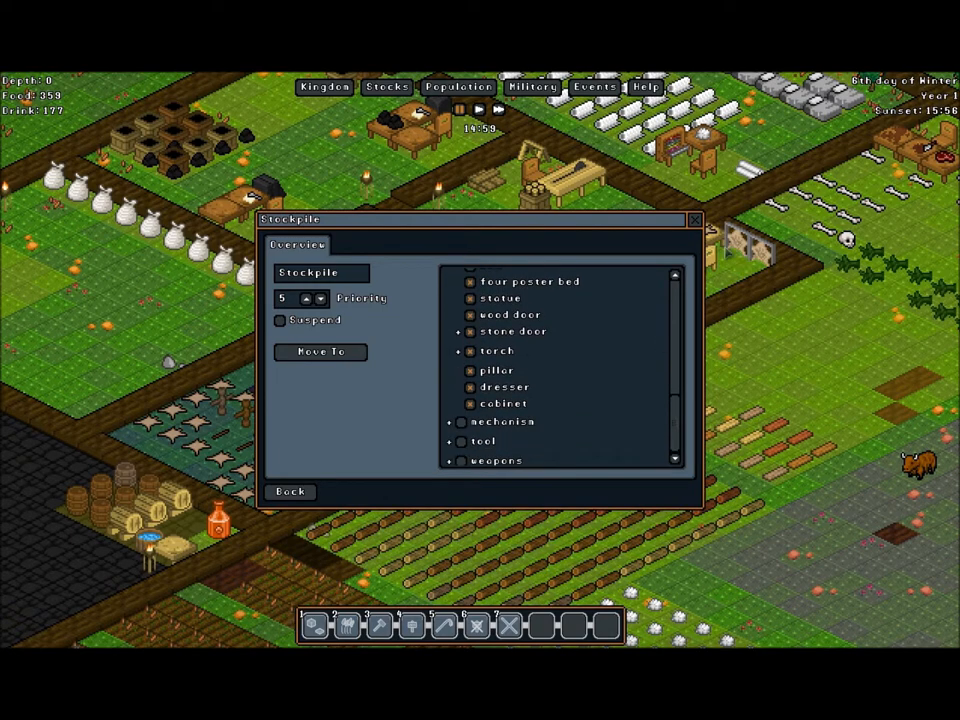
click(694, 218)
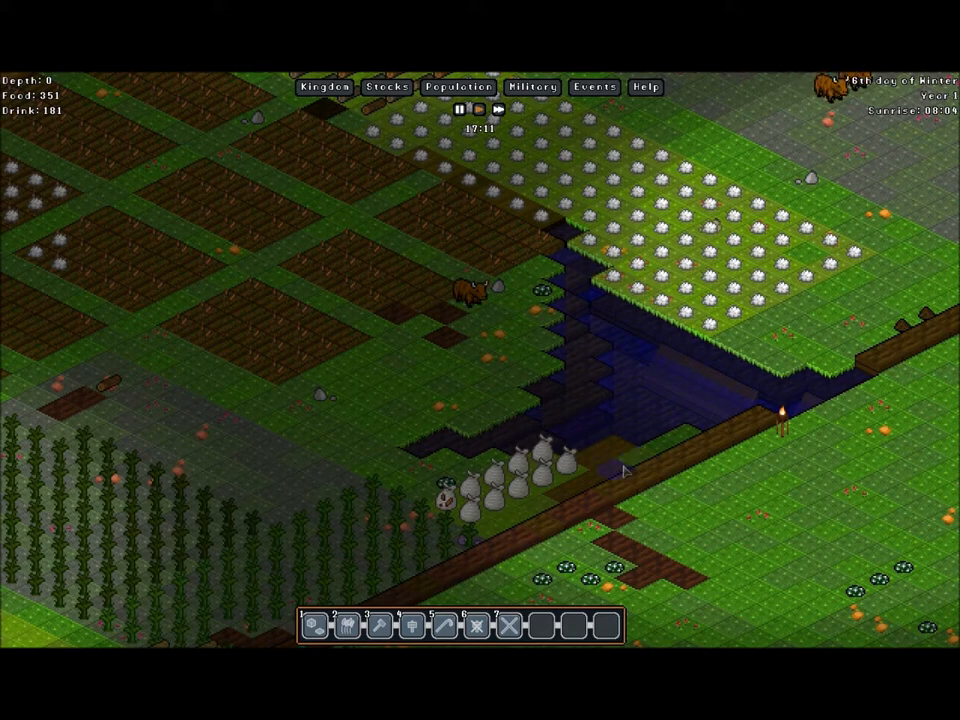
- Choose Build > Storage > Bag and place new bags beside the existing ones at the pond edge
right_click(622, 470)
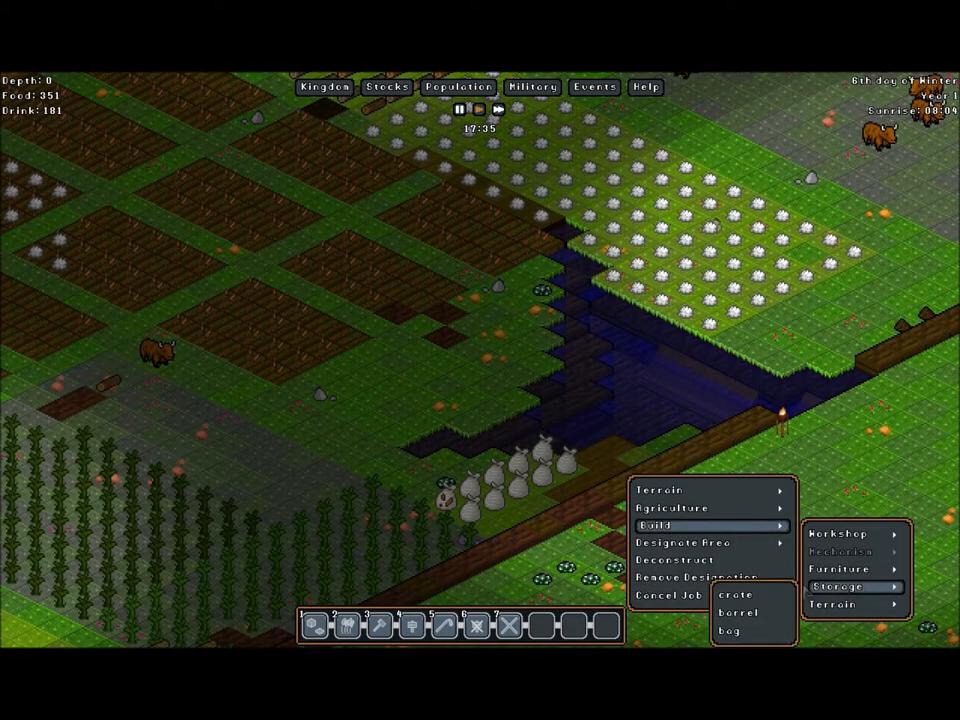
click(730, 630)
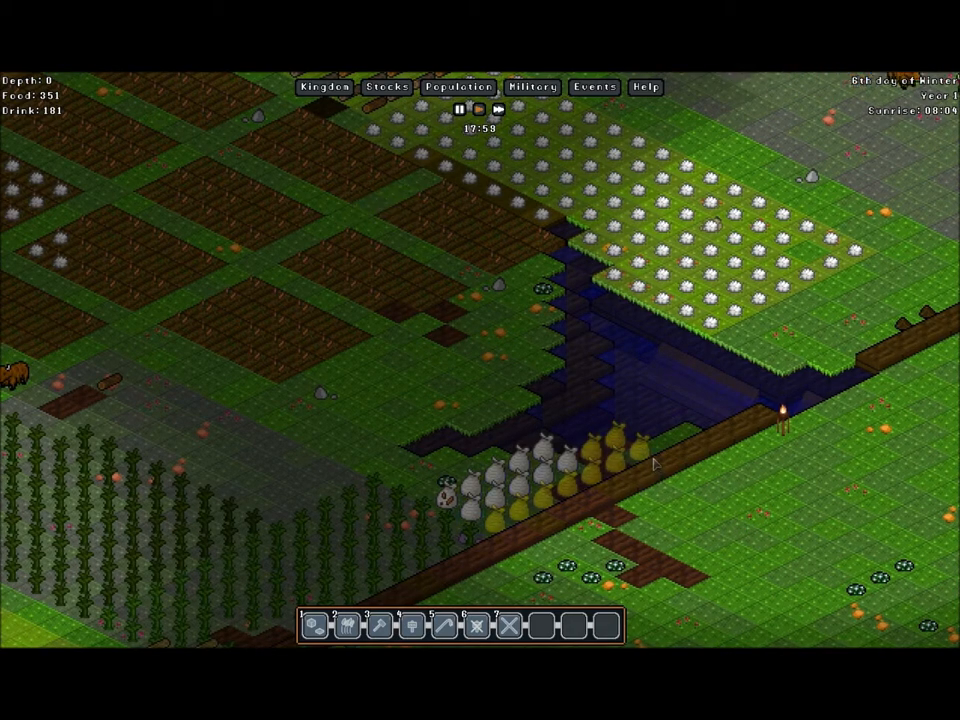
mouse_move(470, 318)
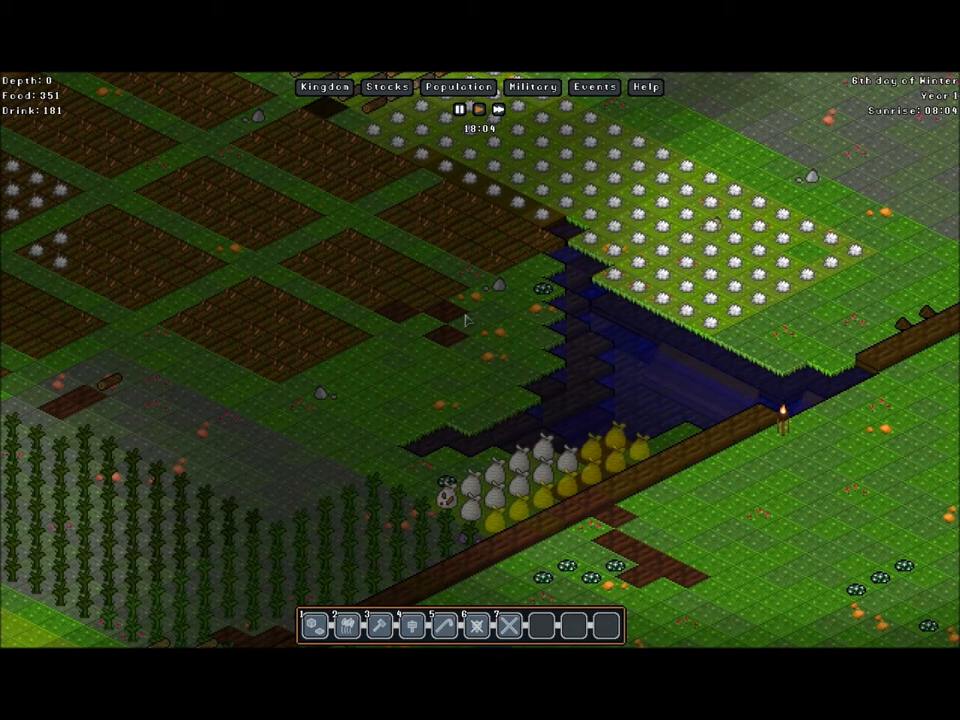